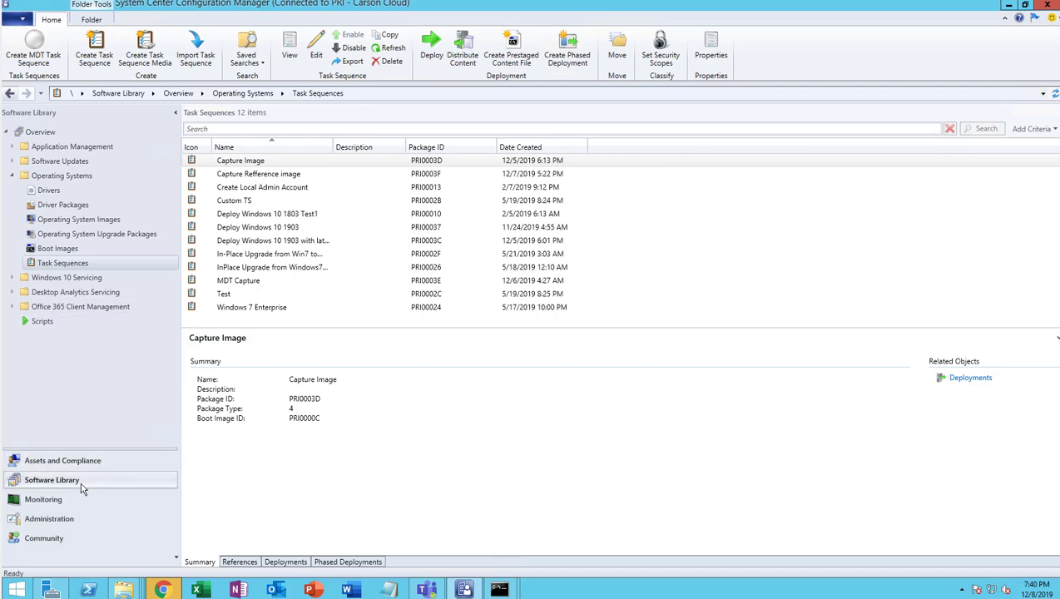
mouse_move(58, 488)
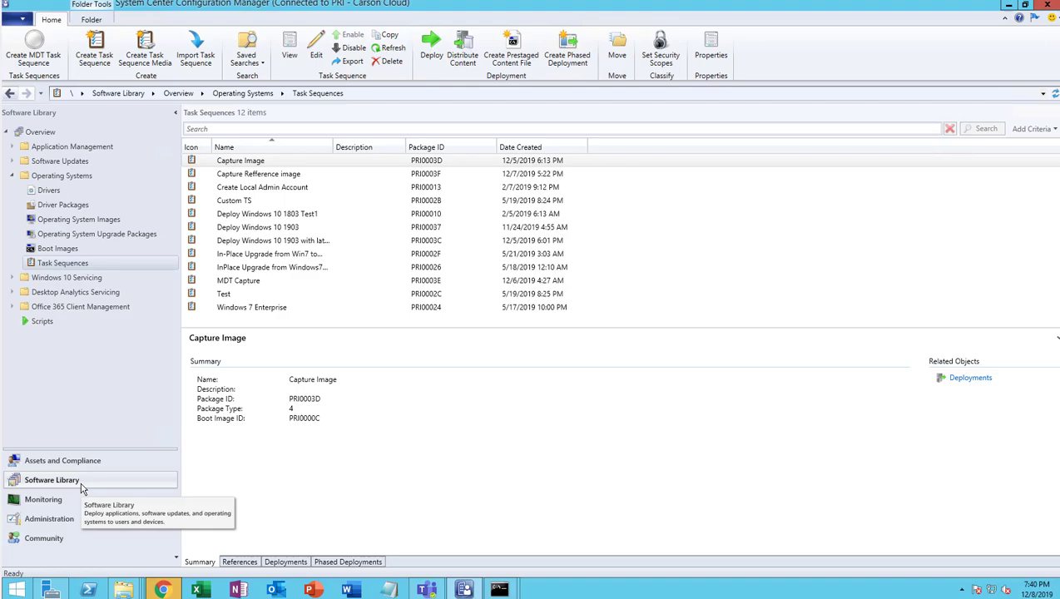
mouse_move(86, 322)
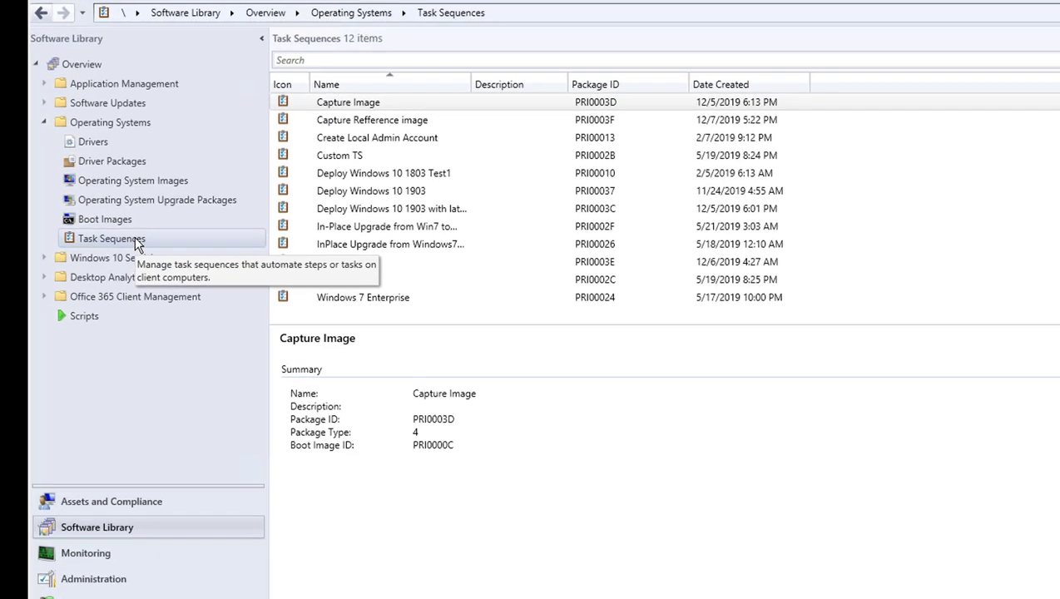
Step: Right-click Task Sequences to bring up the Create Task Sequence Media option
right_click(111, 238)
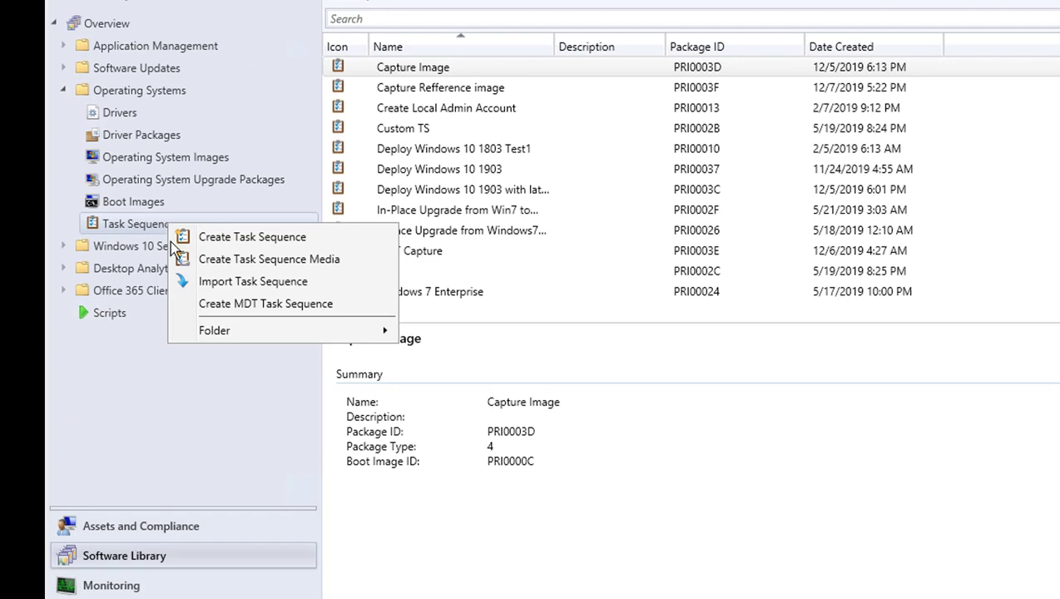
mouse_move(287, 259)
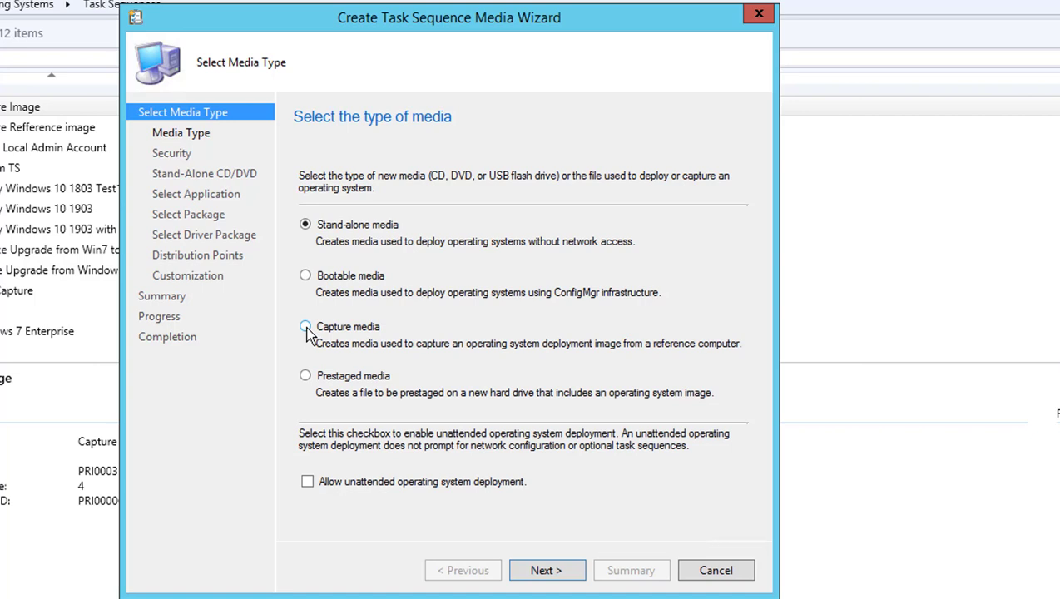
Step: Select Capture media as the media type and advance to the media file page
click(306, 326)
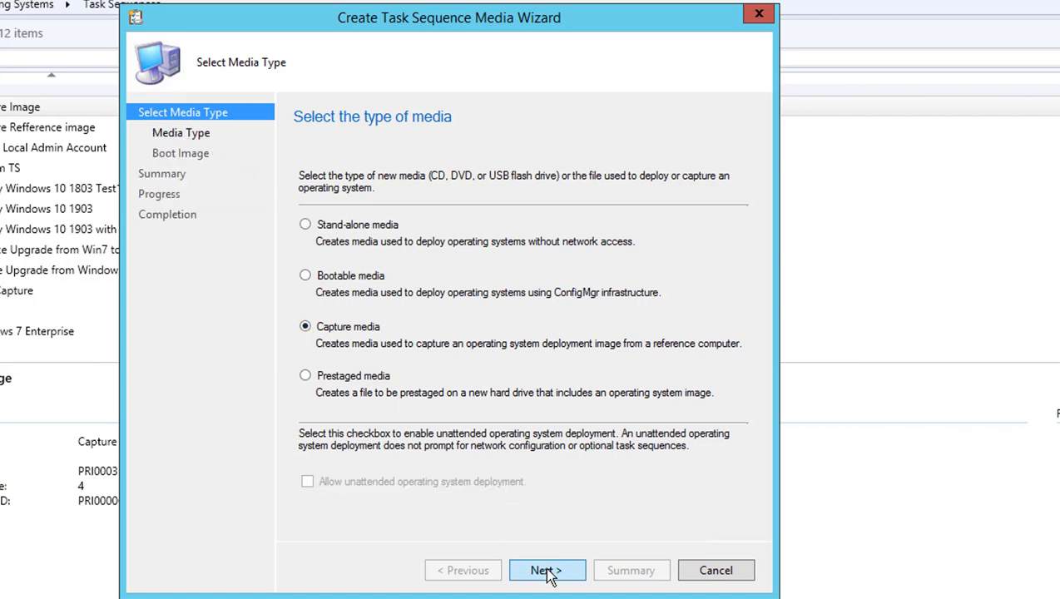
click(547, 570)
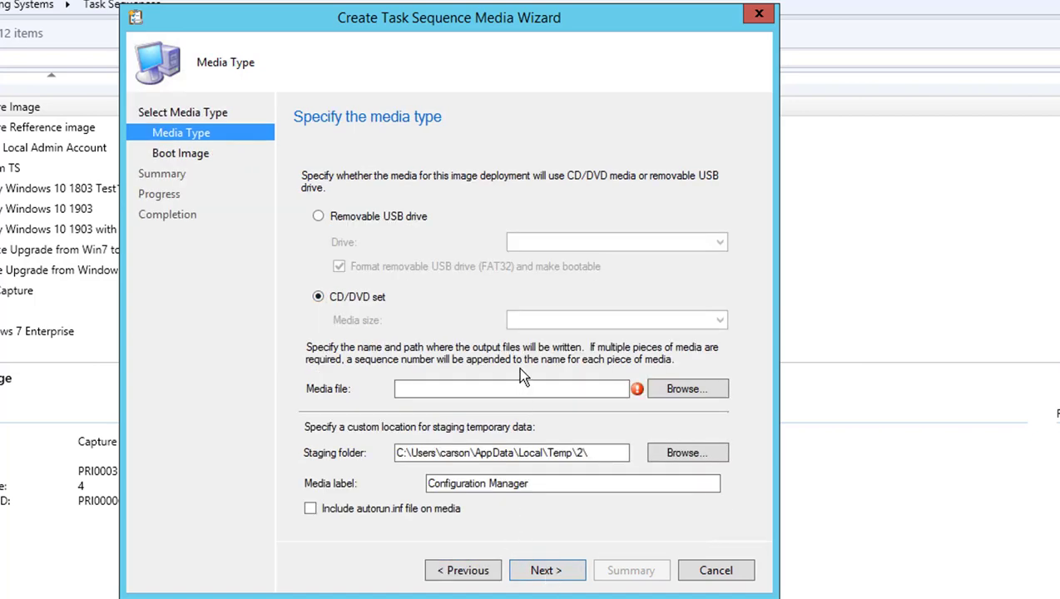
click(509, 388)
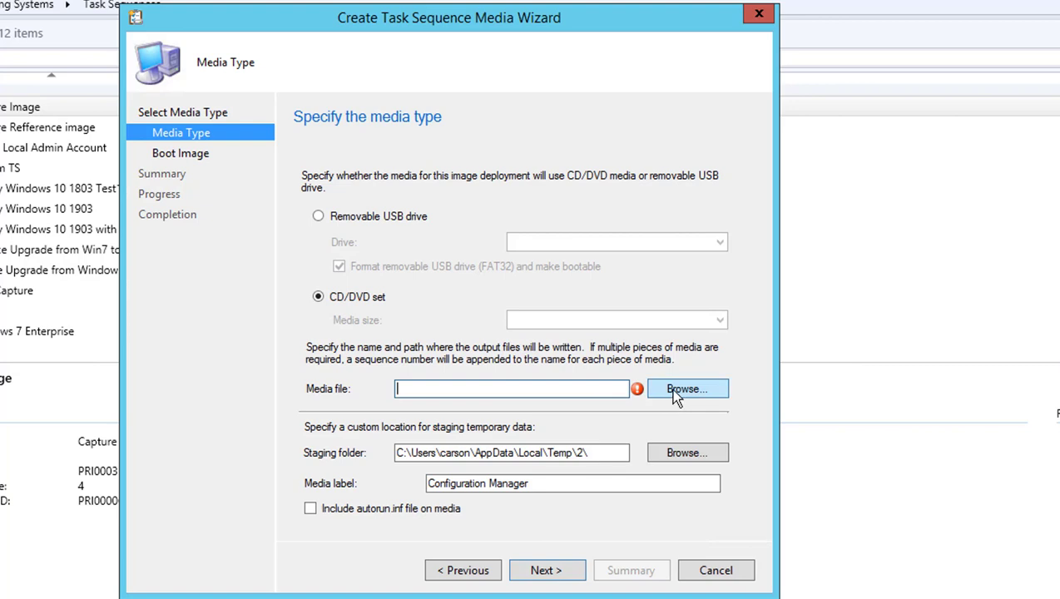
Step: Create a new folder named ImageCapture on the D drive
click(688, 389)
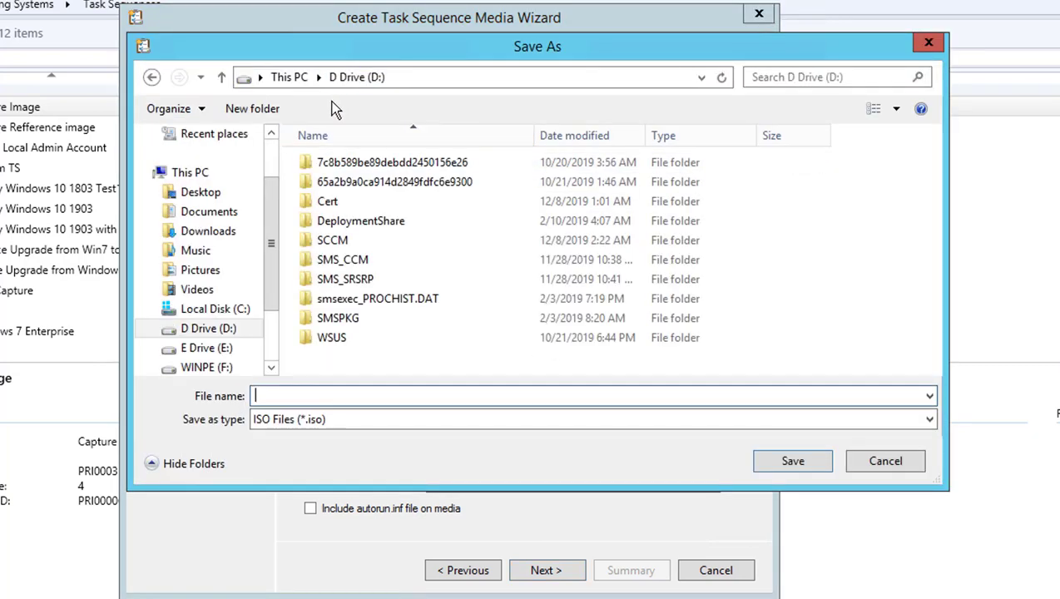
click(252, 108)
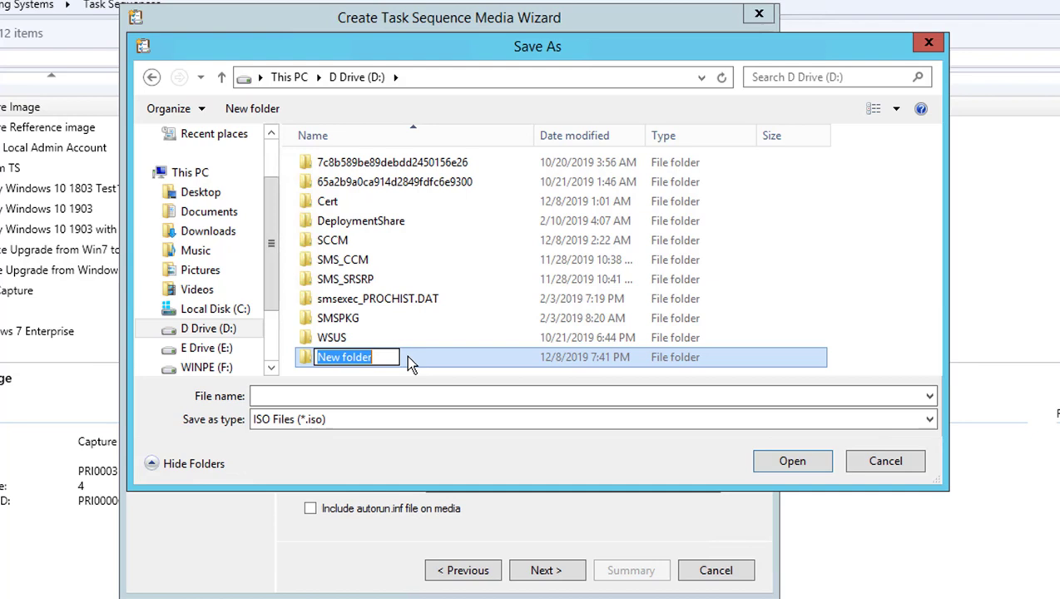
text(Image)
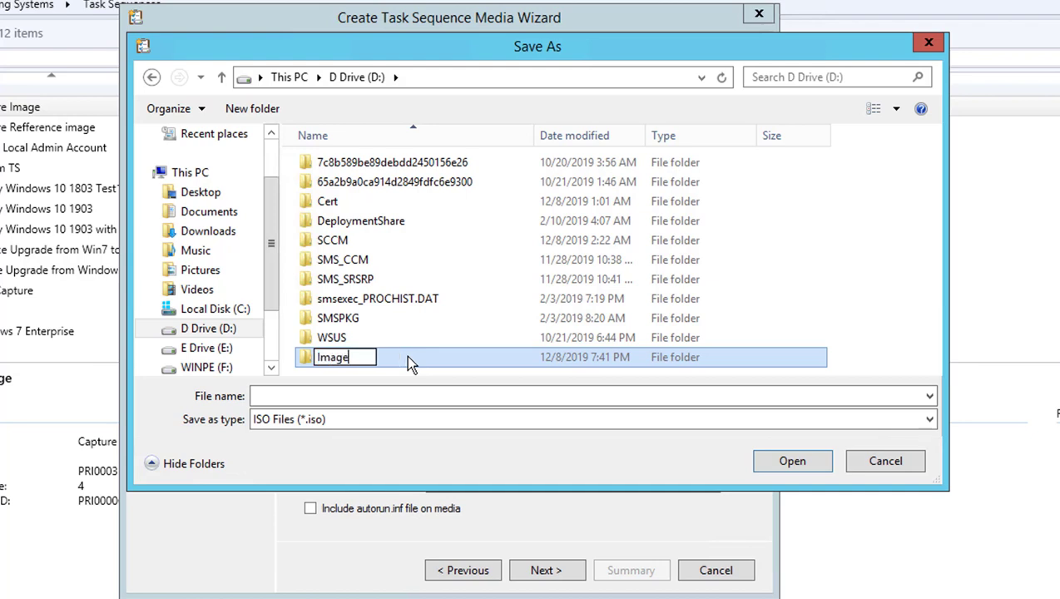
text(Captur)
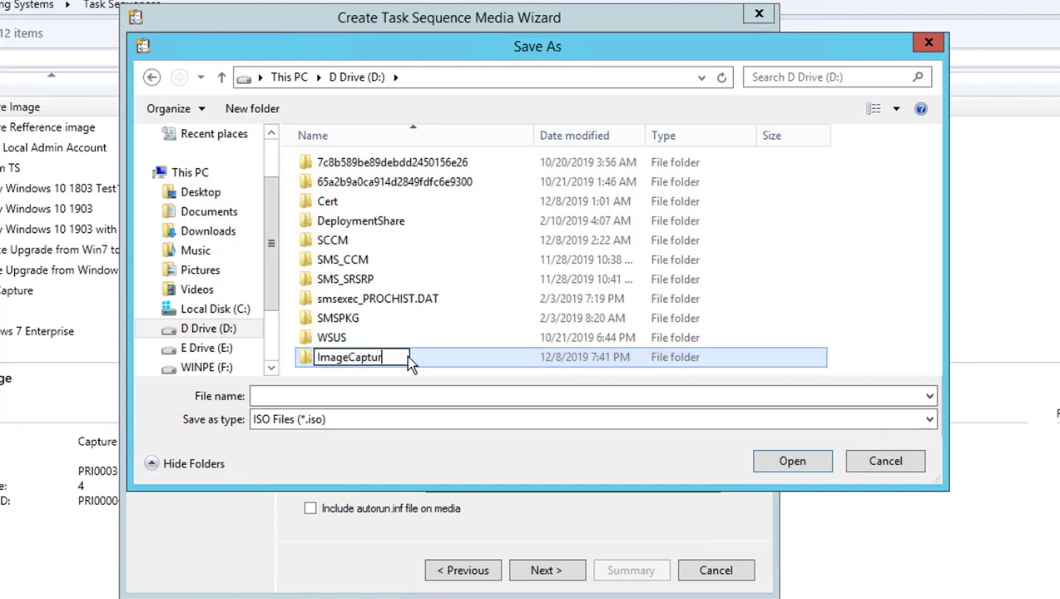
Step: Open the ImageCapture folder and enter Win10-1903 as the media file name
double_click(351, 357)
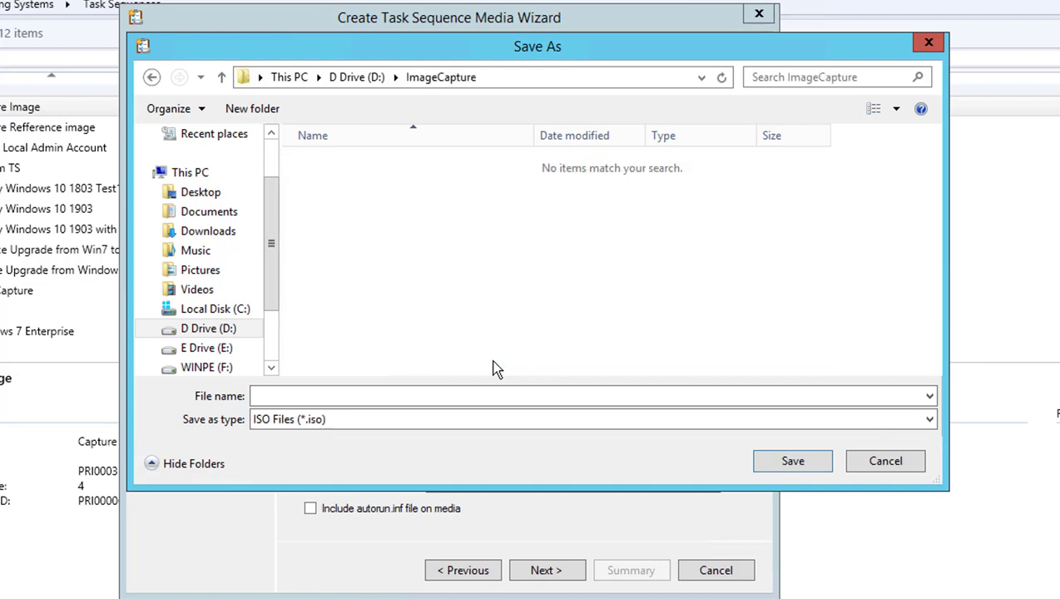
text(Win)
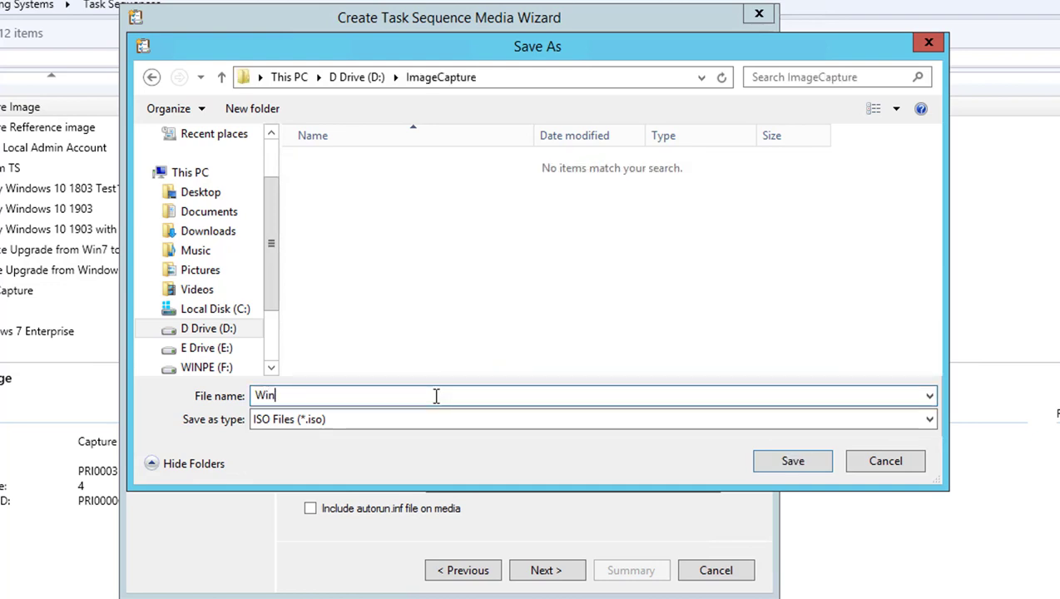
text(10)
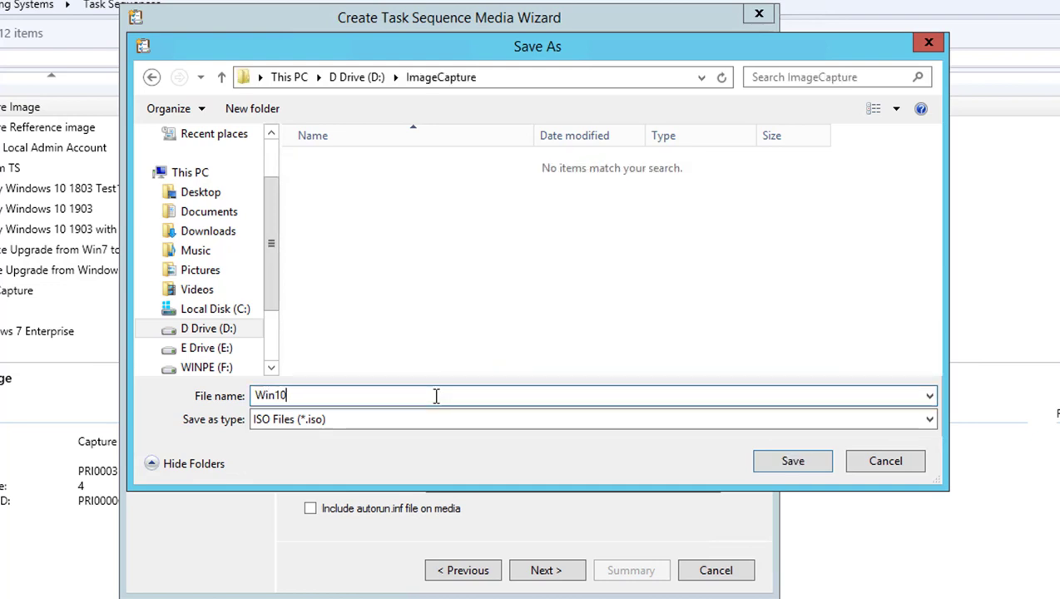
text(0)
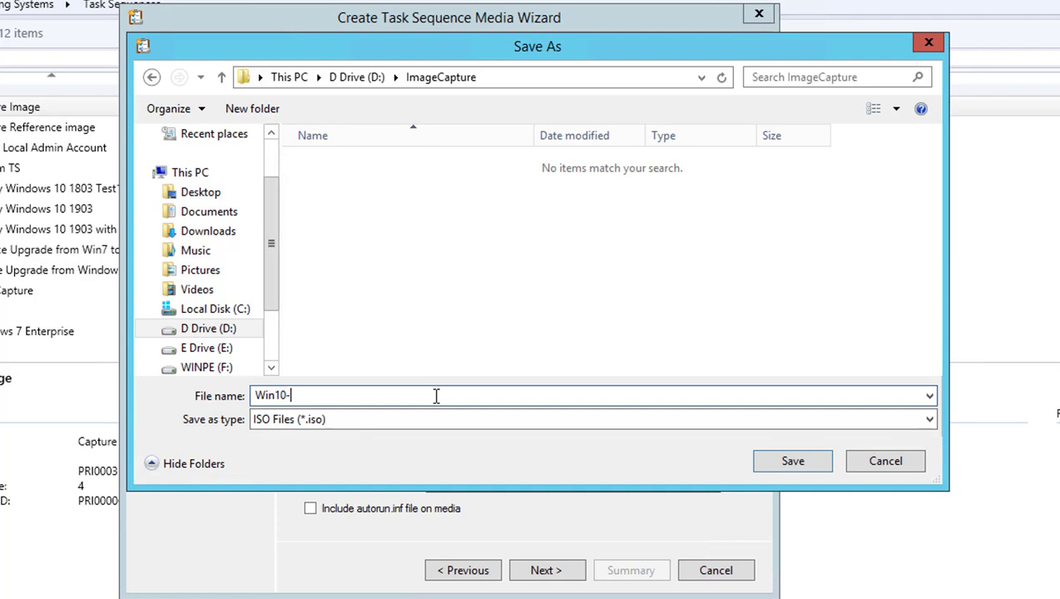
text(1903)
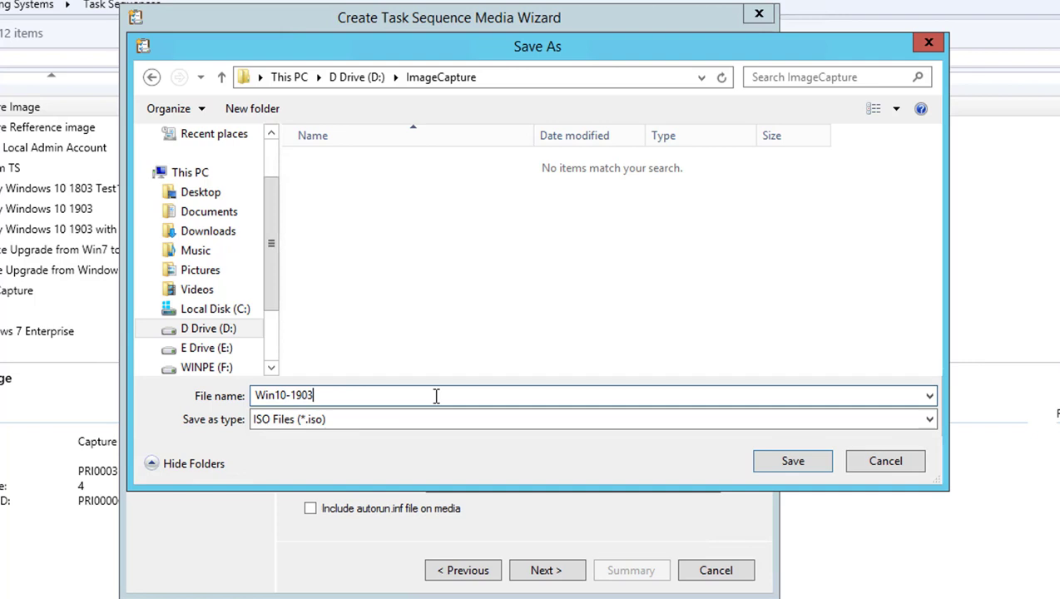
mouse_move(792, 461)
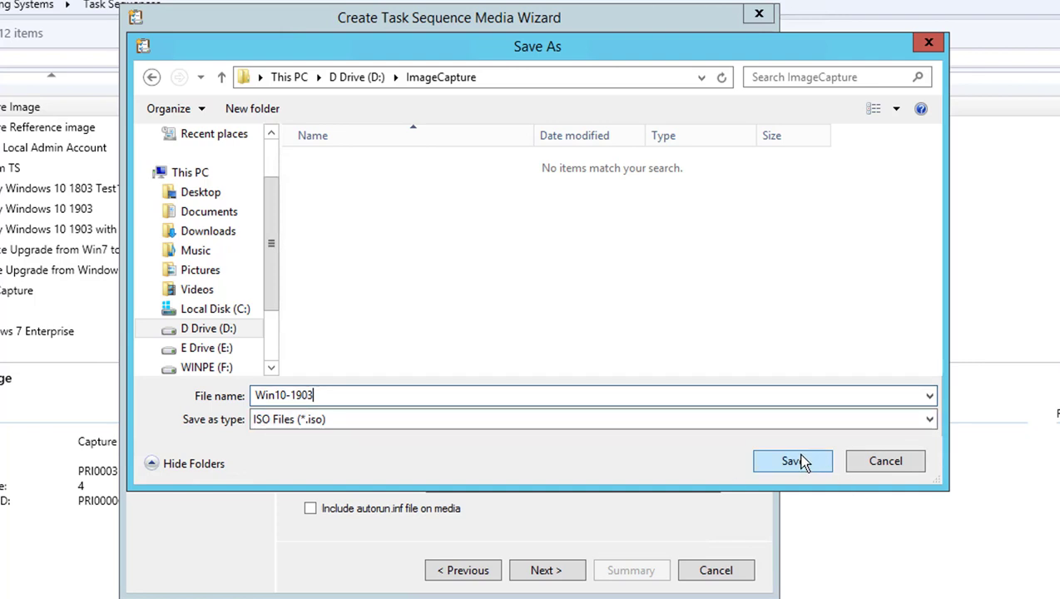
Step: Save the media as D:\ImageCapture\Win10-1903.iso, review label and autorun options, and continue
click(792, 461)
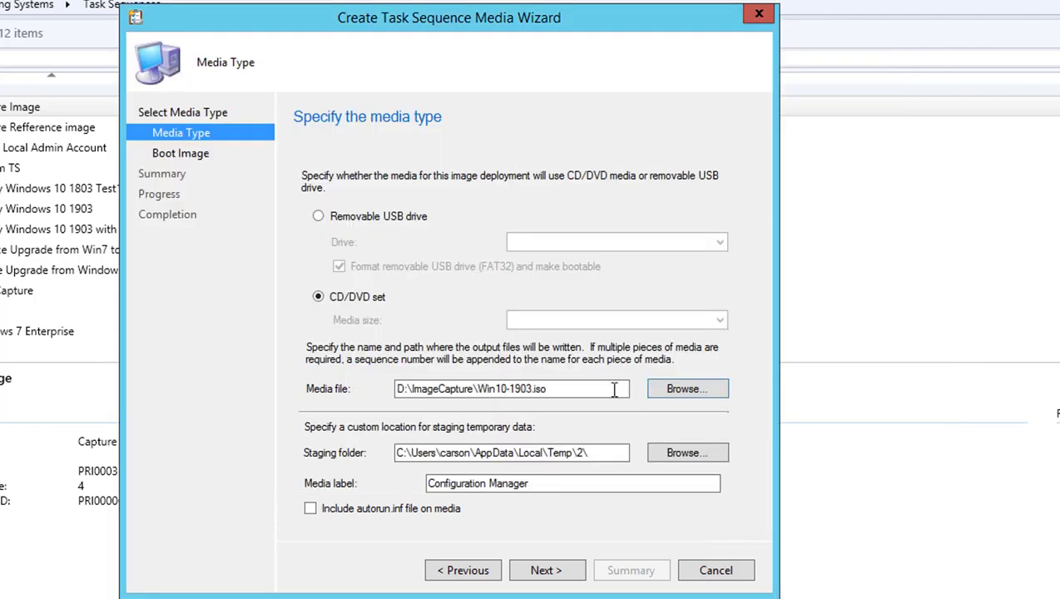
click(571, 484)
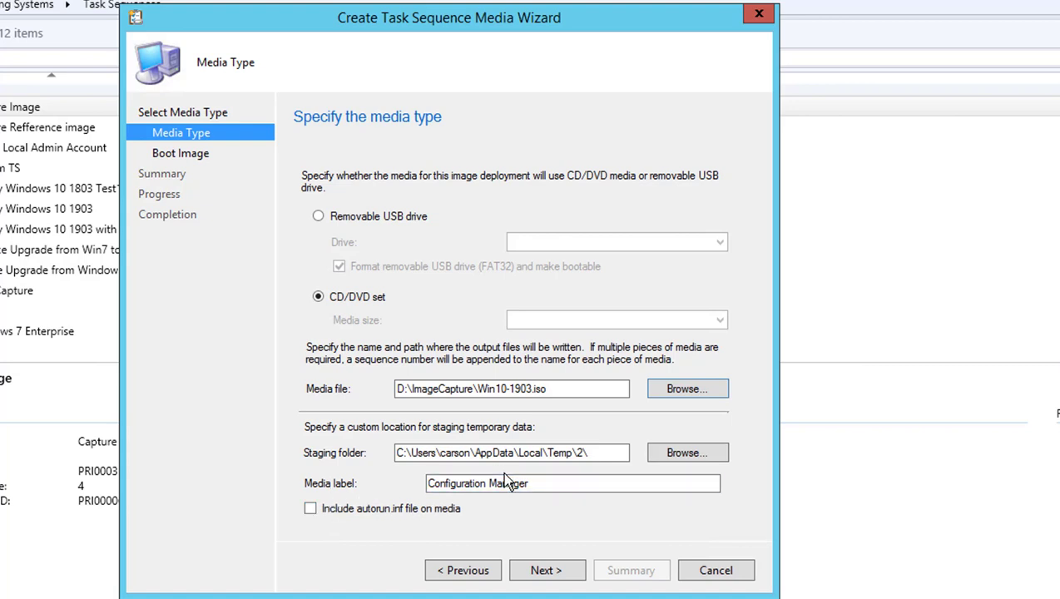
click(540, 484)
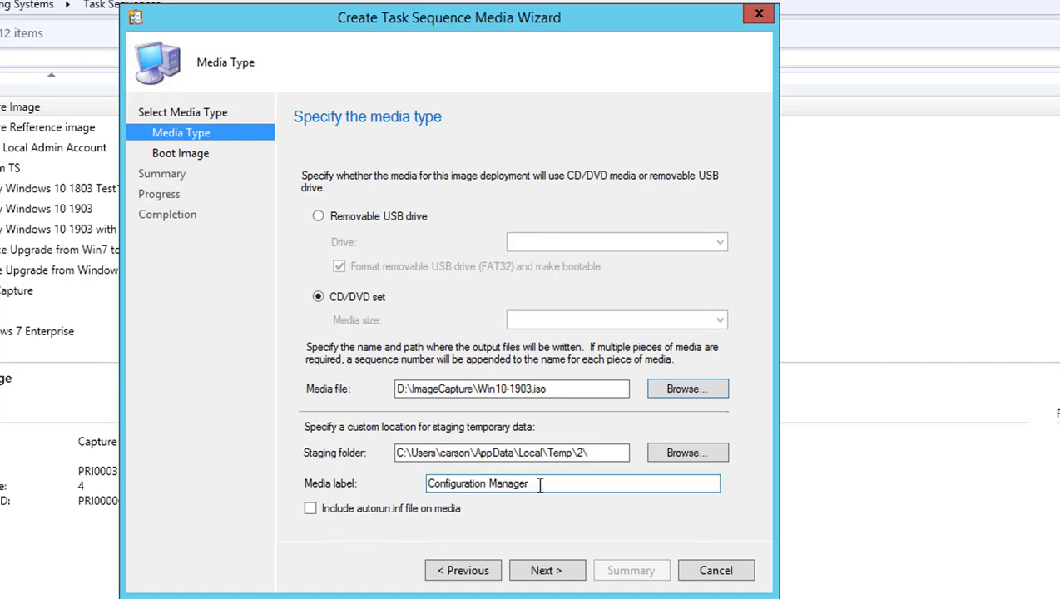
mouse_move(524, 492)
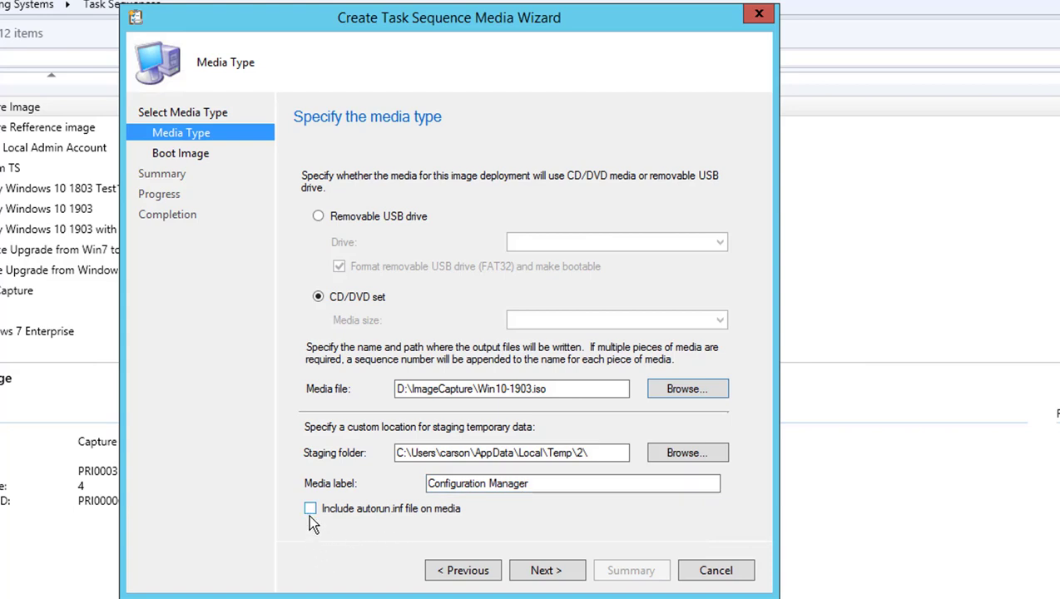
mouse_move(329, 531)
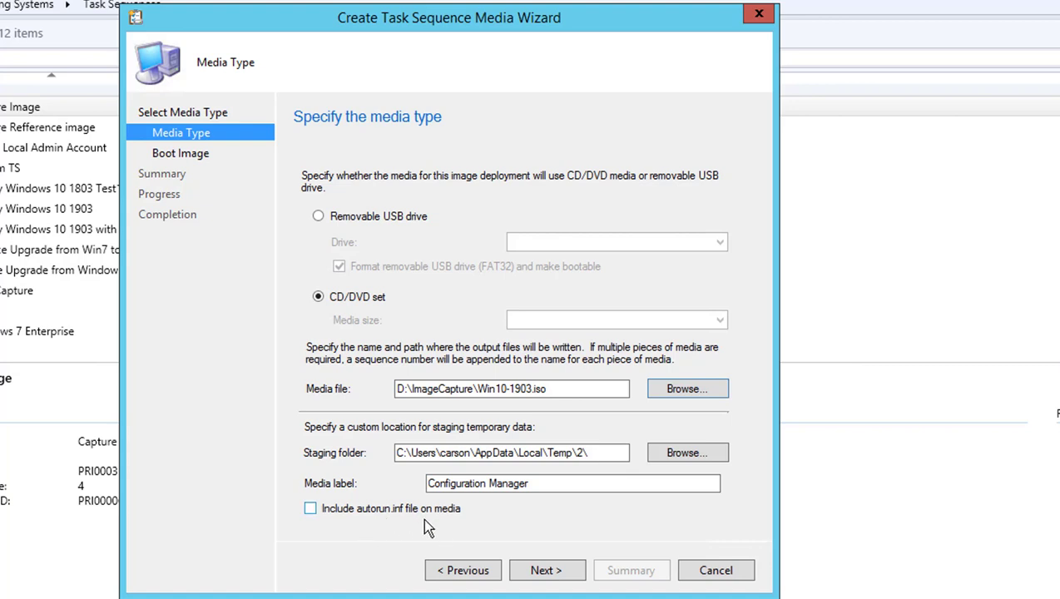
mouse_move(537, 549)
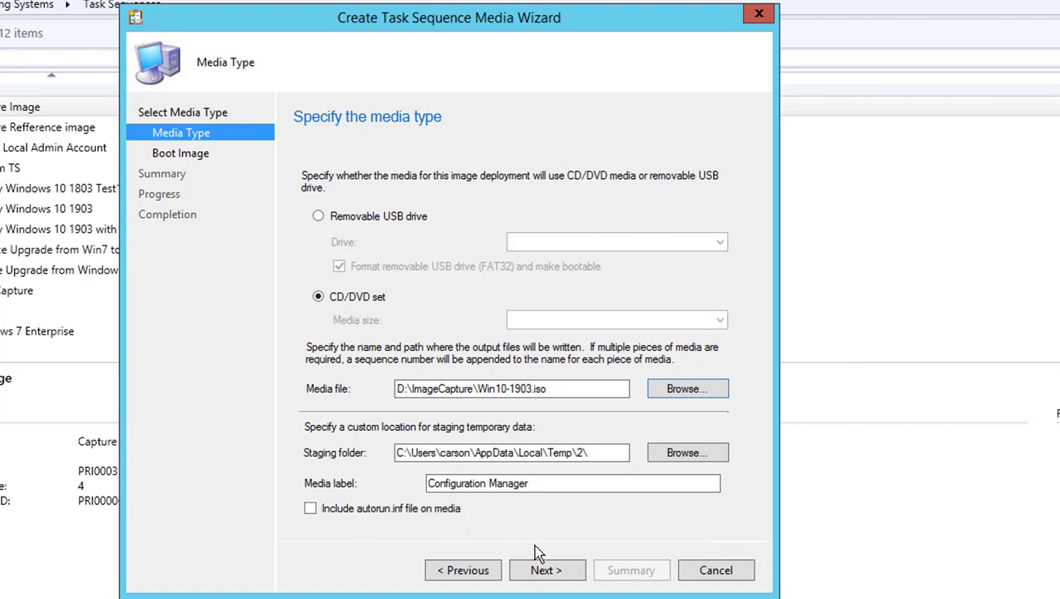
click(546, 570)
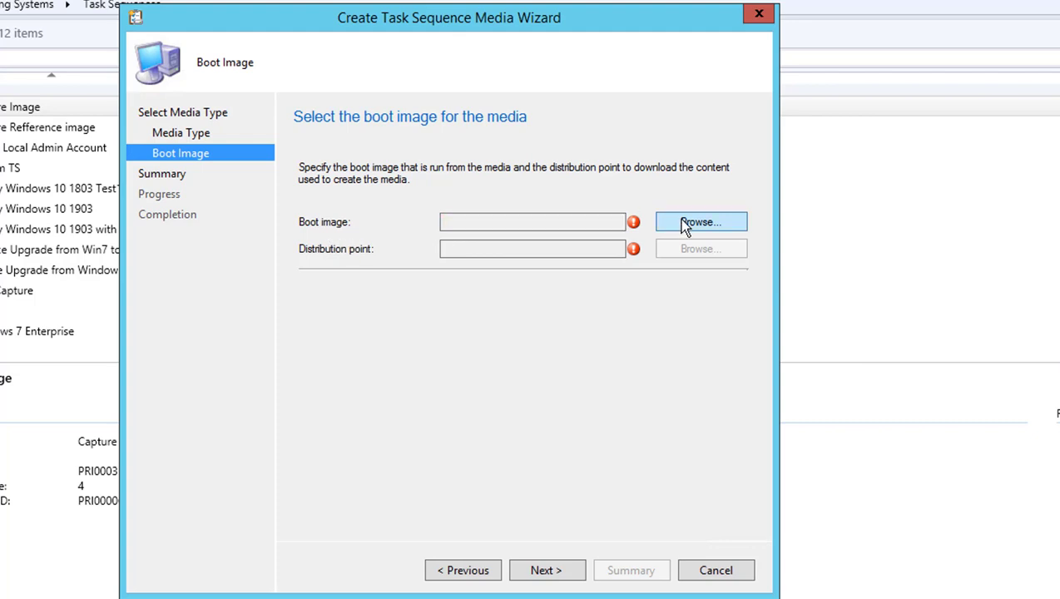
Step: Choose the MDT Boot X64 boot image and the CARSONSCCM distribution point, then continue
click(701, 221)
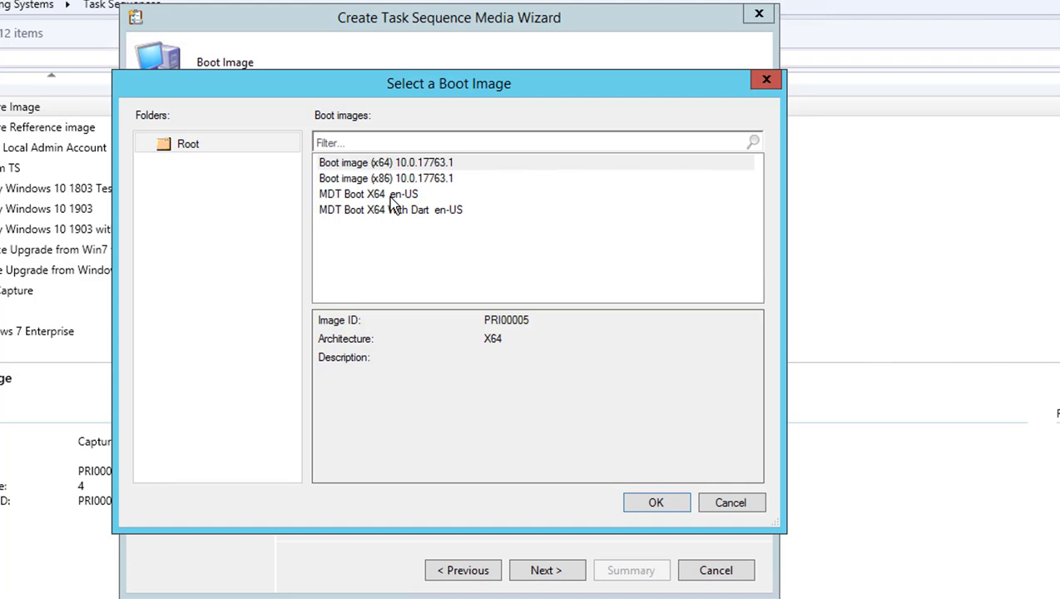
mouse_move(368, 201)
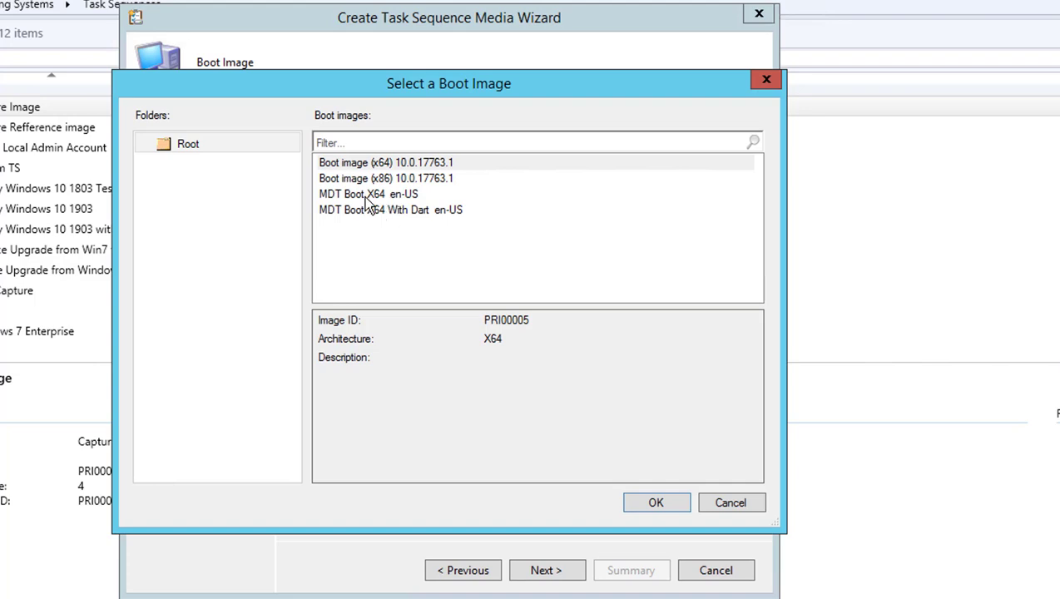
click(366, 194)
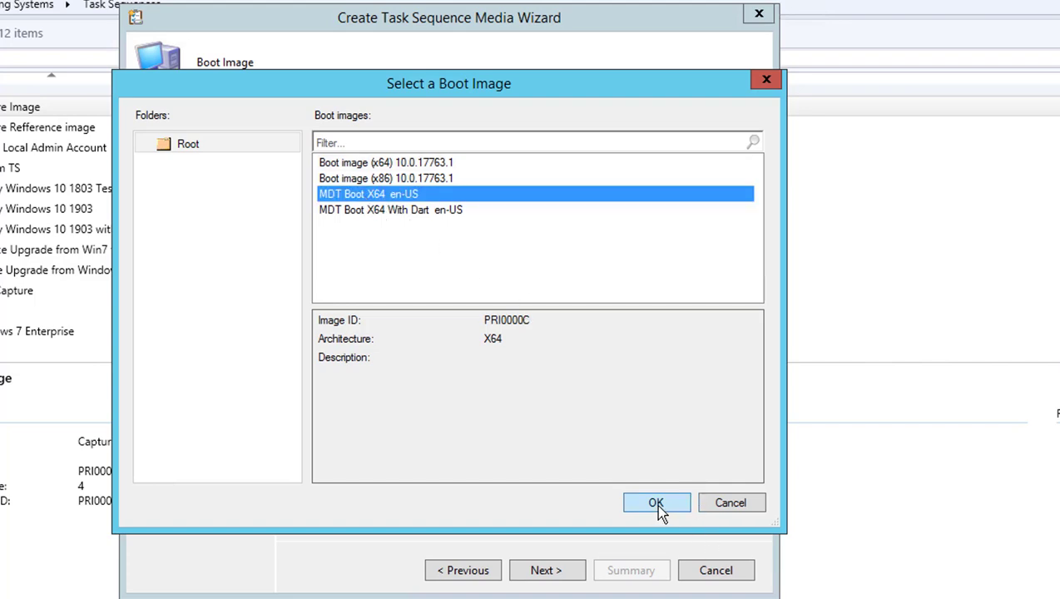
click(656, 502)
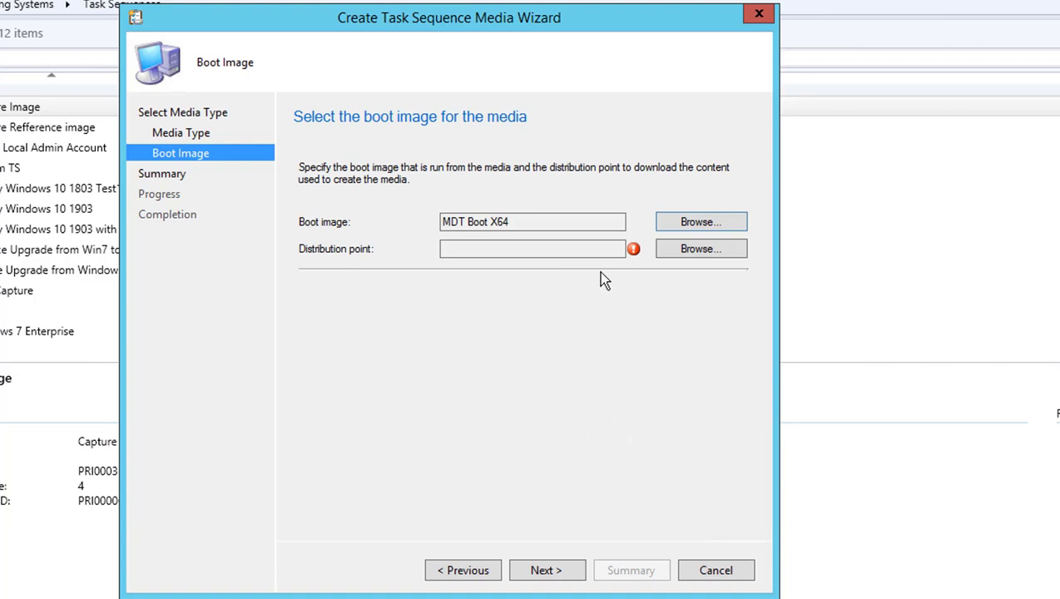
click(701, 247)
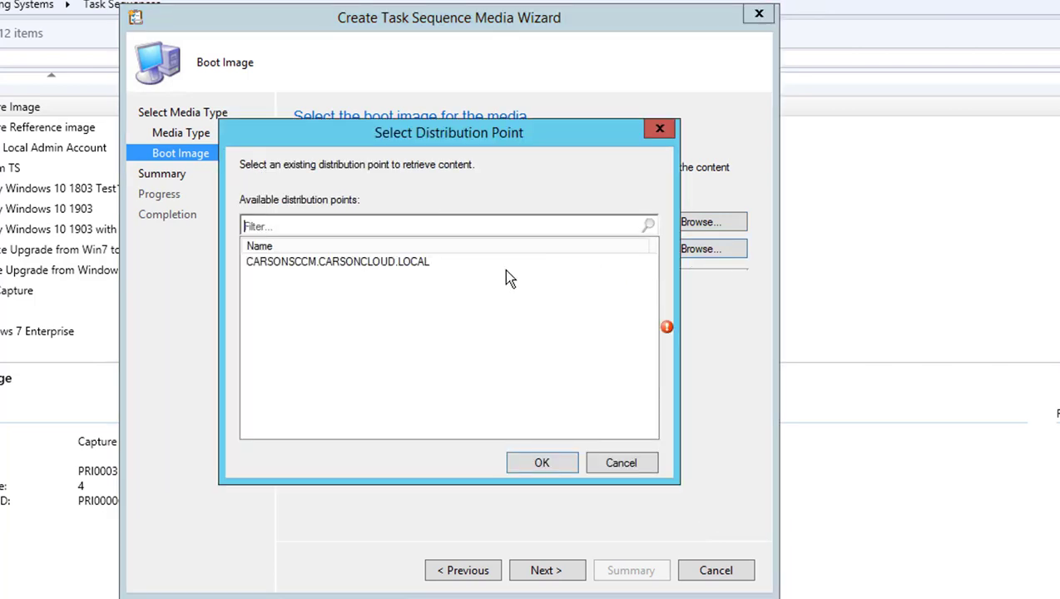
click(541, 462)
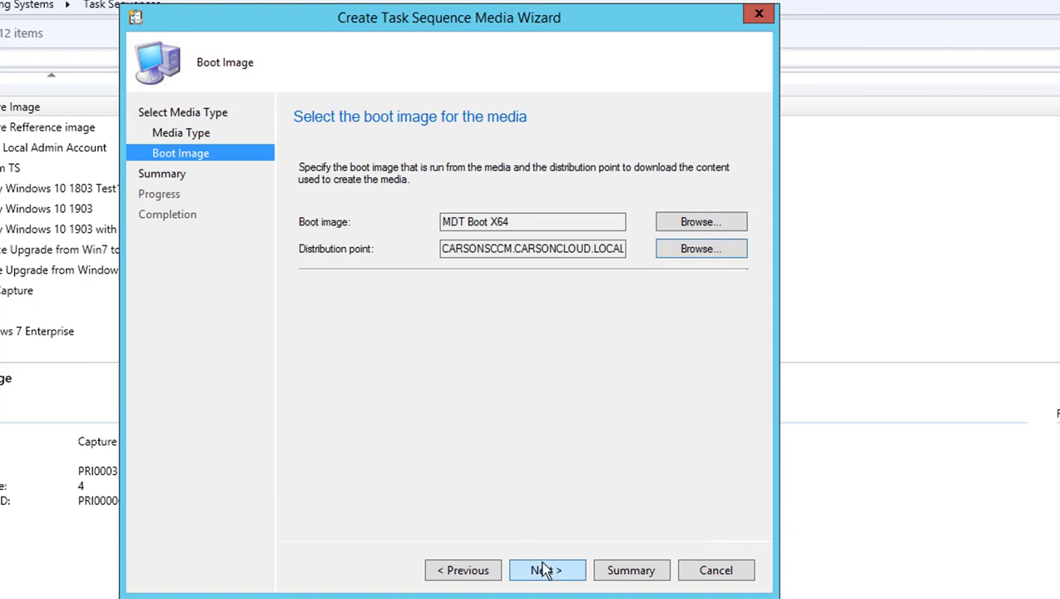
click(545, 570)
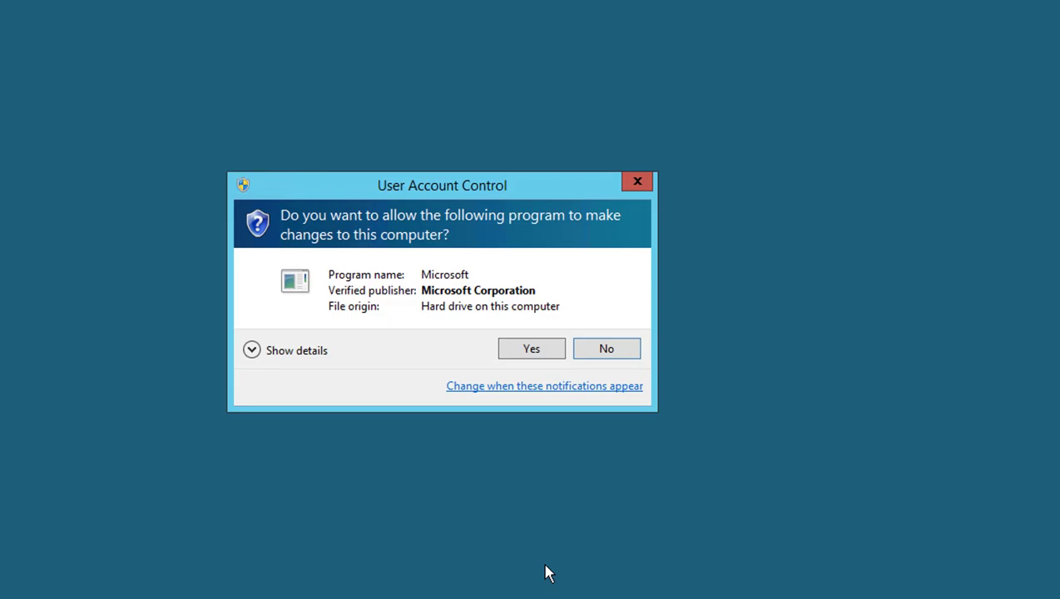
Step: Approve the User Account Control prompt so the capture media build completes
click(530, 349)
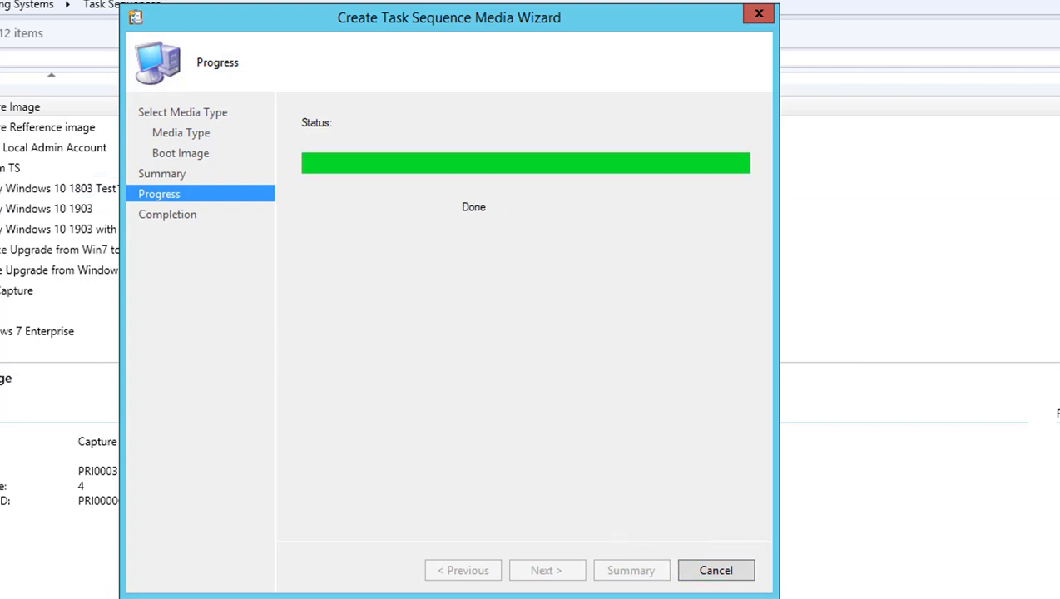
mouse_move(377, 468)
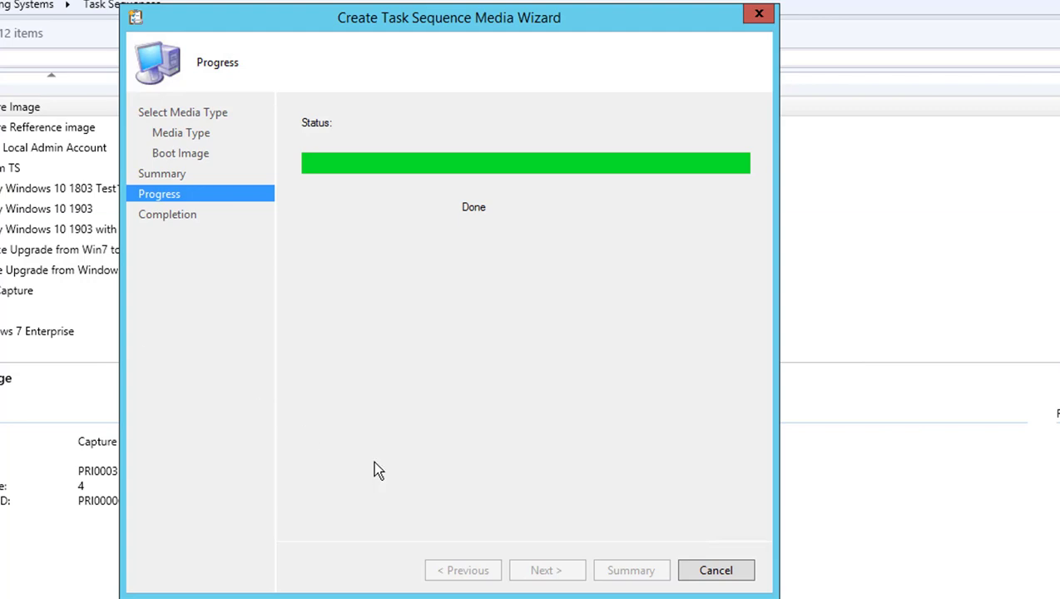
mouse_move(367, 456)
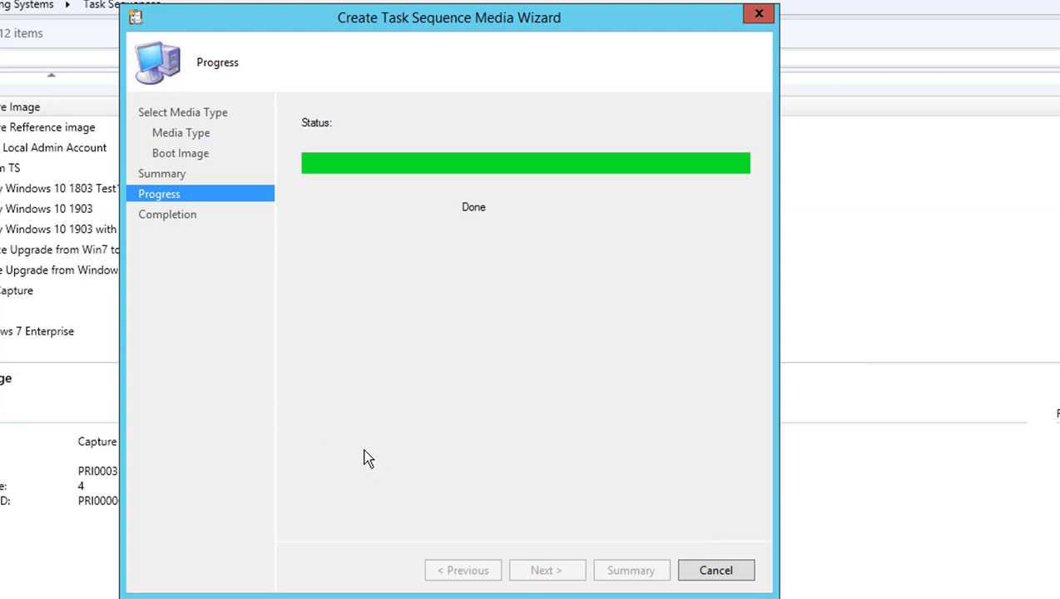
mouse_move(290, 410)
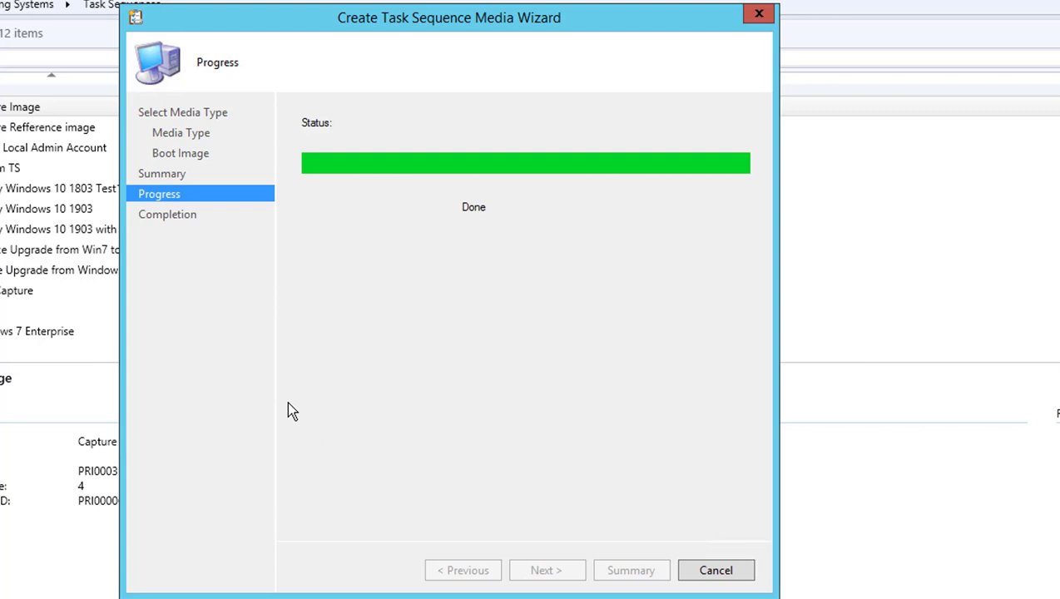
mouse_move(522, 478)
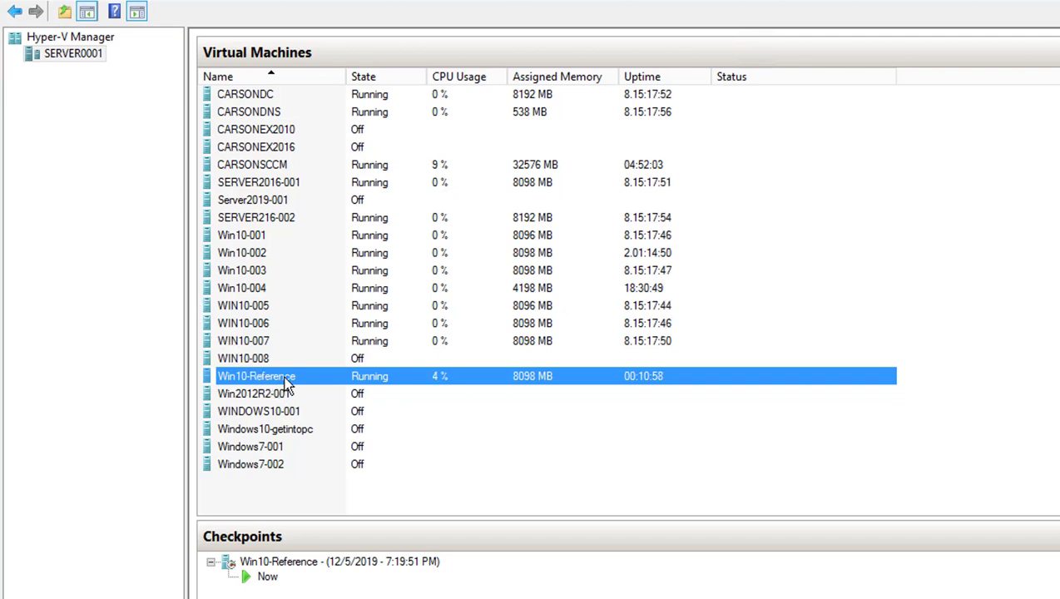
Step: Force Win10-Reference off from its connection window, then close that window
double_click(257, 376)
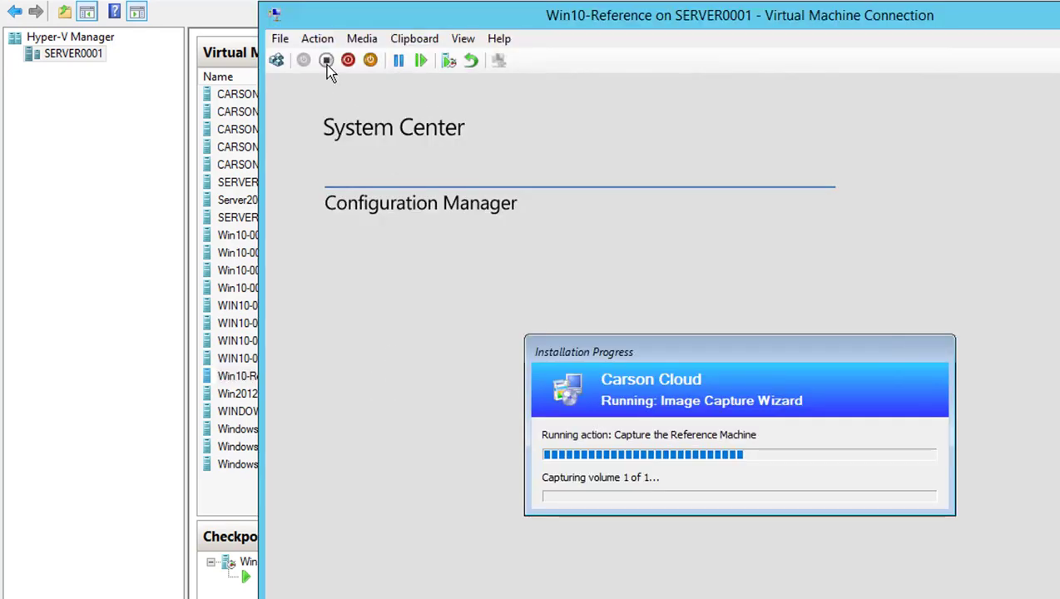
click(325, 60)
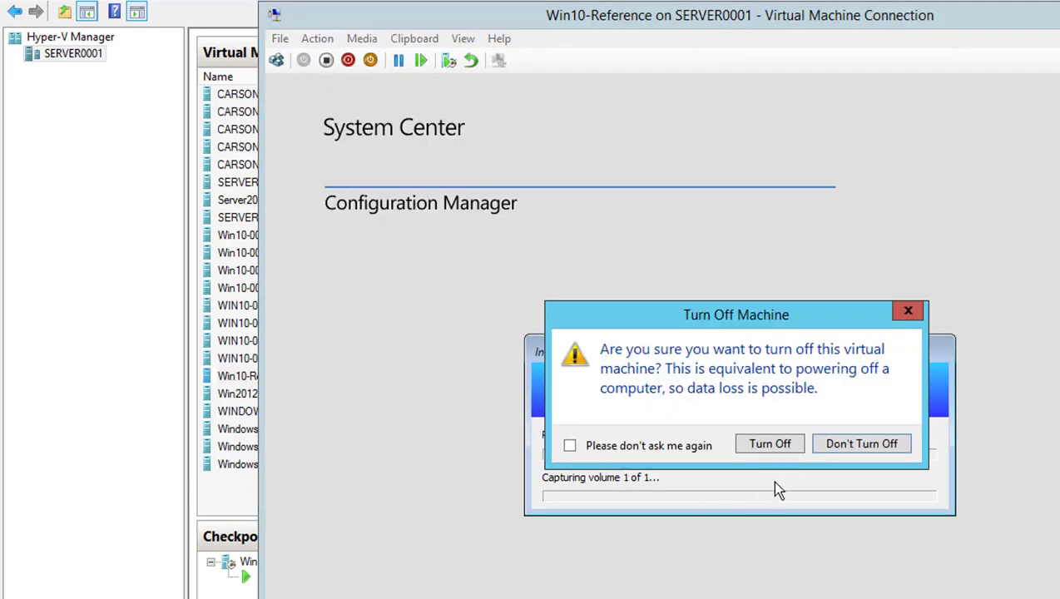
click(769, 443)
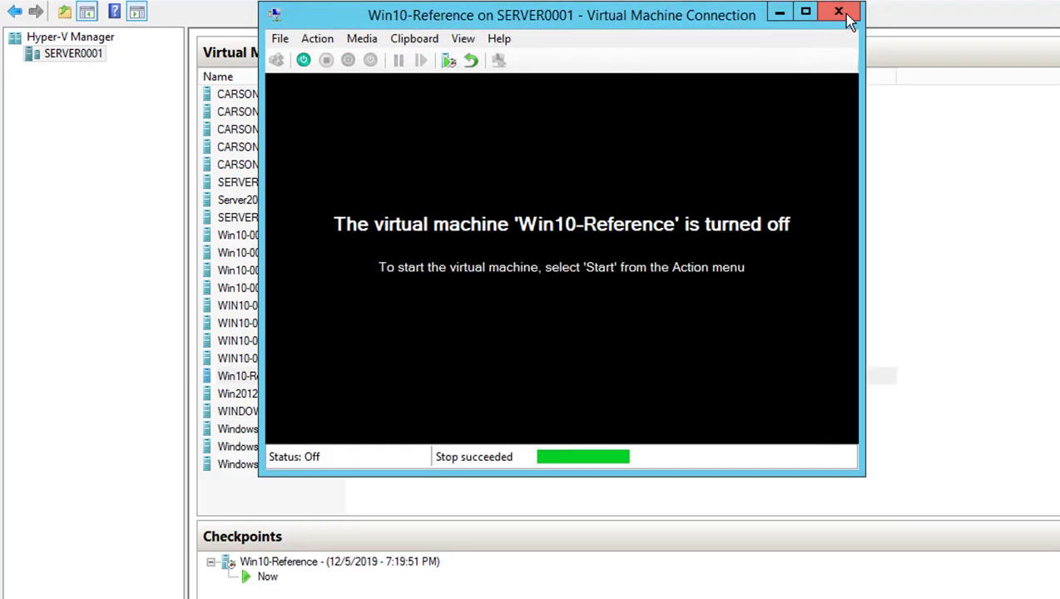
click(836, 13)
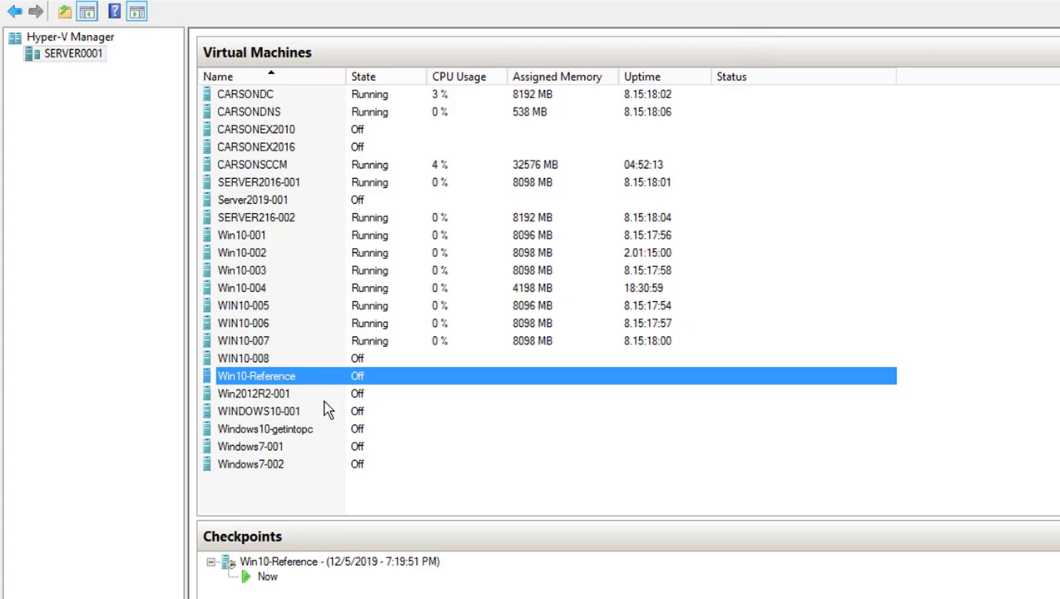
Step: Apply the 12/5/2019 7:19:51 PM checkpoint to Win10-Reference and reconnect to it
click(339, 562)
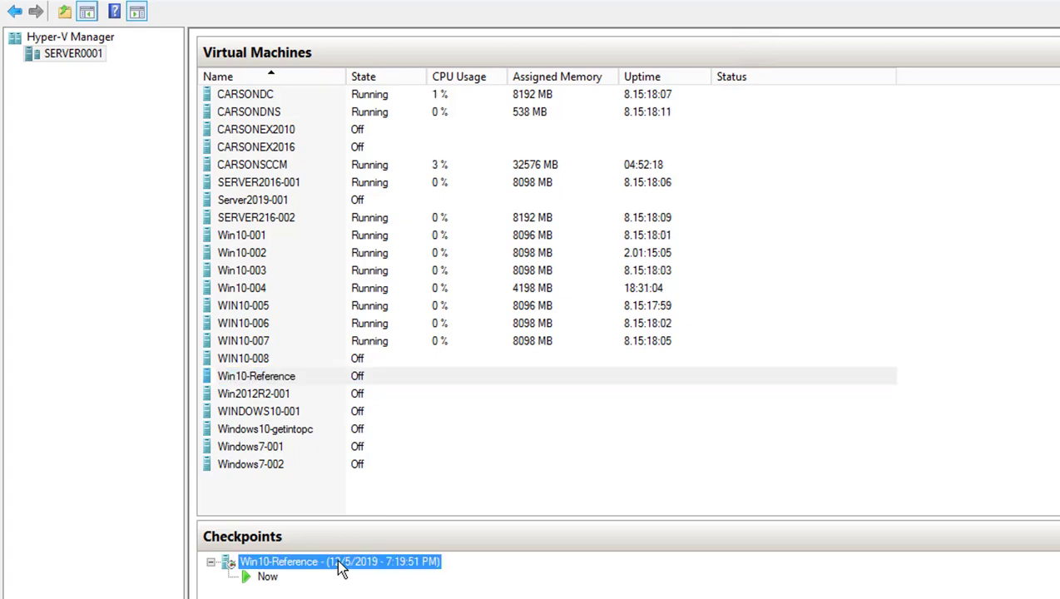
right_click(341, 562)
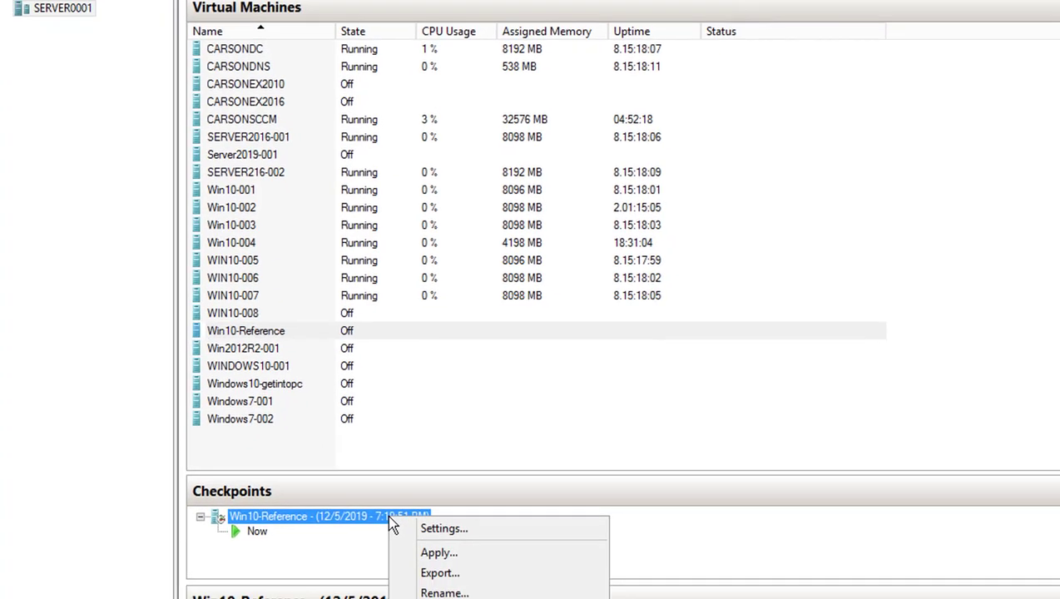
click(439, 552)
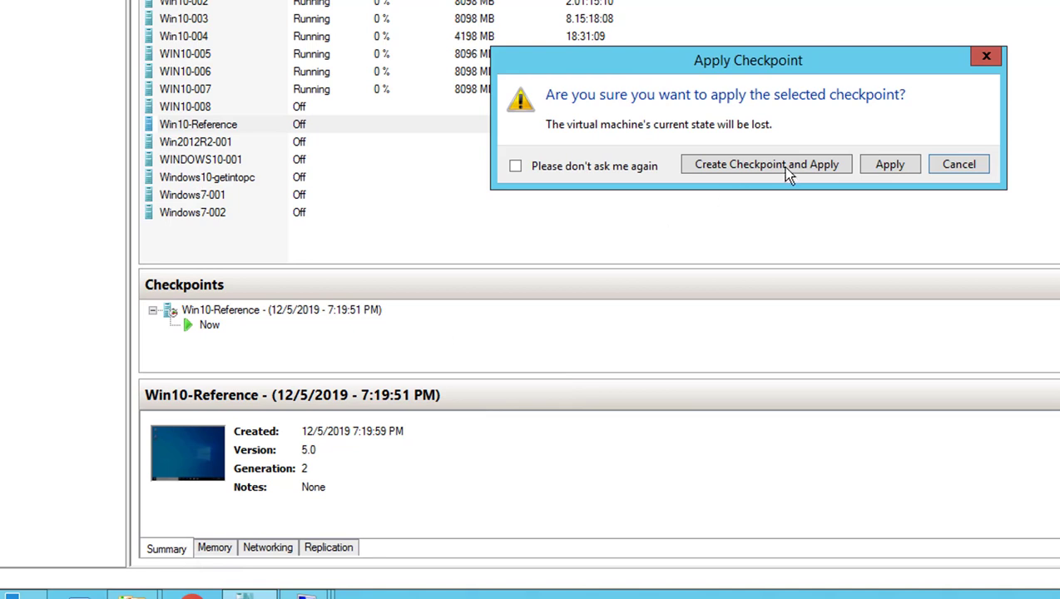
click(889, 164)
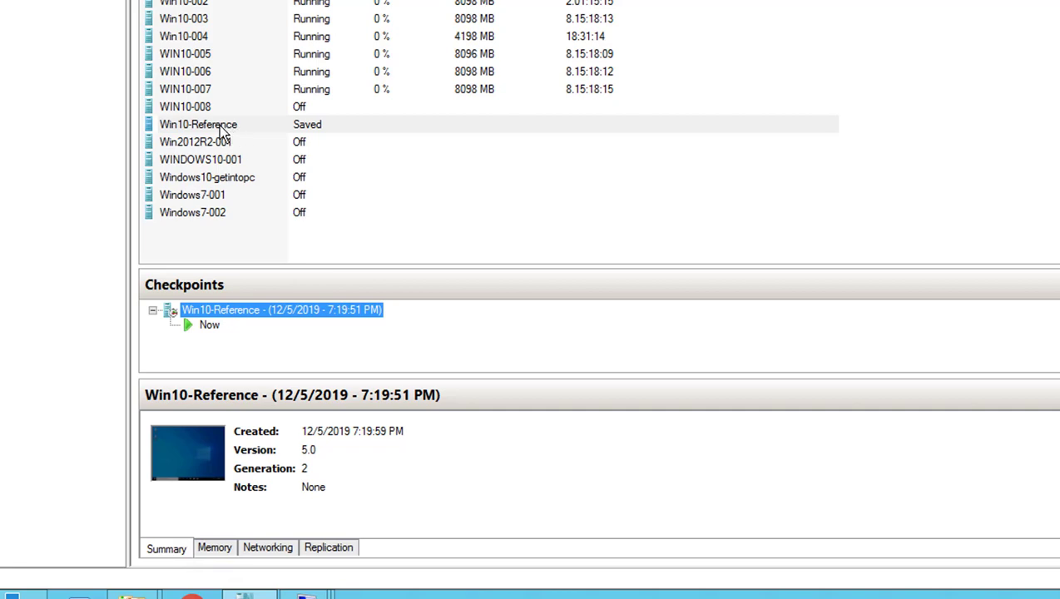
double_click(198, 124)
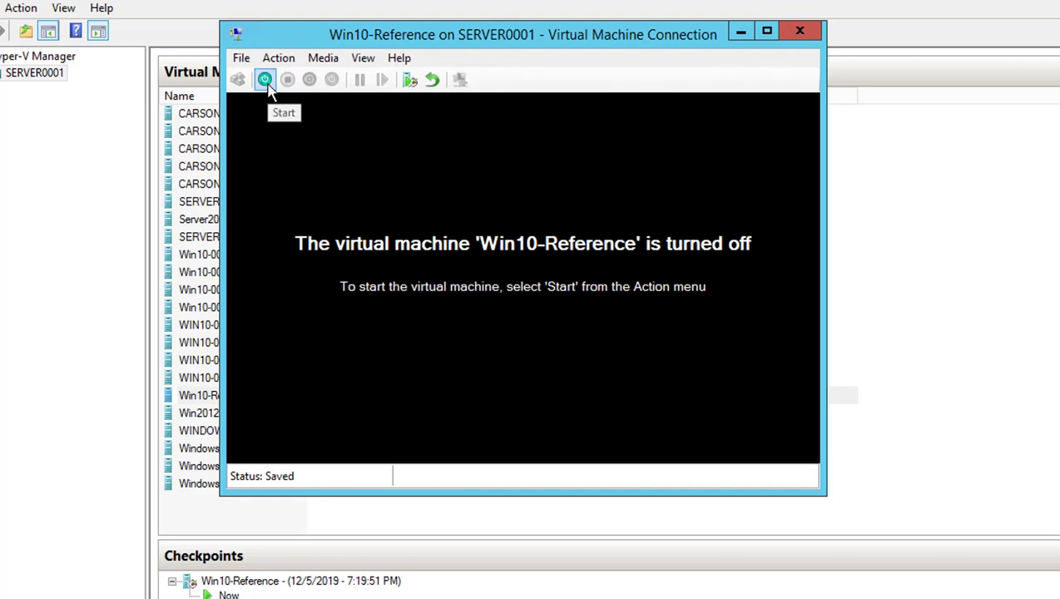
Step: Attempt to start Win10-Reference, dismiss the ISO access error, and set DVD media to None
click(264, 79)
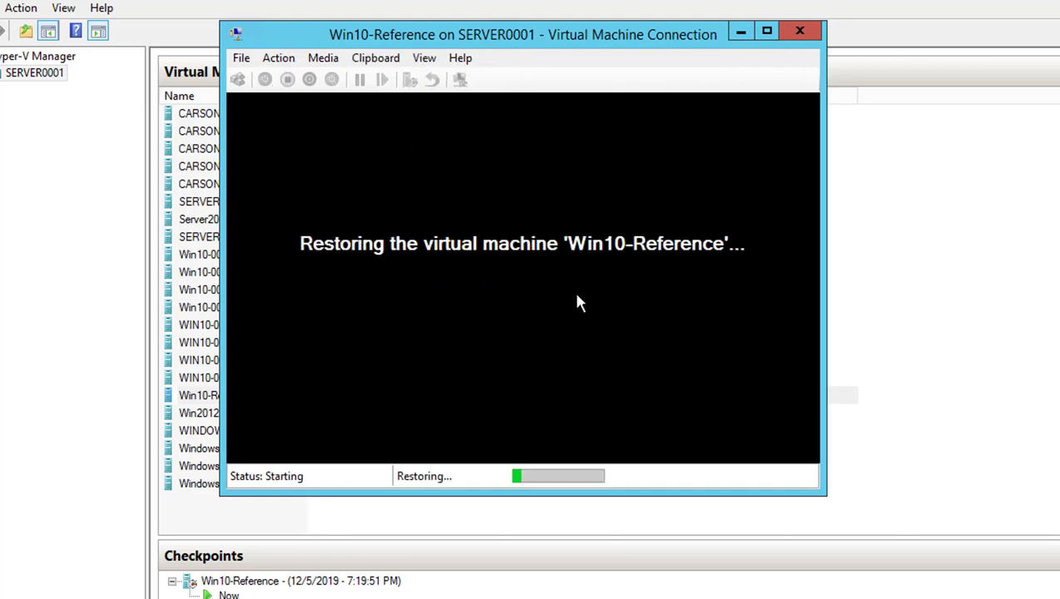
mouse_move(601, 359)
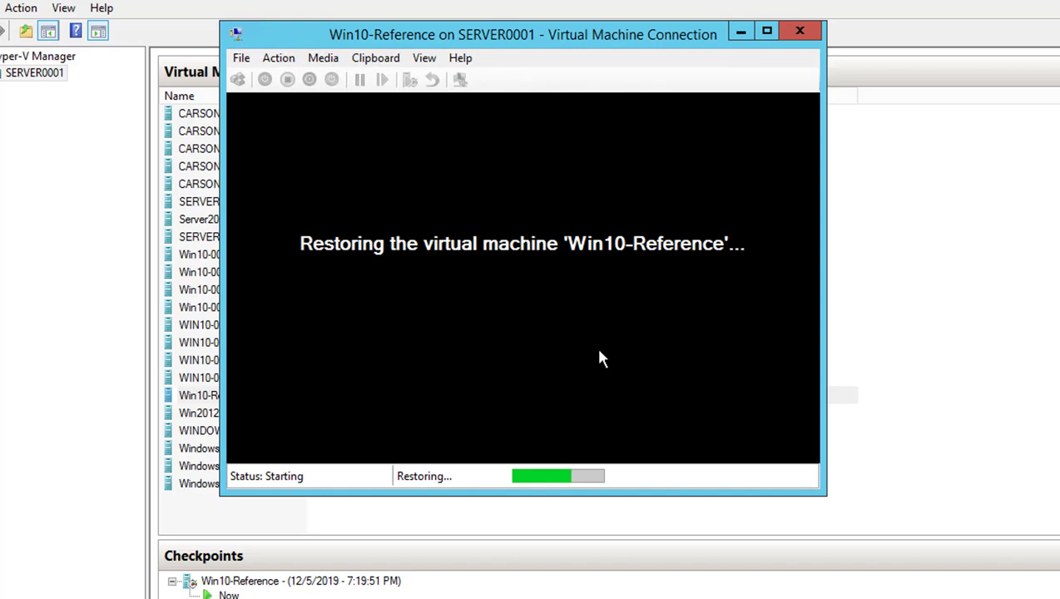
mouse_move(504, 326)
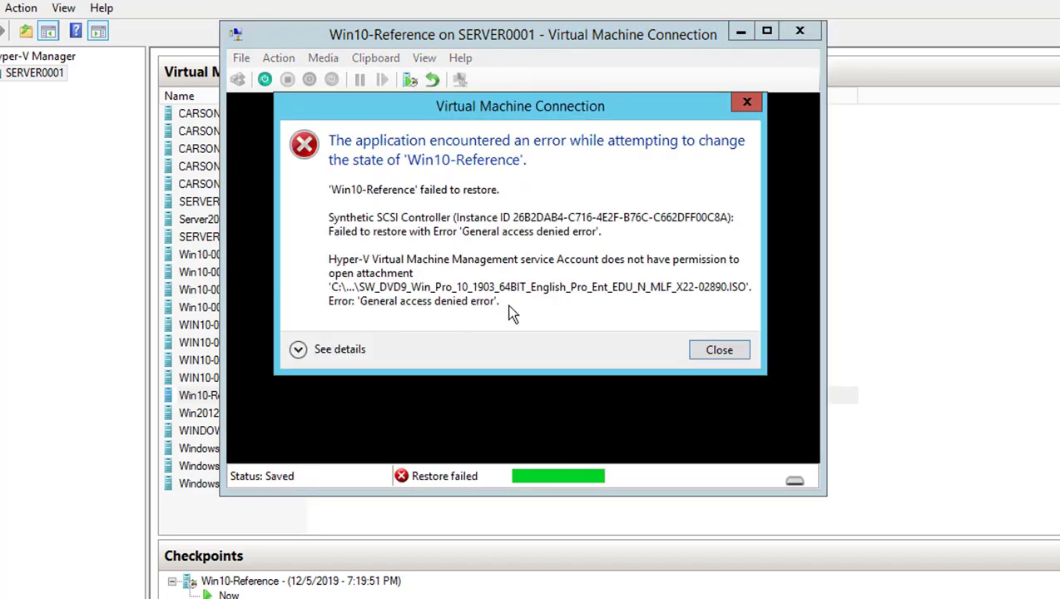
click(718, 350)
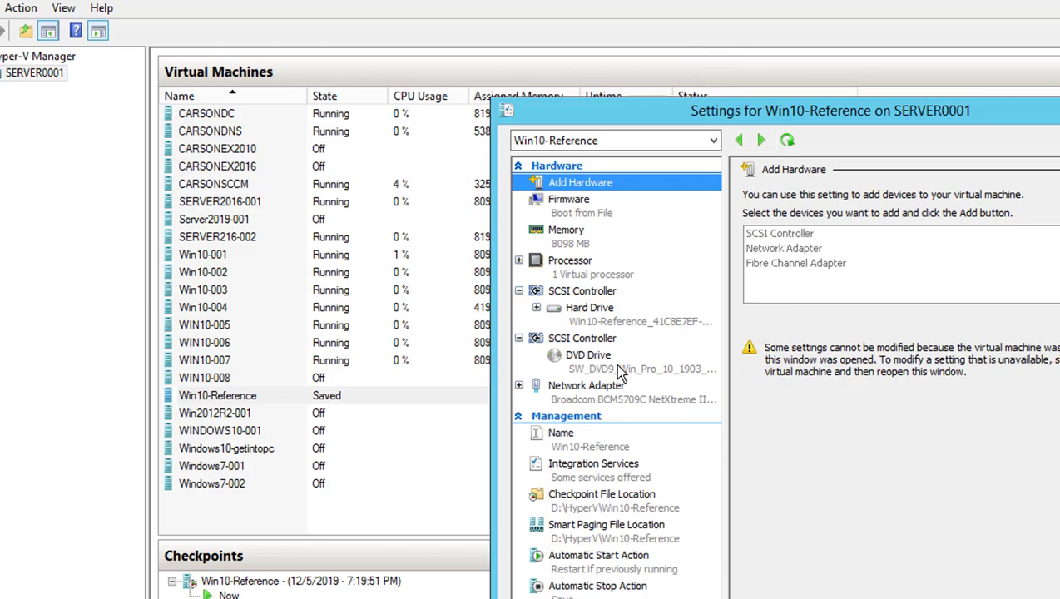
click(586, 355)
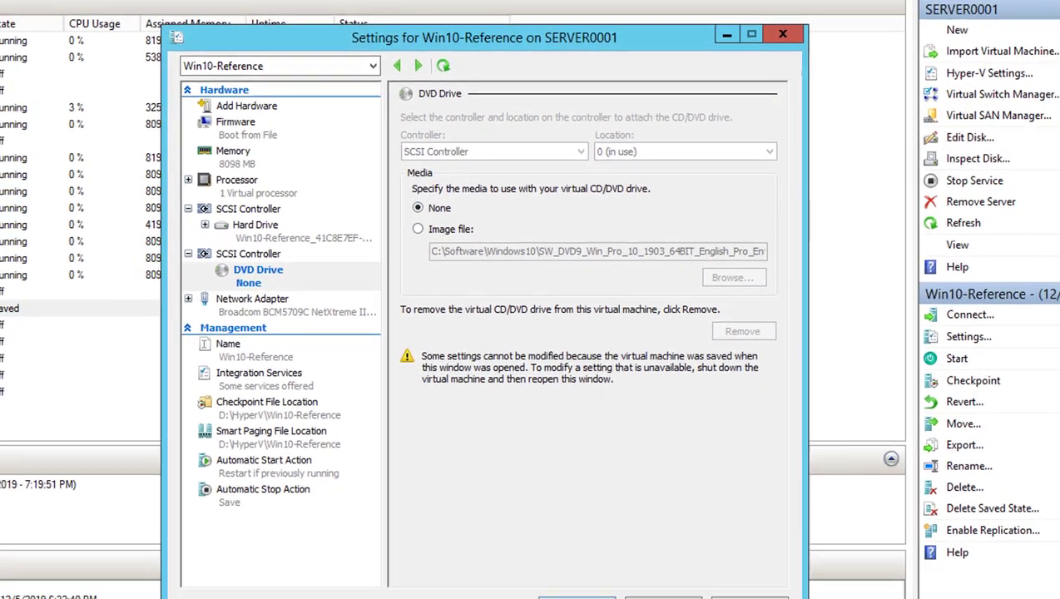
click(784, 34)
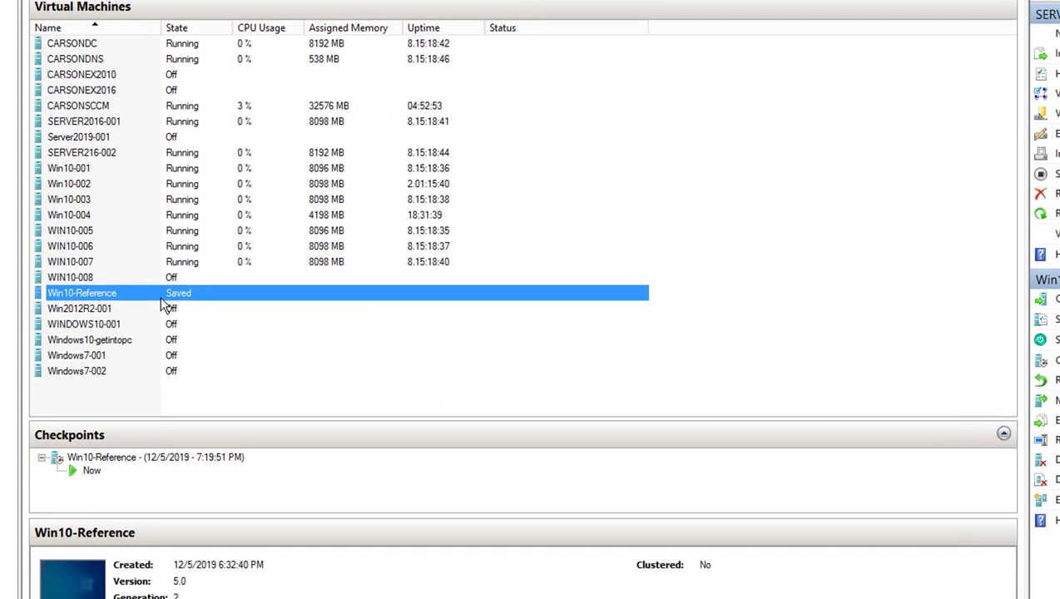
Step: Connect to and start Win10-Reference, then create a Carson Test folder on C:
double_click(81, 292)
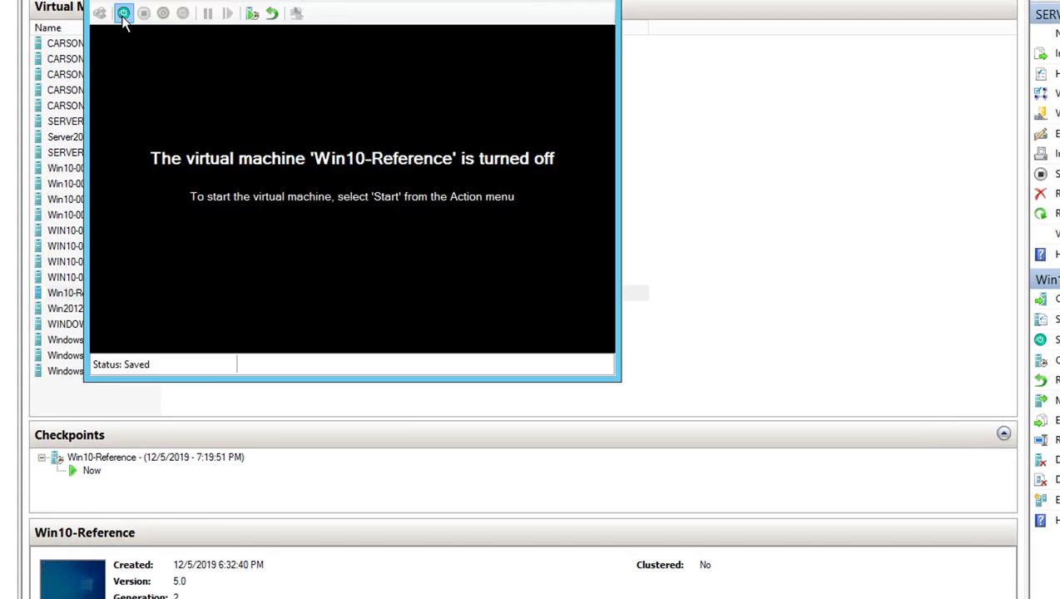
click(124, 18)
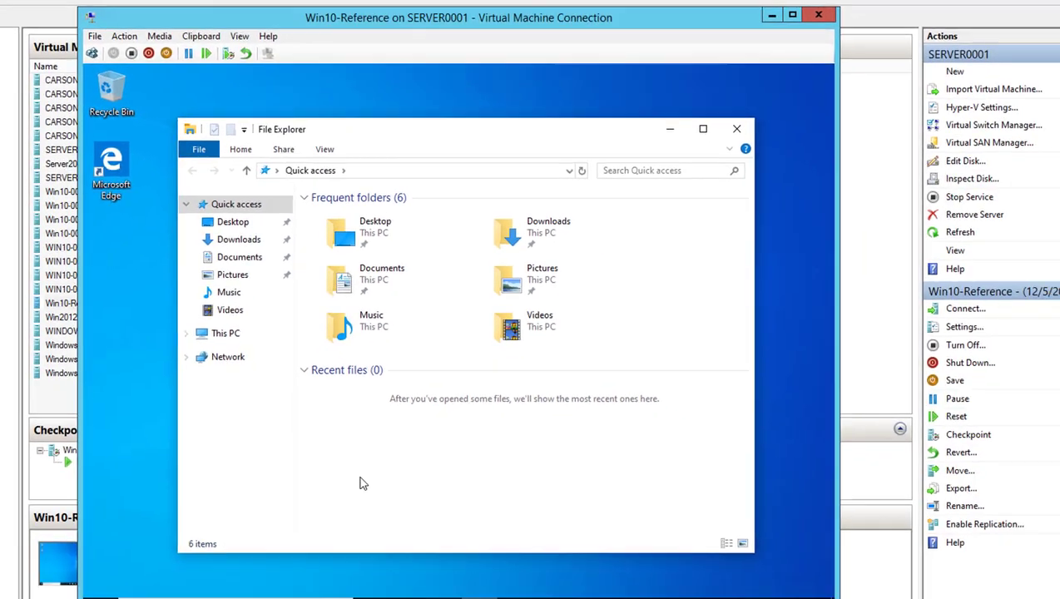
click(224, 333)
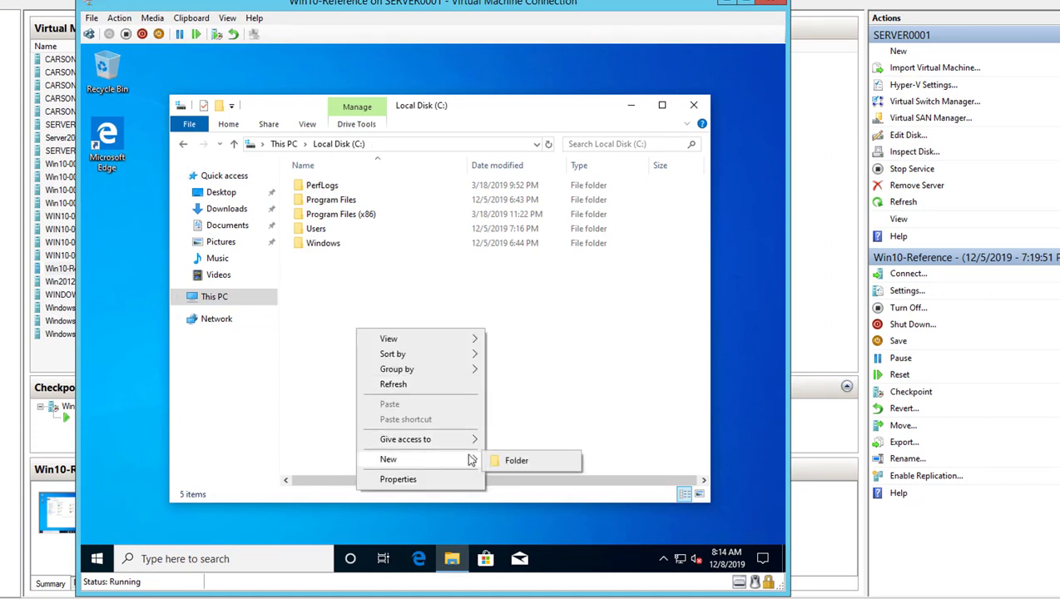
click(516, 460)
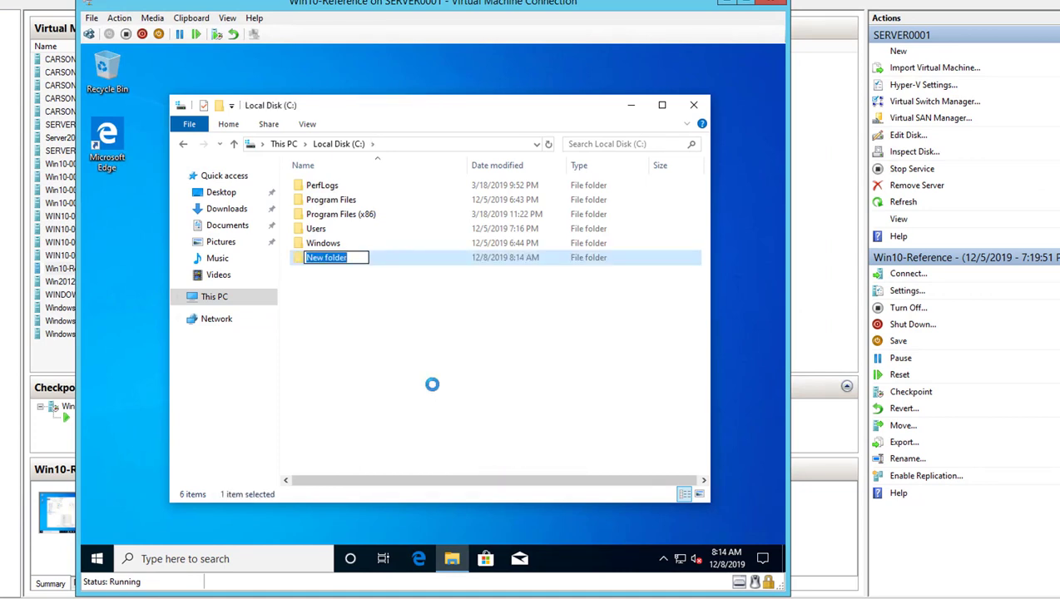
text(Carson Test)
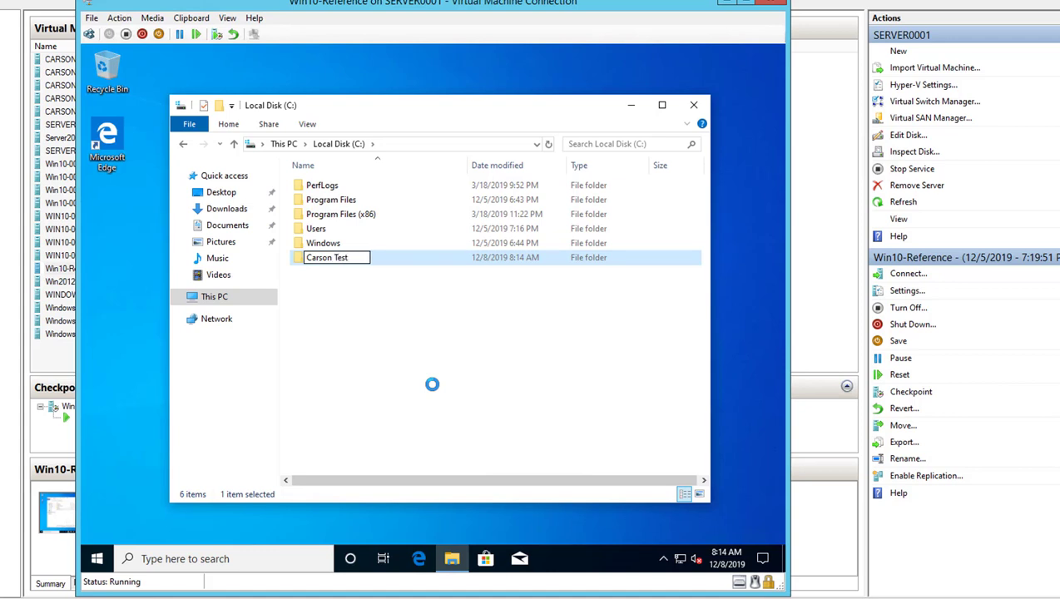
Step: Add a new text document inside Carson Test and close File Explorer
double_click(326, 257)
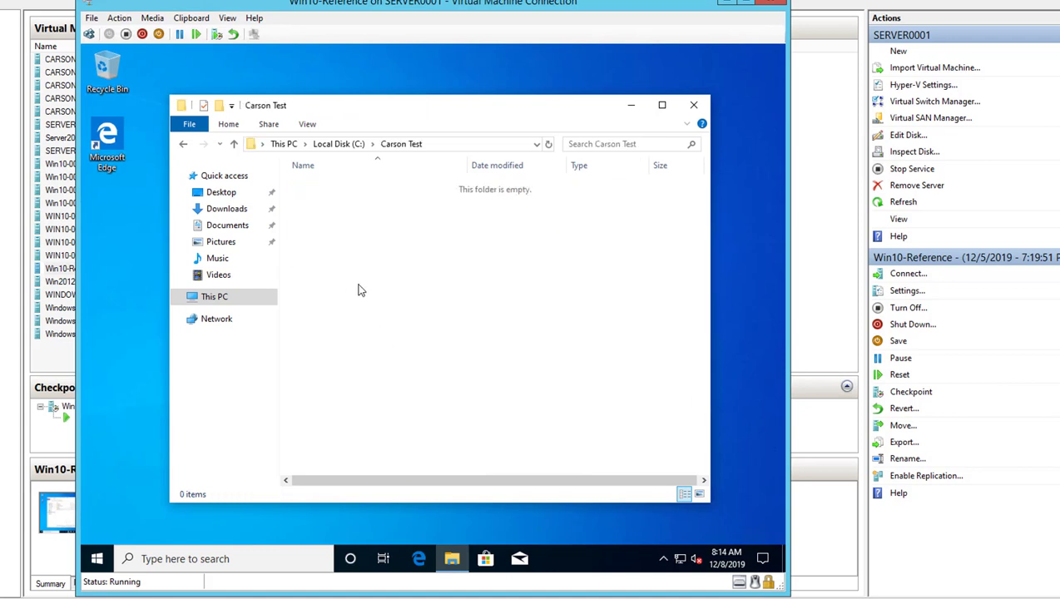
right_click(361, 290)
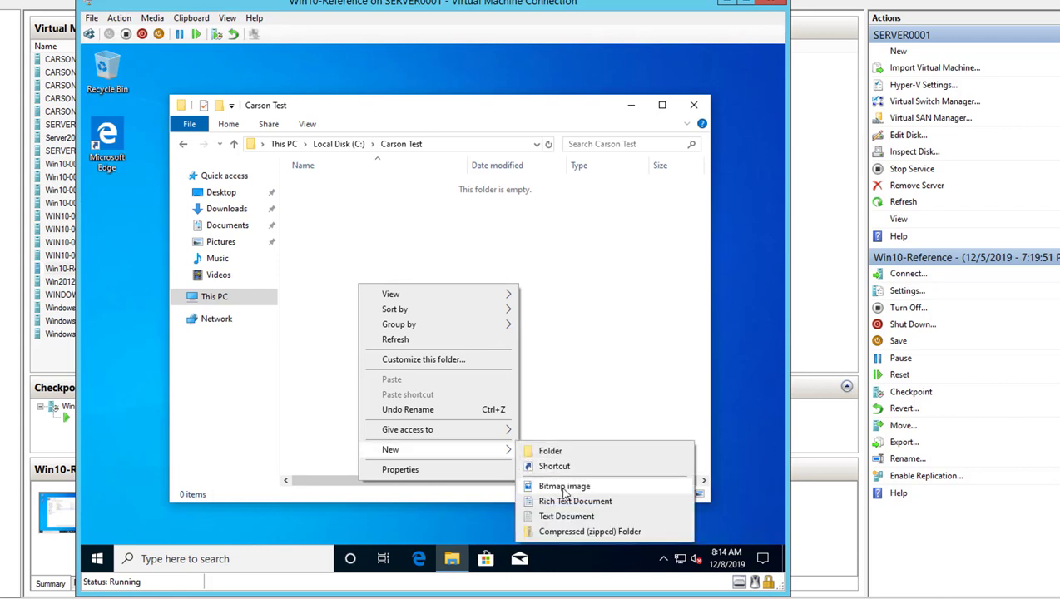
click(564, 516)
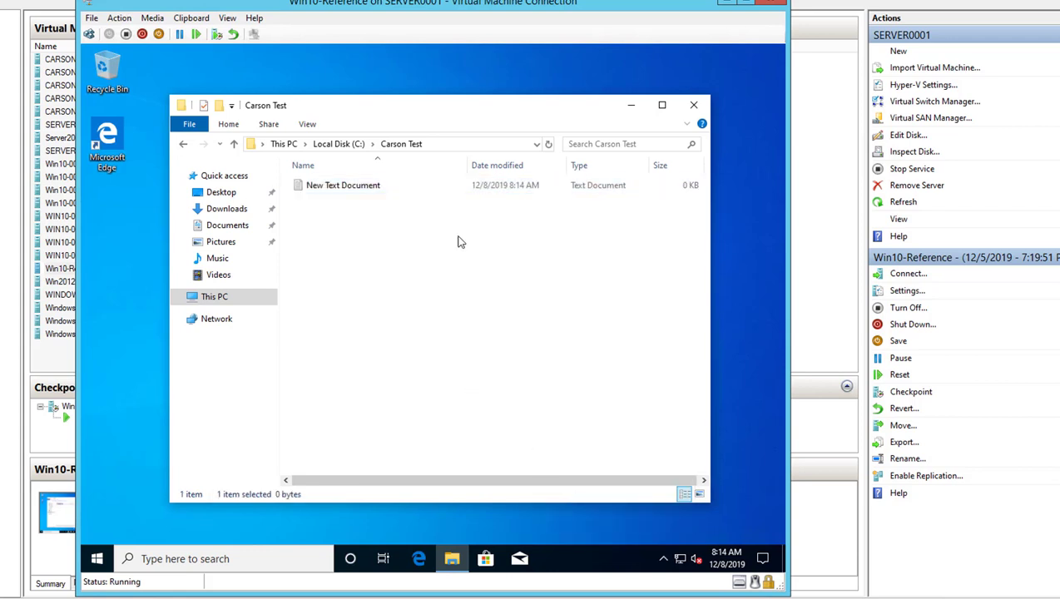
click(693, 104)
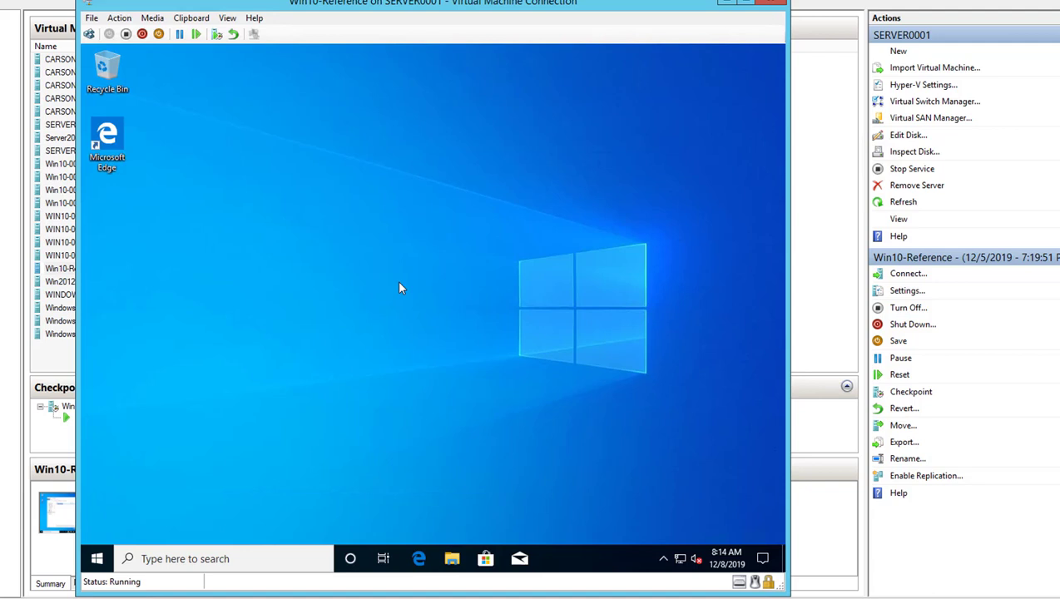
Step: Bring the Configuration Manager console forward and close the completed task sequence media wizard
click(106, 141)
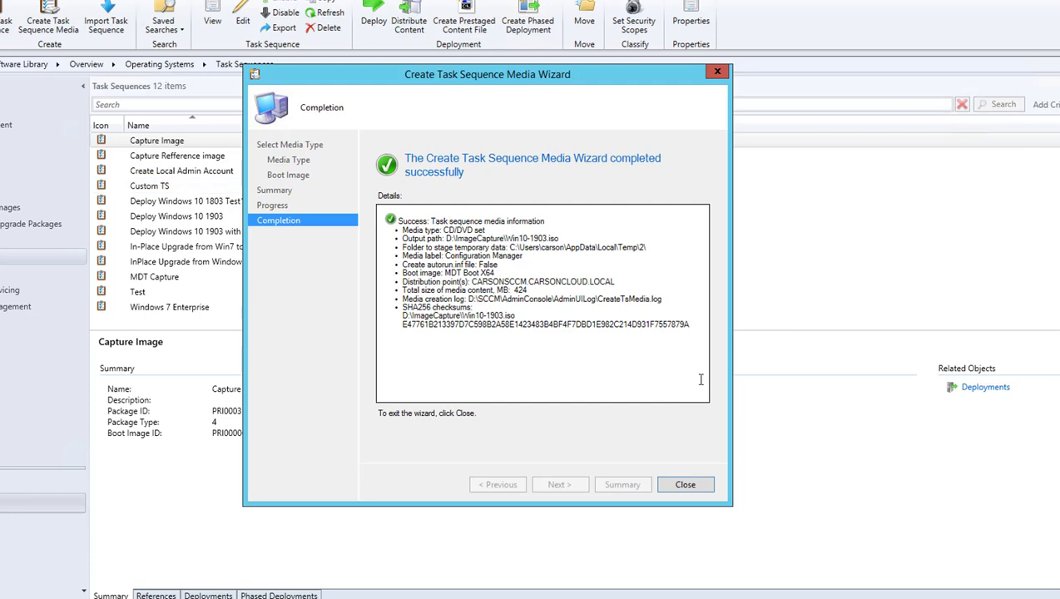
mouse_move(535, 268)
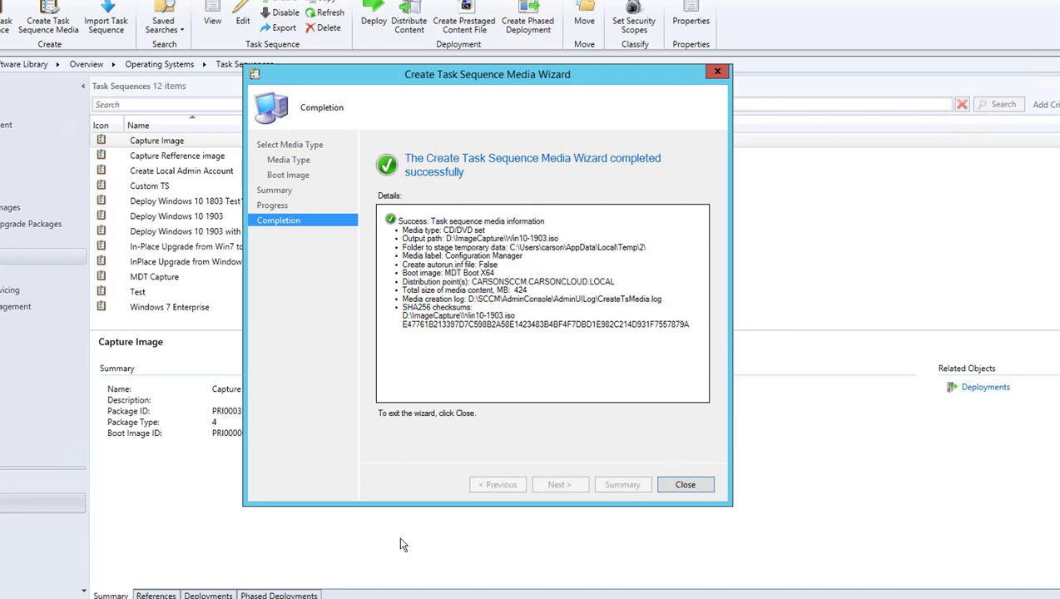
click(685, 484)
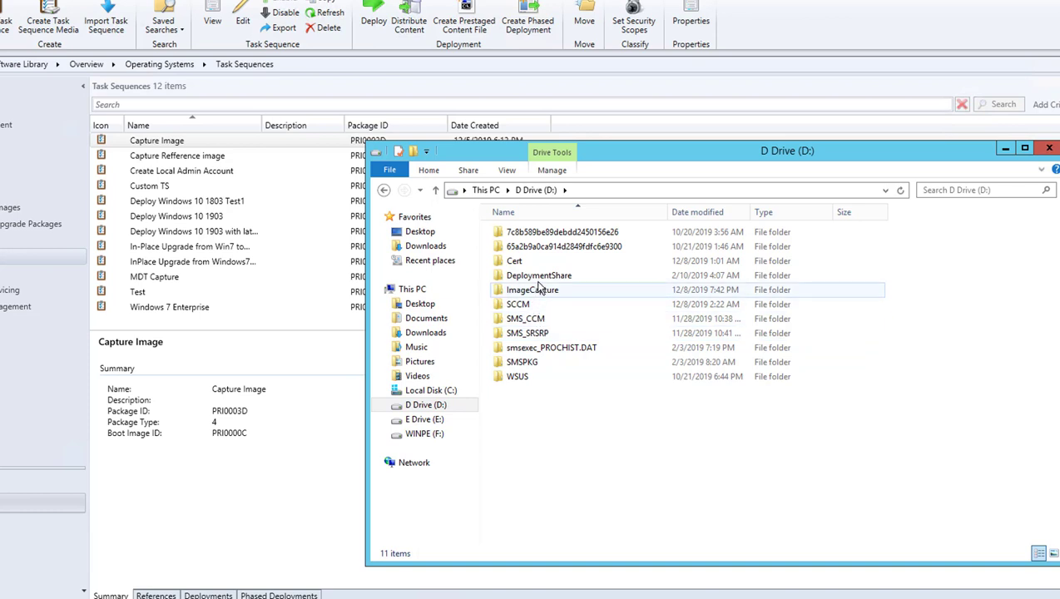
Step: Copy Win10-1903.iso from D:\ImageCapture and paste it into C:\Software\CamtureTS
double_click(532, 290)
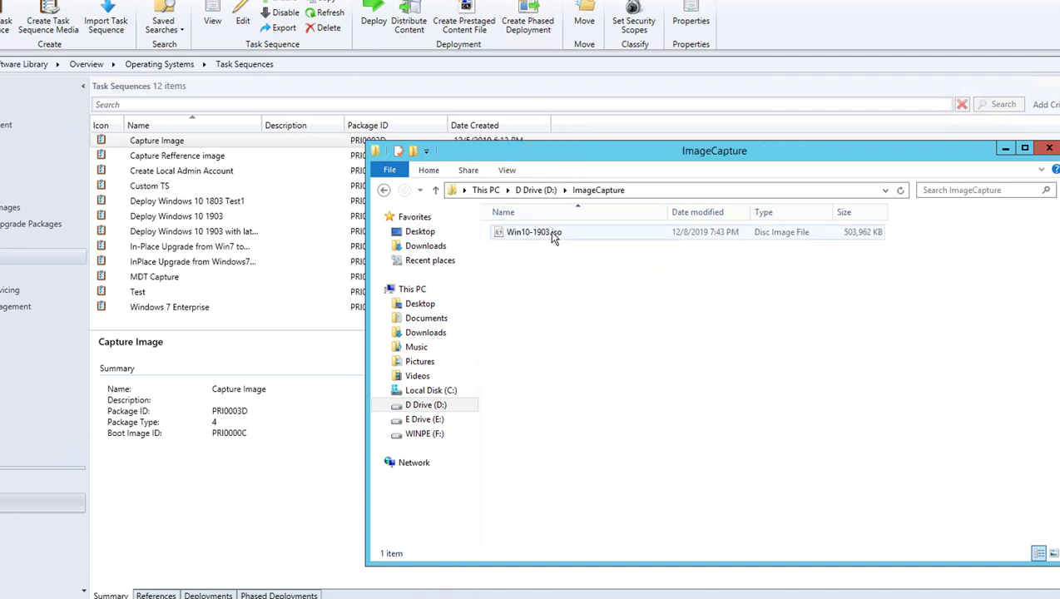
right_click(532, 233)
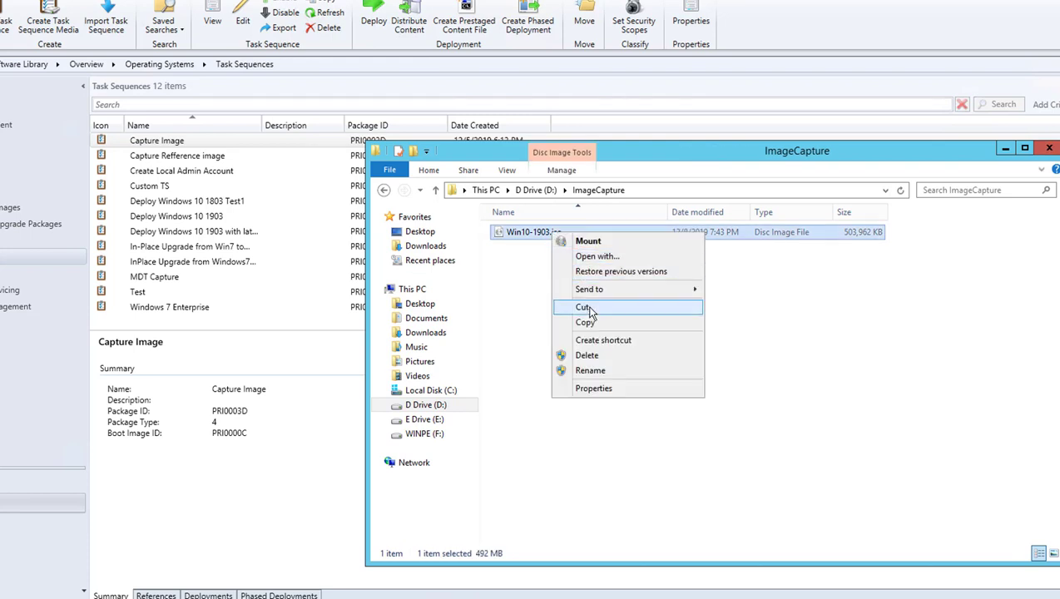
click(583, 307)
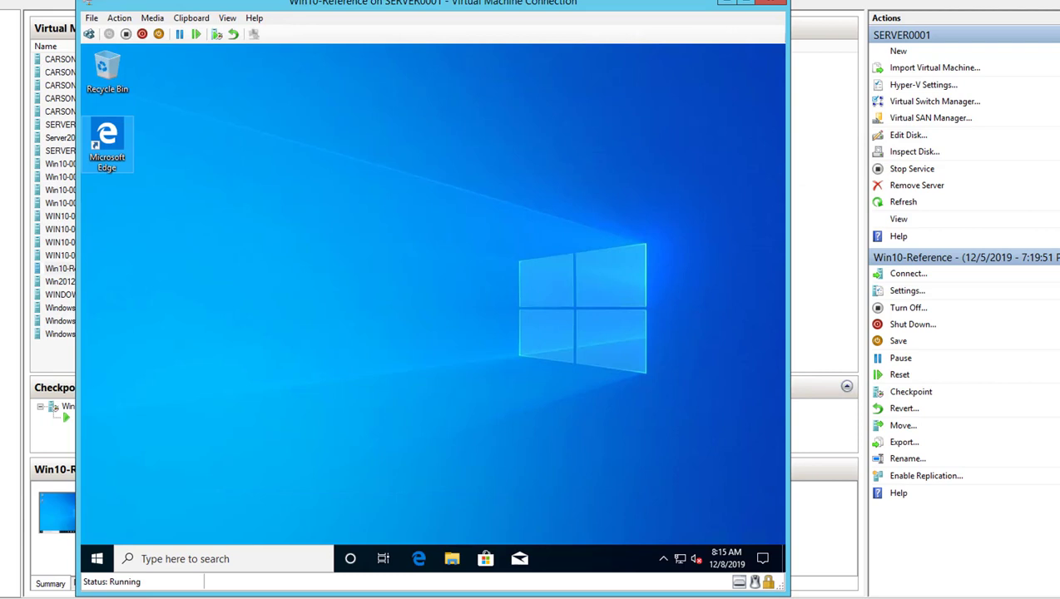
mouse_move(474, 67)
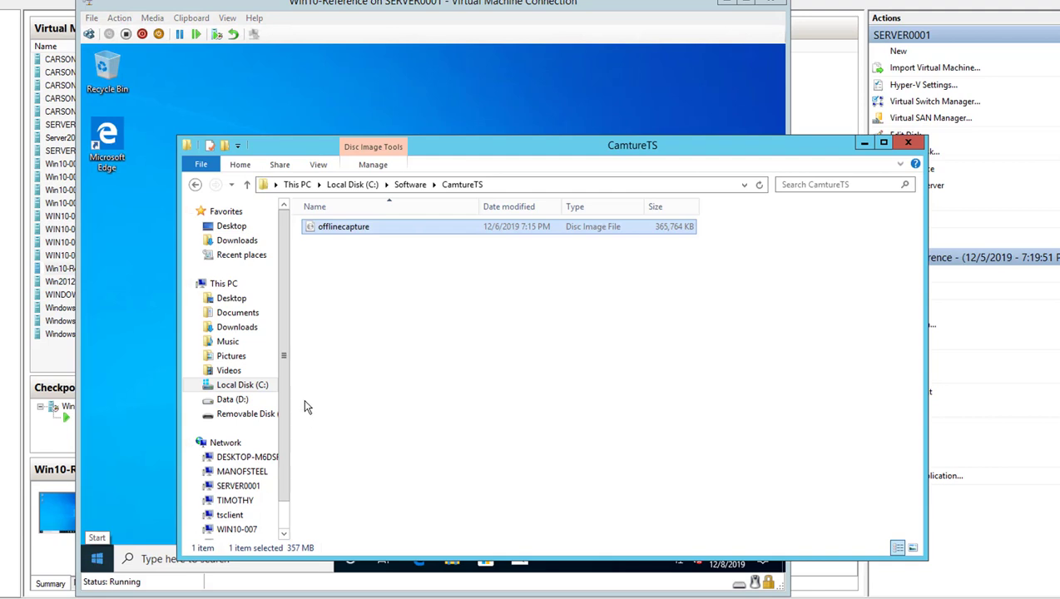
right_click(385, 282)
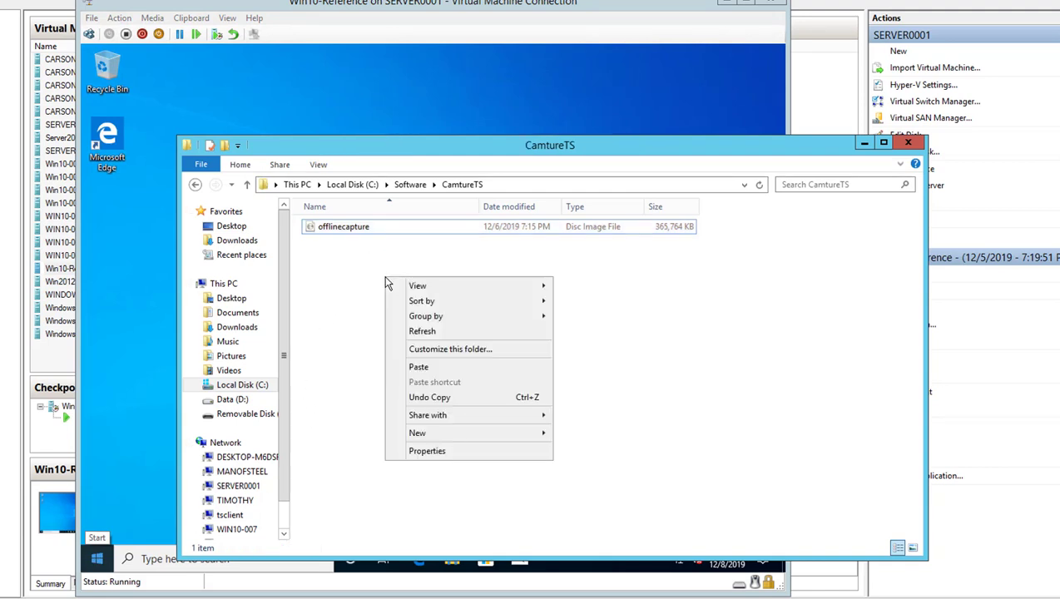
click(594, 360)
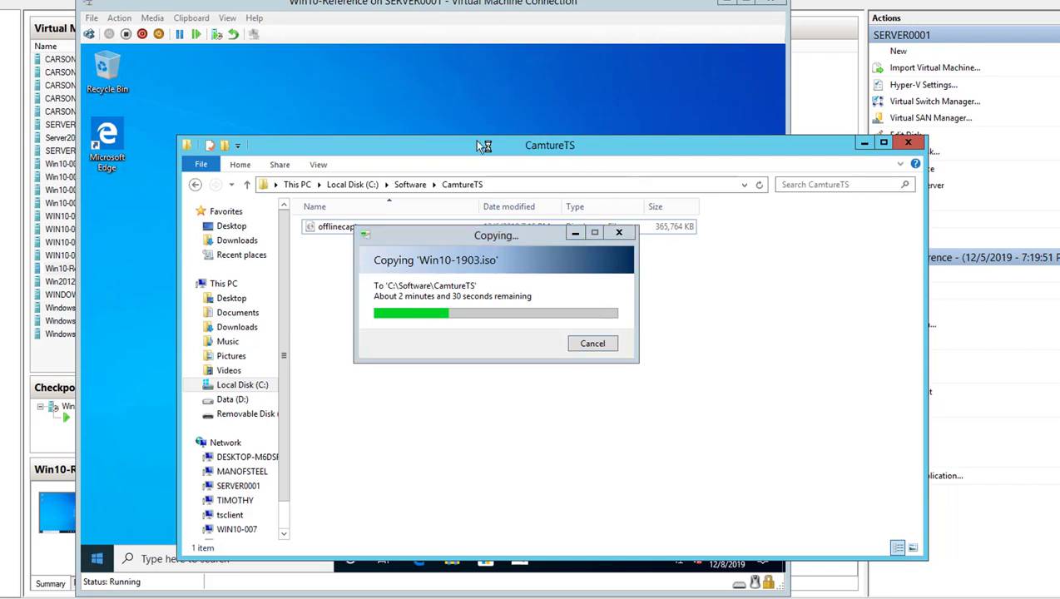
mouse_move(366, 139)
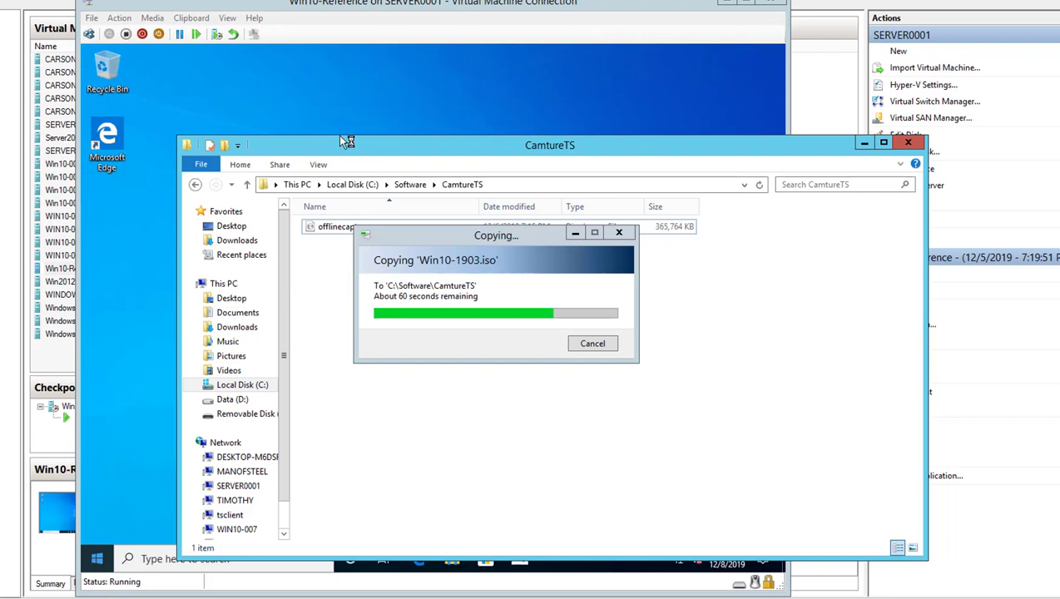
mouse_move(745, 331)
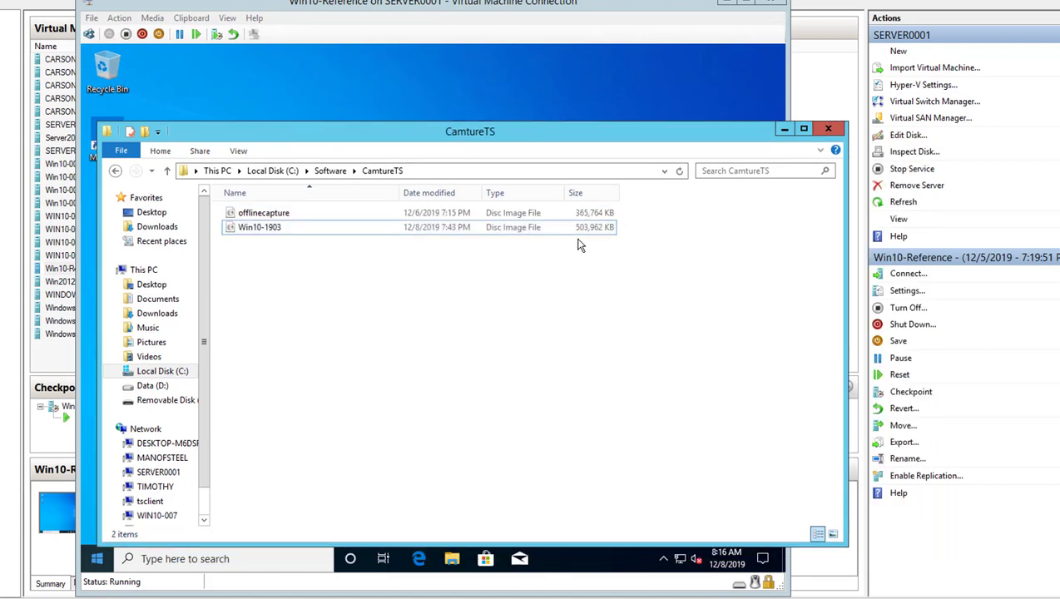
mouse_move(903, 290)
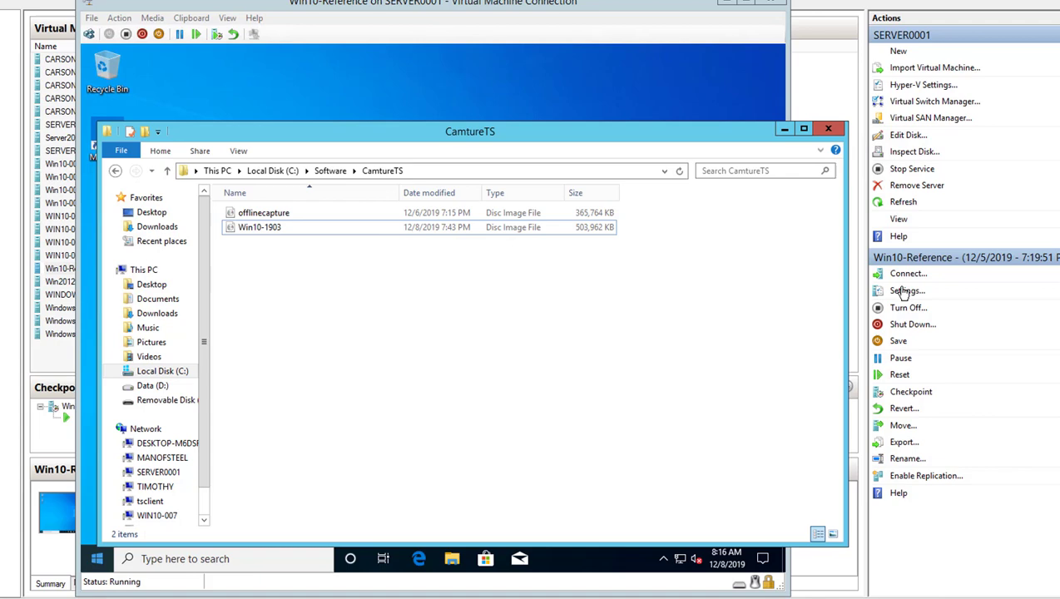
Step: Mount CamtureTS\Win10-1903.iso as Win10-Reference's DVD image and open the VM console
click(906, 290)
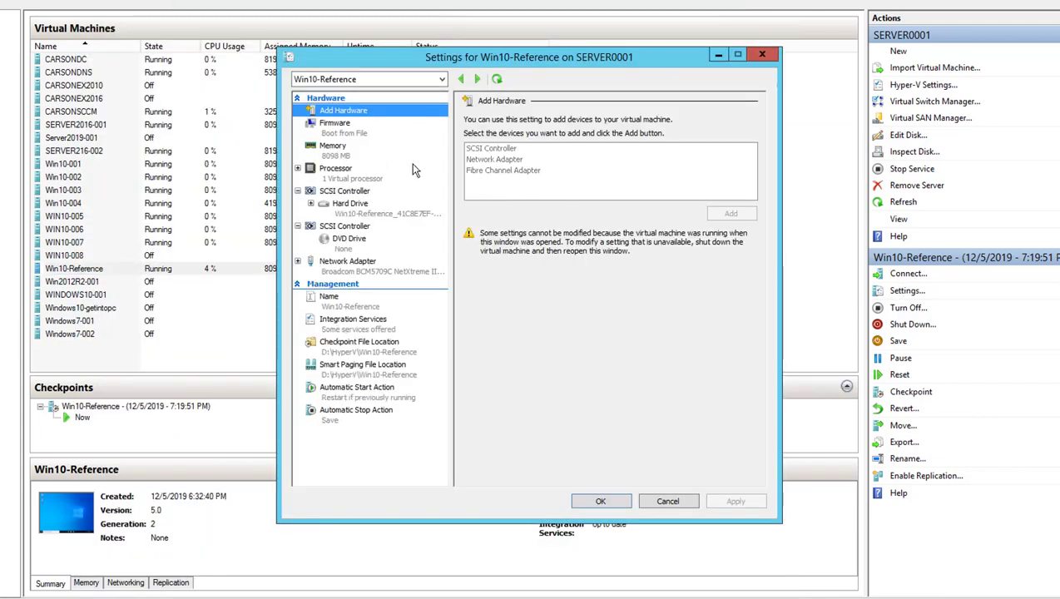
click(349, 238)
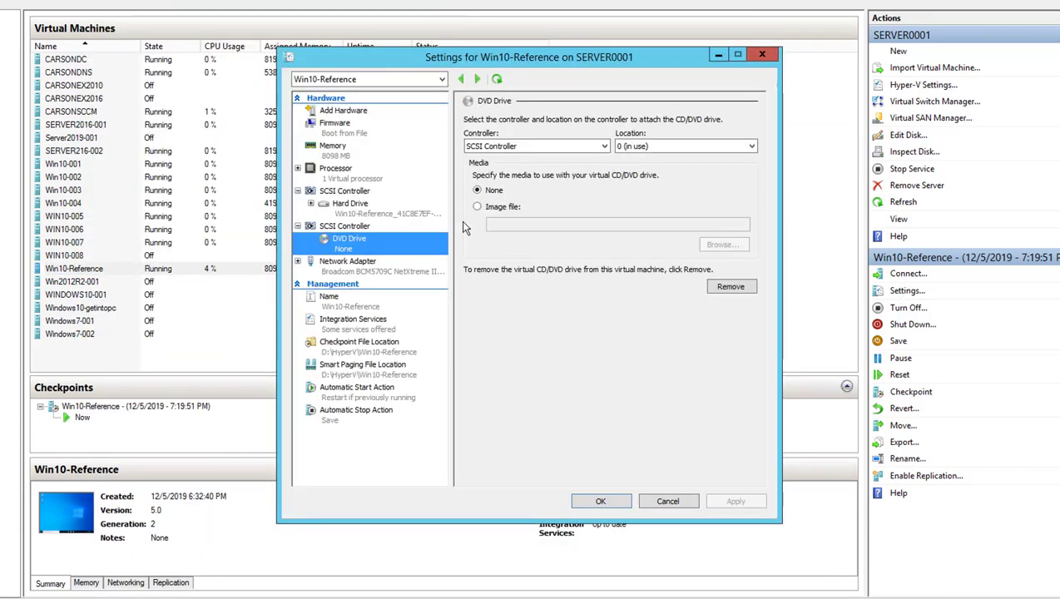
click(478, 206)
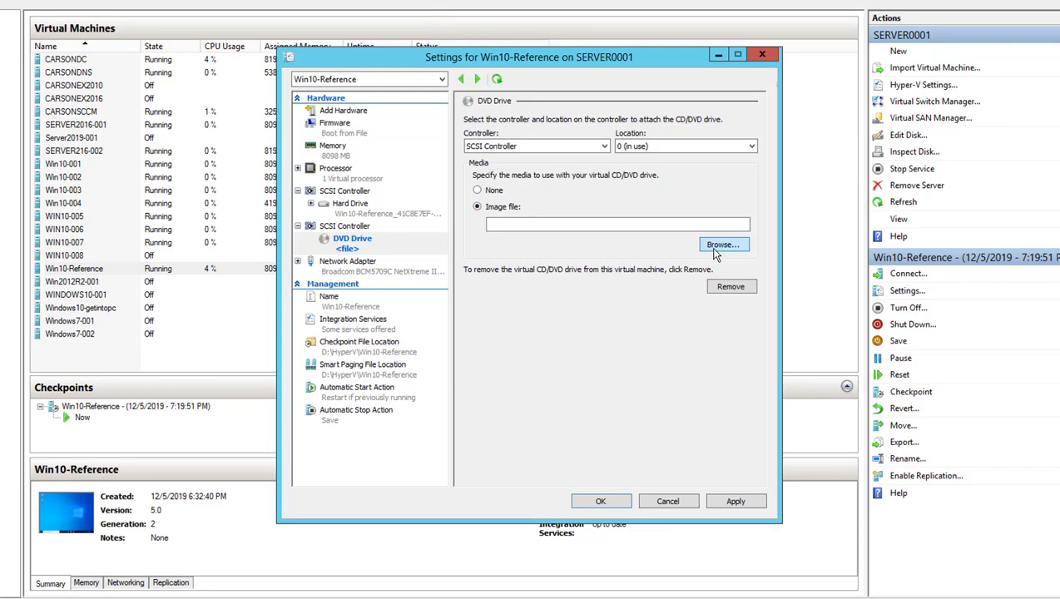
click(722, 243)
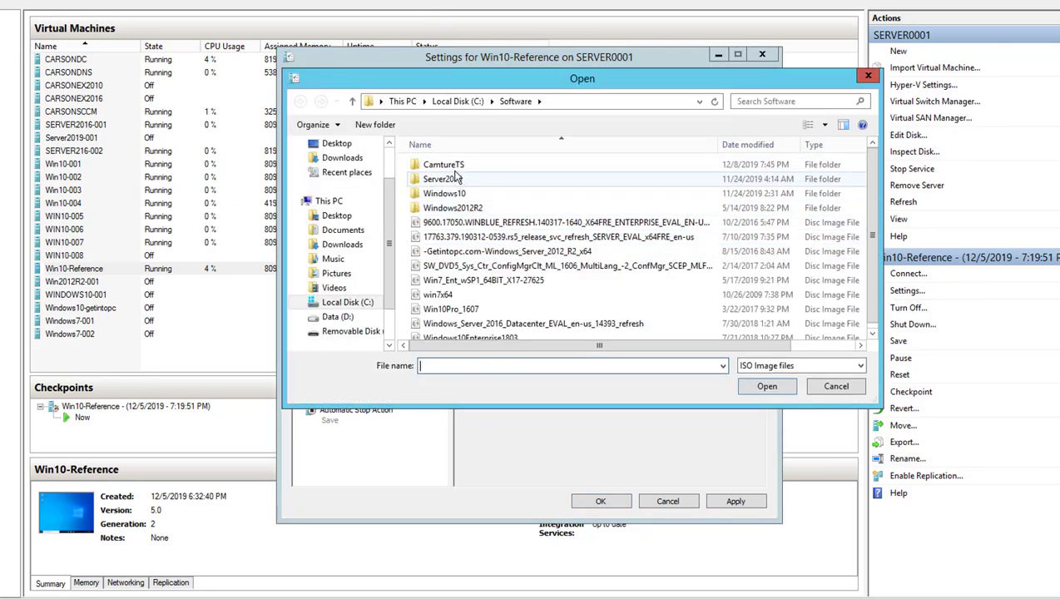
double_click(441, 164)
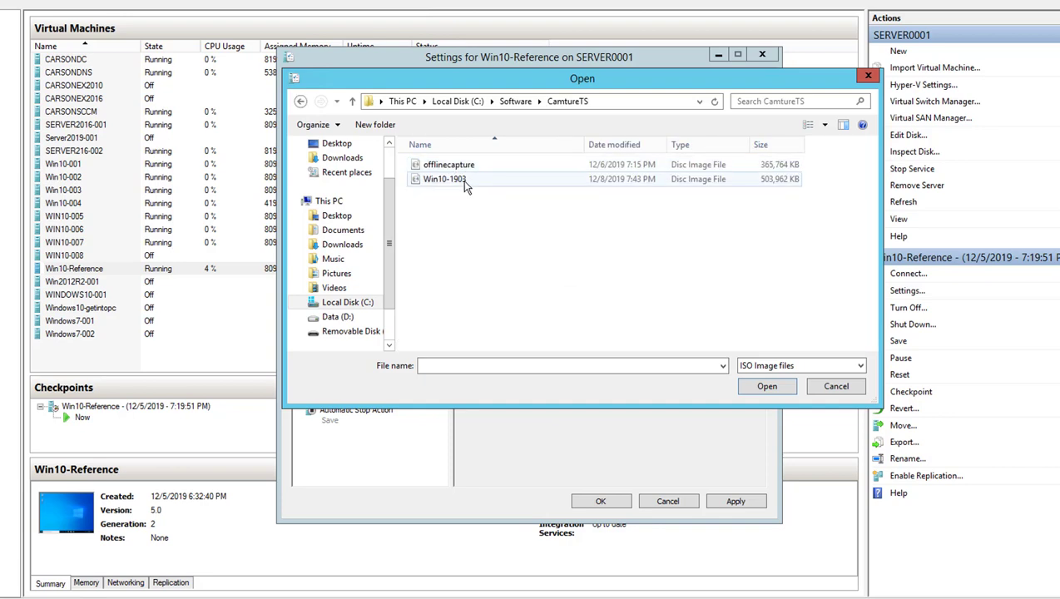
double_click(443, 179)
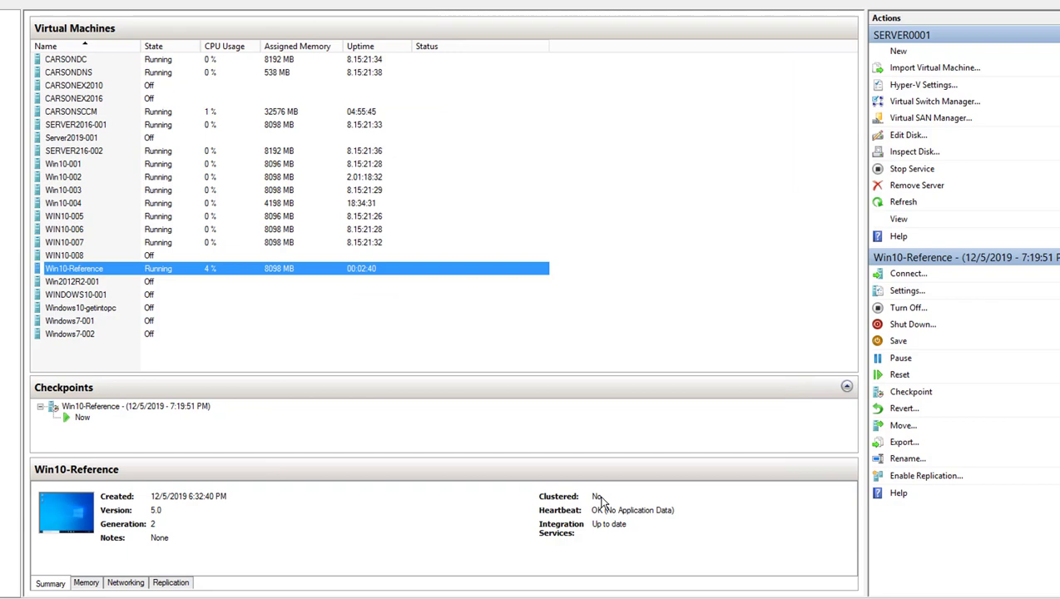
click(908, 273)
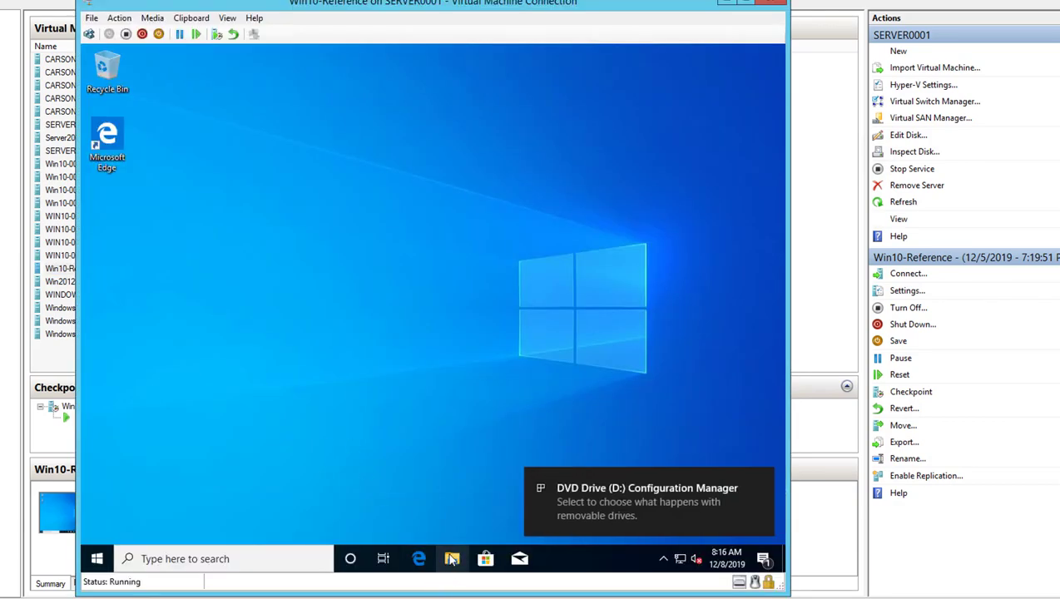
Step: Inside the VM, browse to DVD Drive (D:) Configuration Manager and open it
click(451, 558)
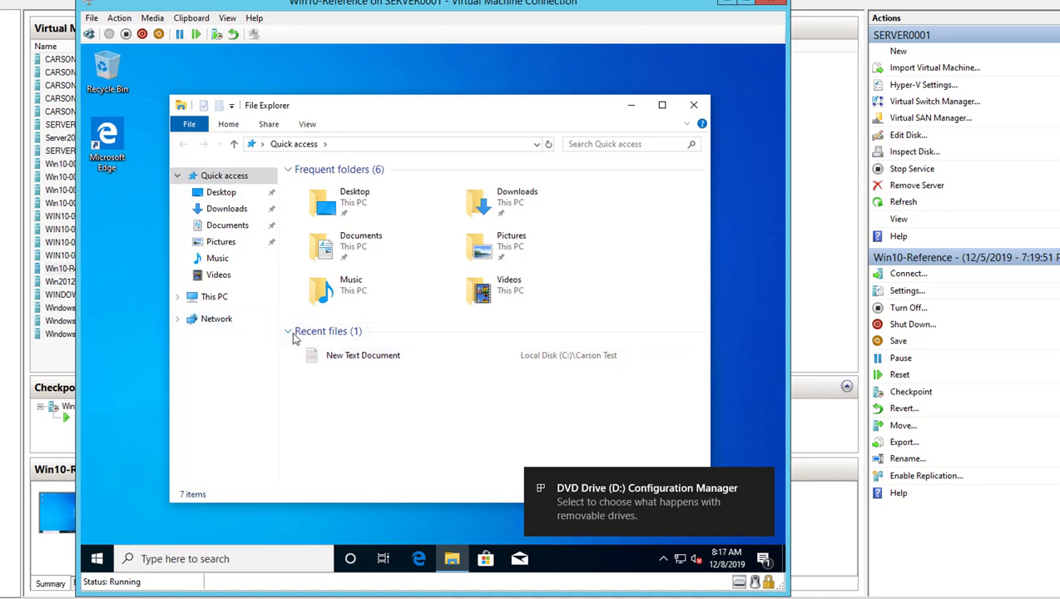
click(213, 296)
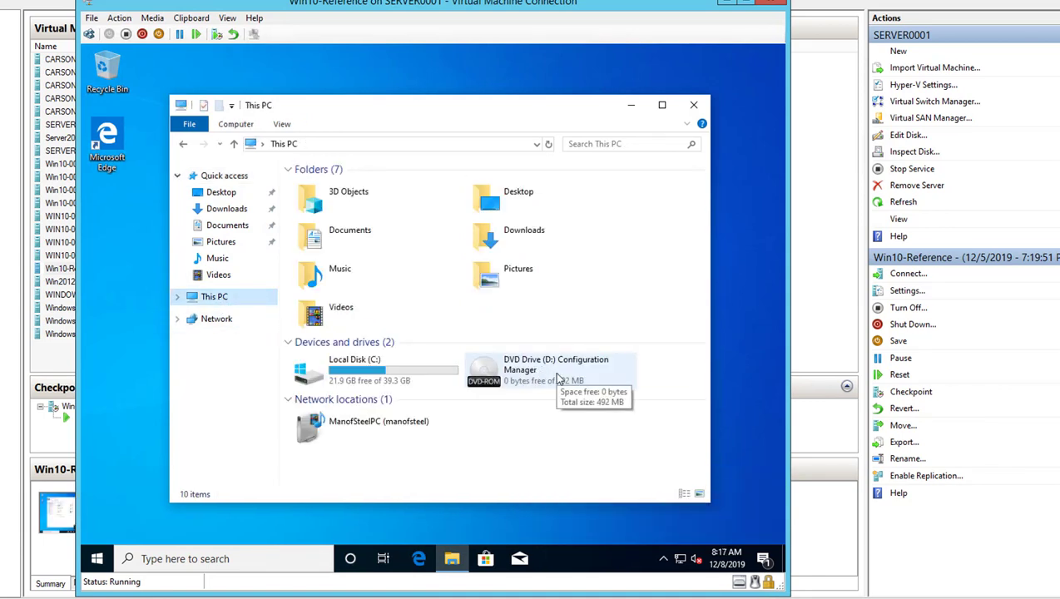
click(549, 369)
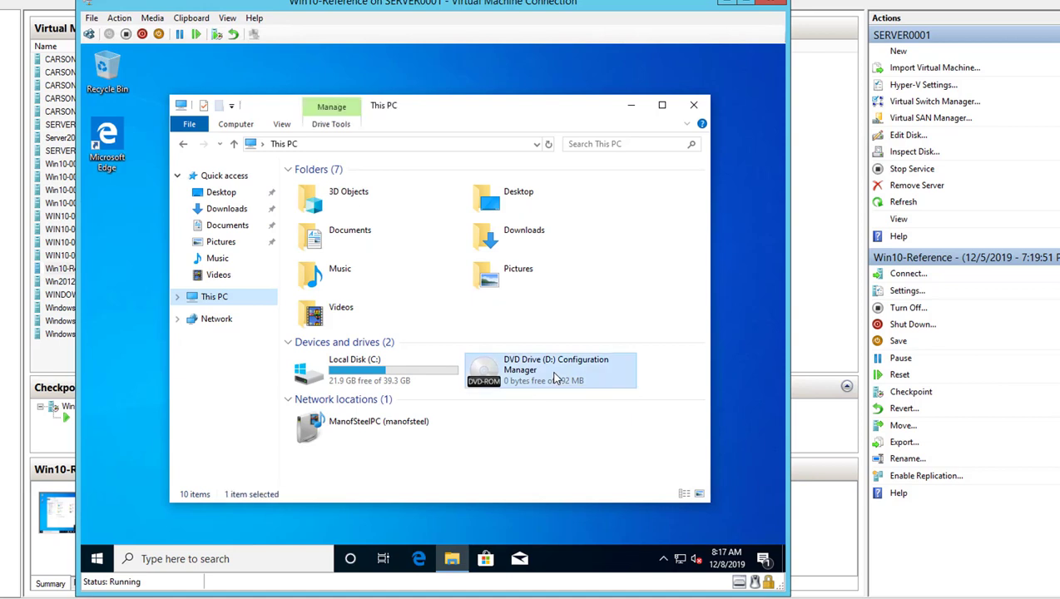
double_click(554, 369)
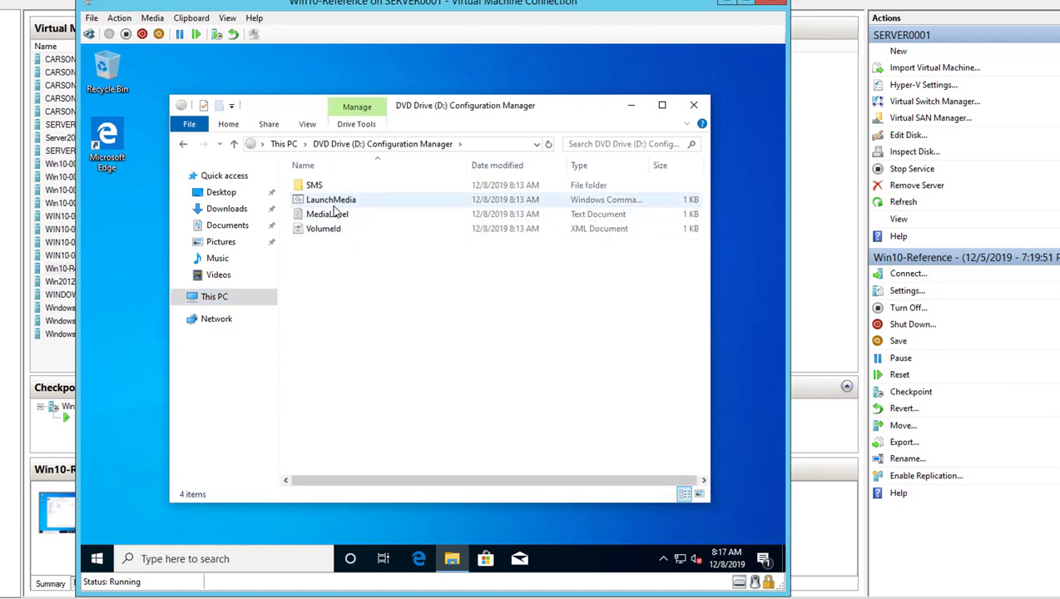
mouse_move(332, 199)
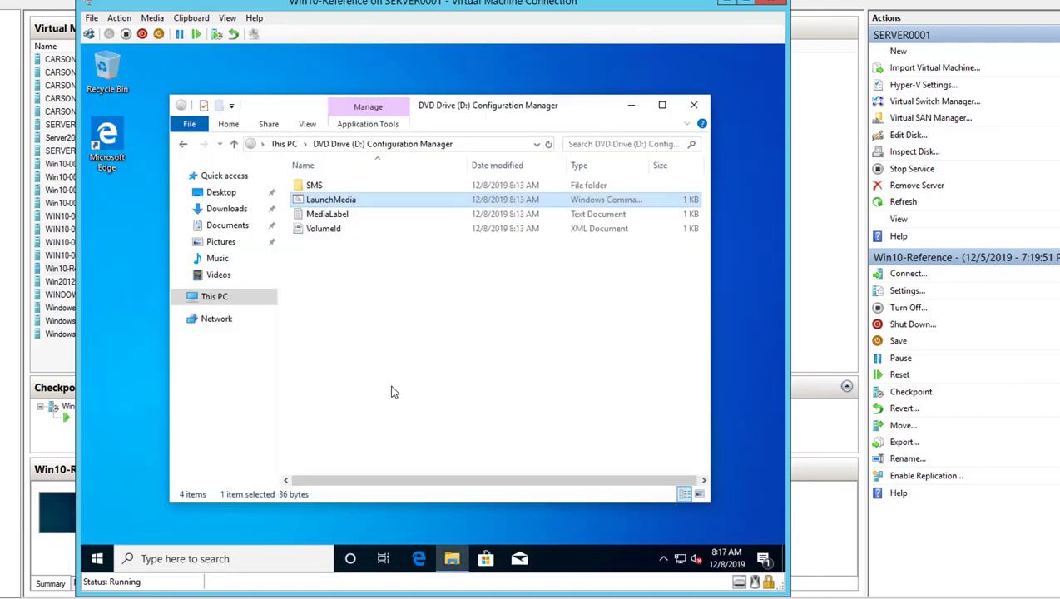
mouse_move(373, 400)
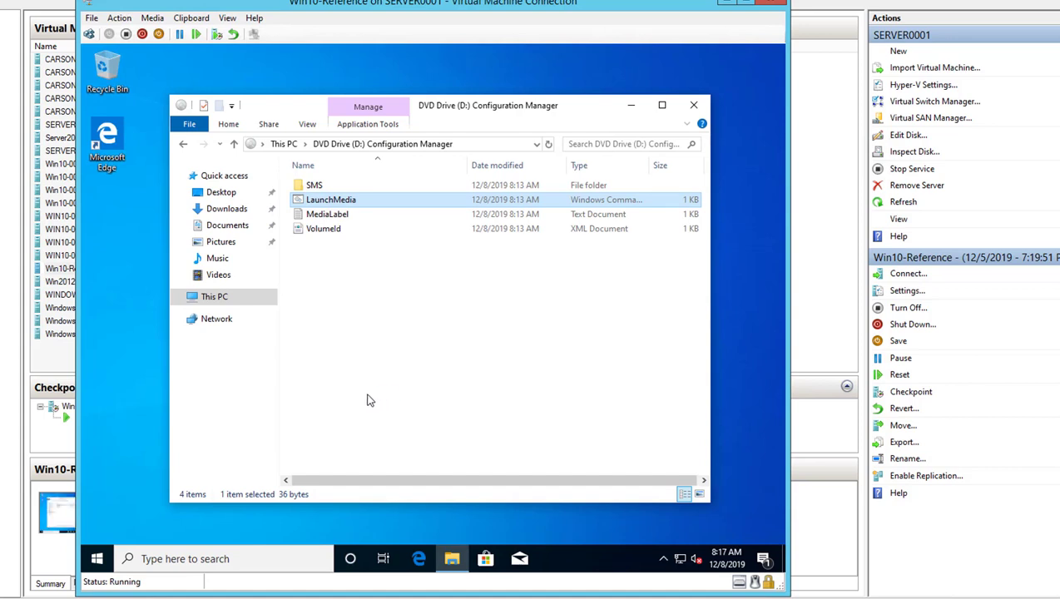
mouse_move(338, 406)
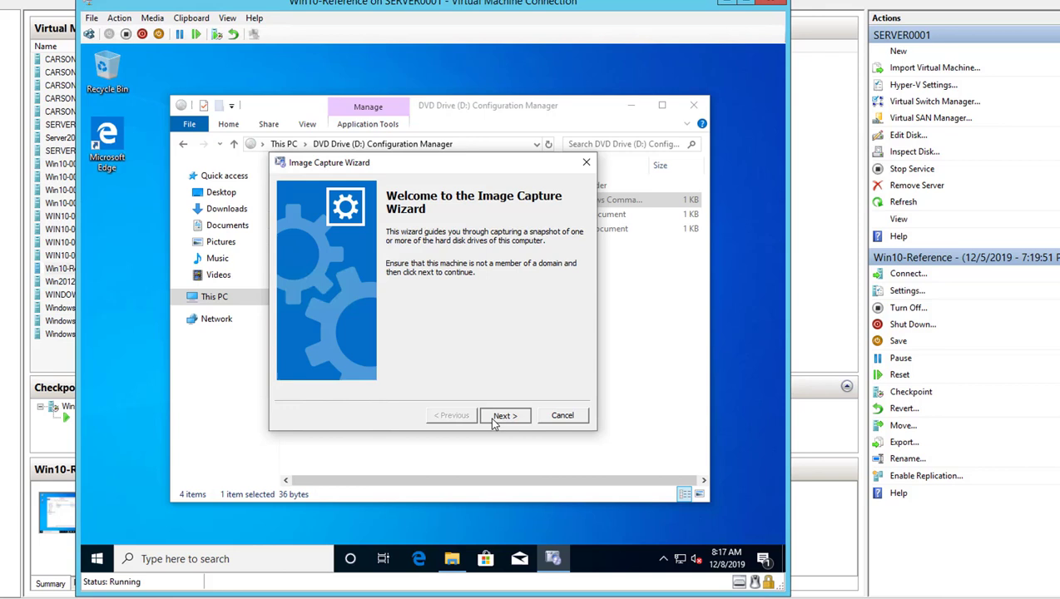
Step: Pass the welcome page and browse the carsondc Deploy share for the image destination
click(504, 415)
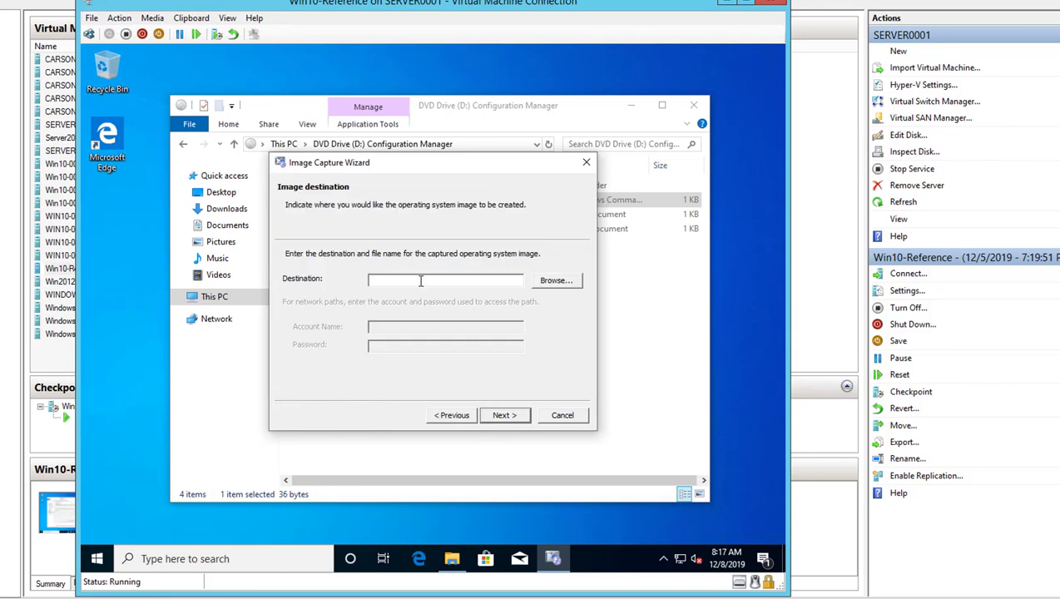
click(420, 280)
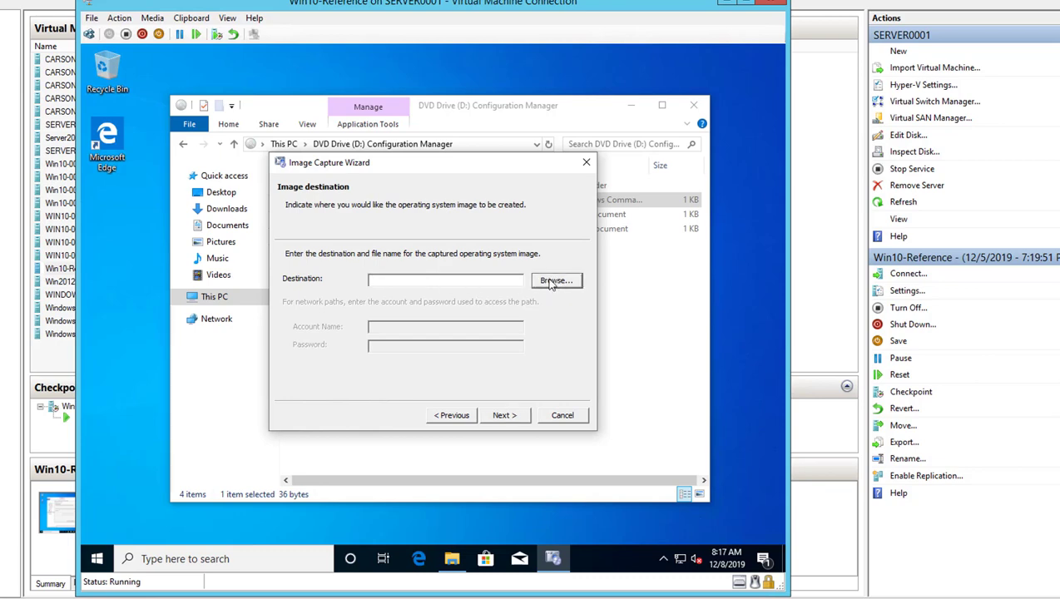
click(555, 280)
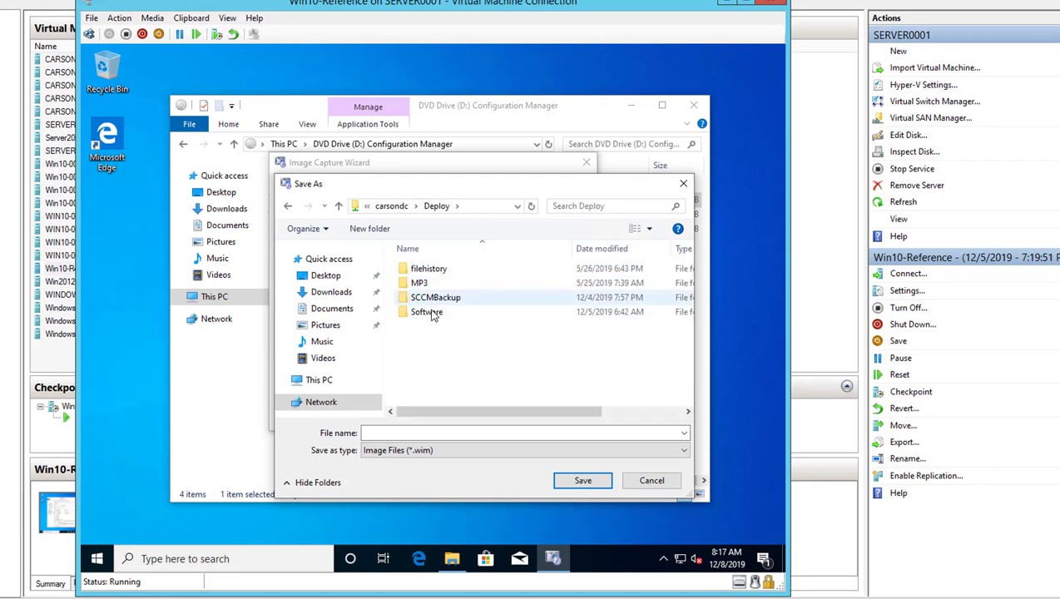
Step: Create a YoutbeDemo folder under Software\CaptureImage and save the image there as youtubedemowin10
double_click(426, 312)
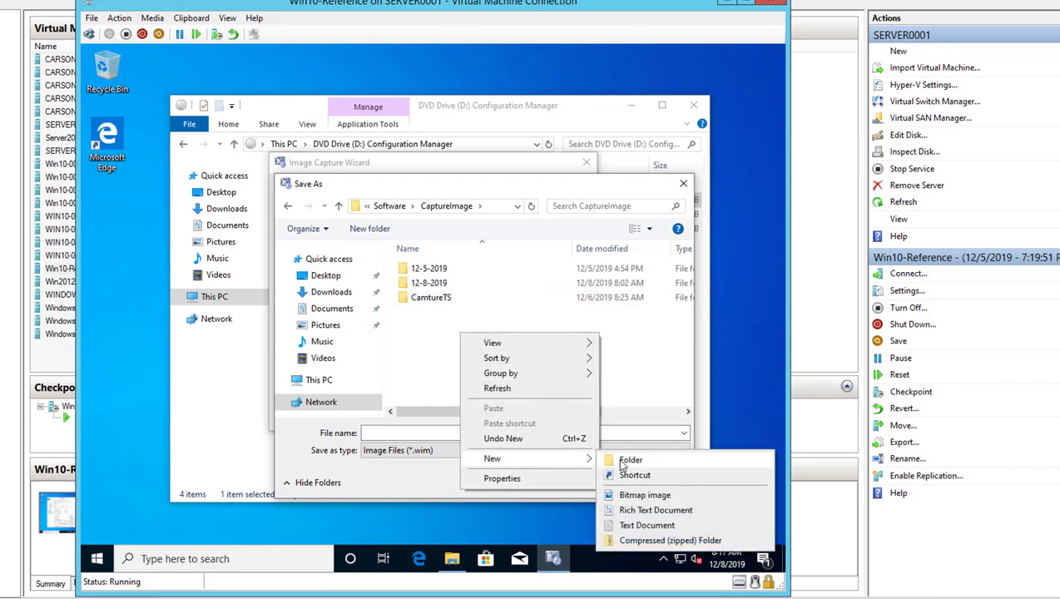
click(630, 459)
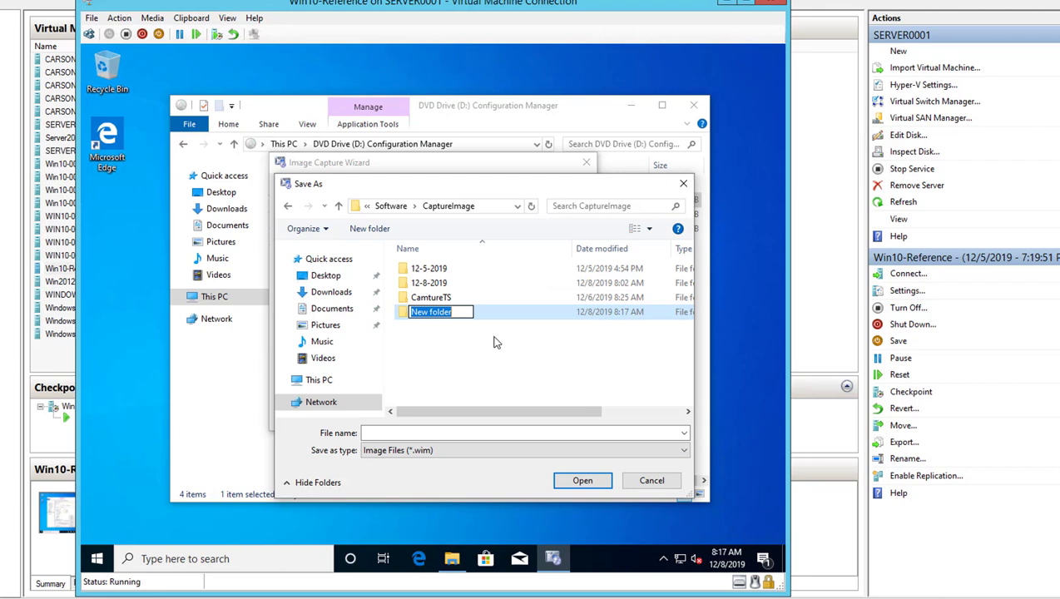
text(Youtb)
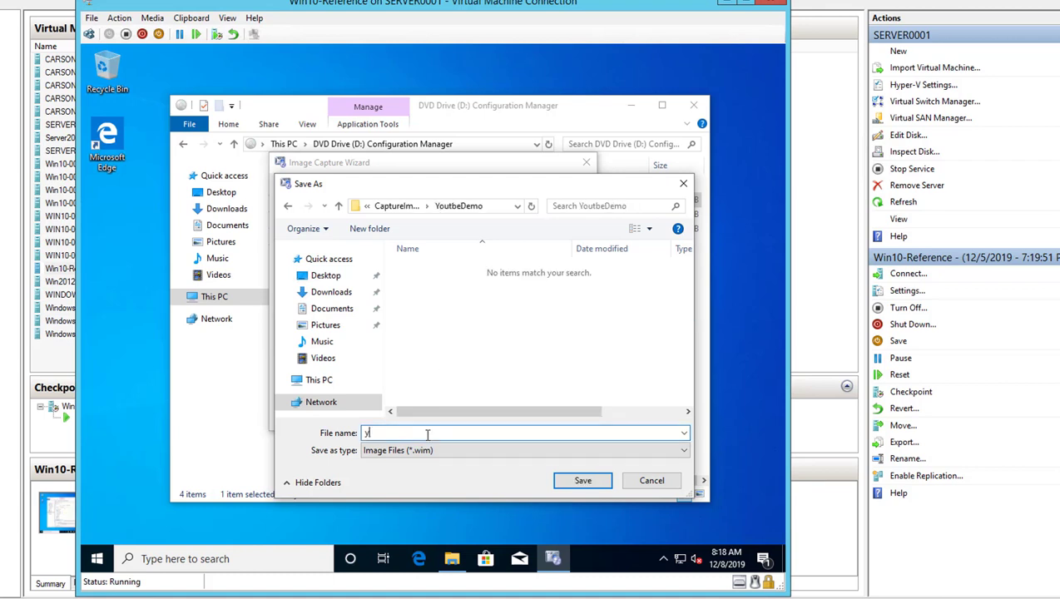
text(outuib)
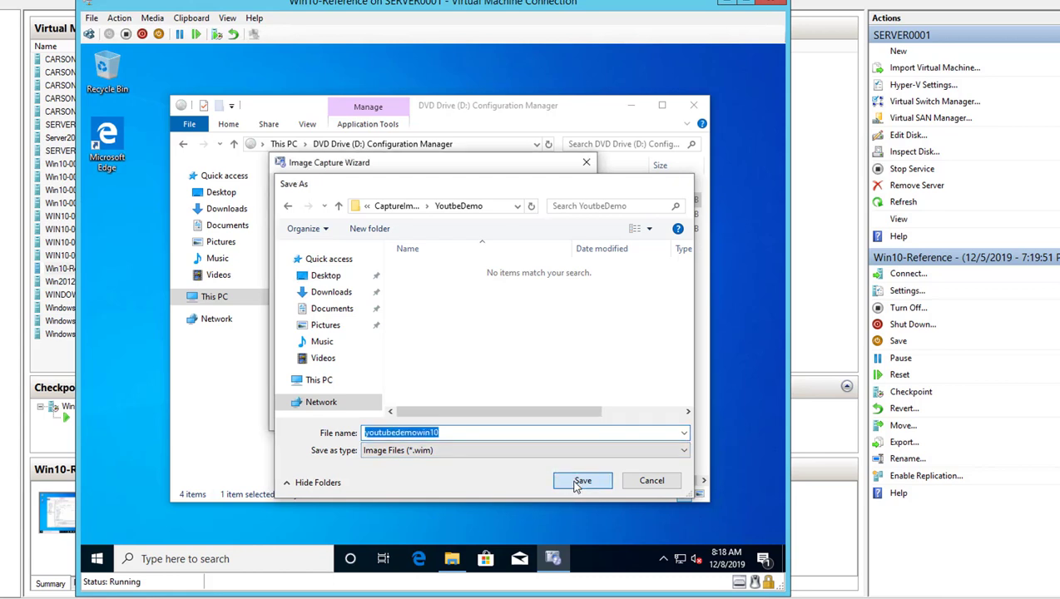
click(582, 480)
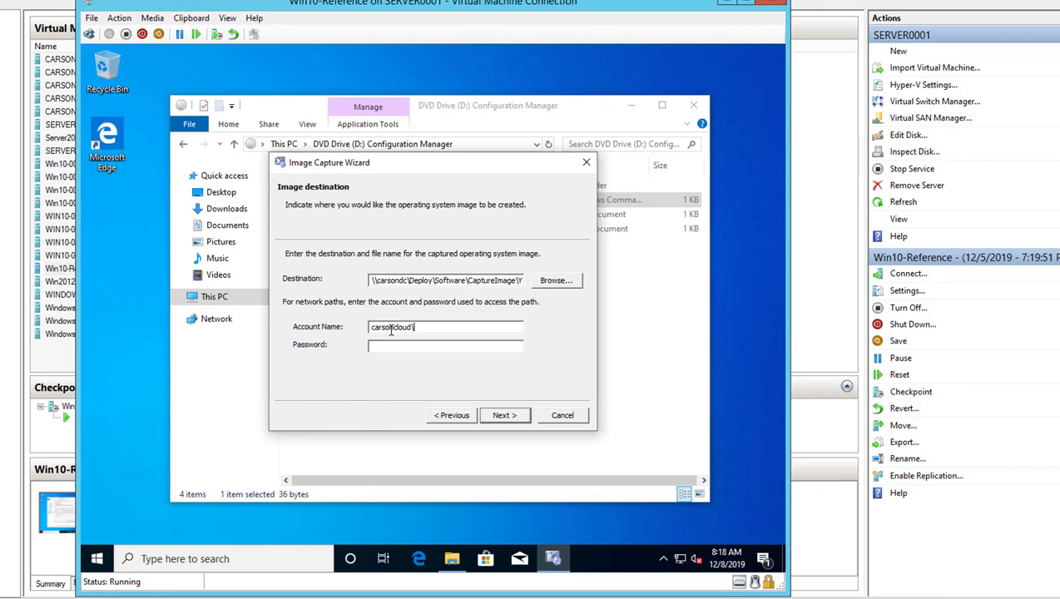
Step: Enter the carson domain account and password, then advance to the image information page
text(carson)
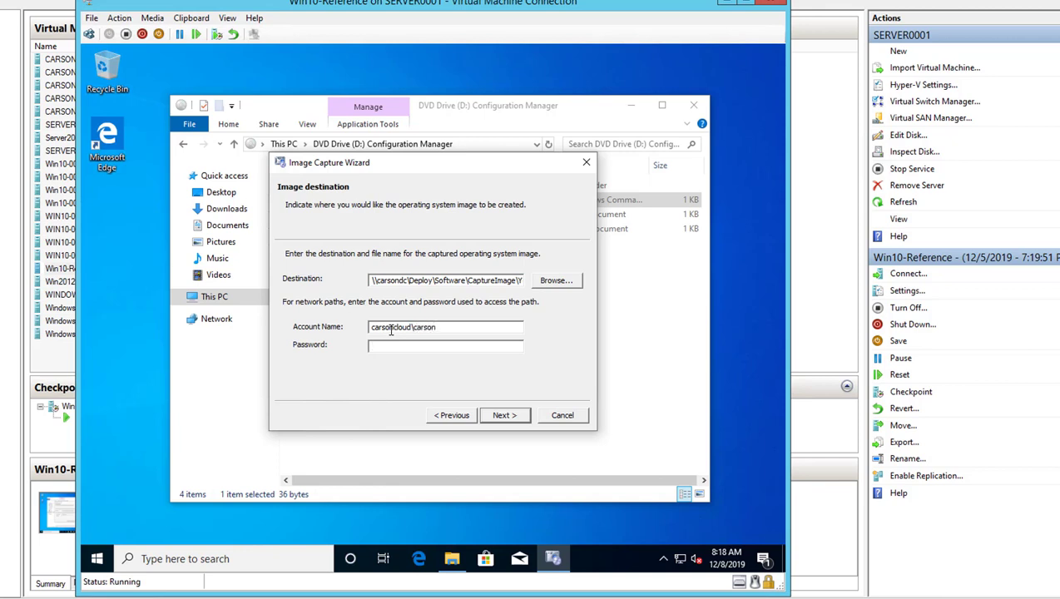
text(******)
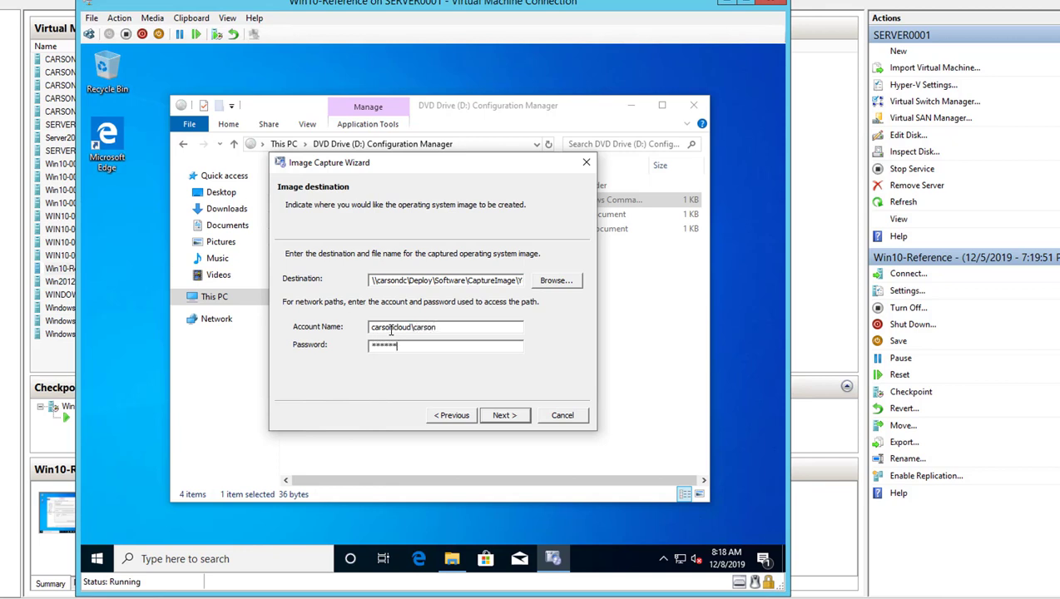
text(****)
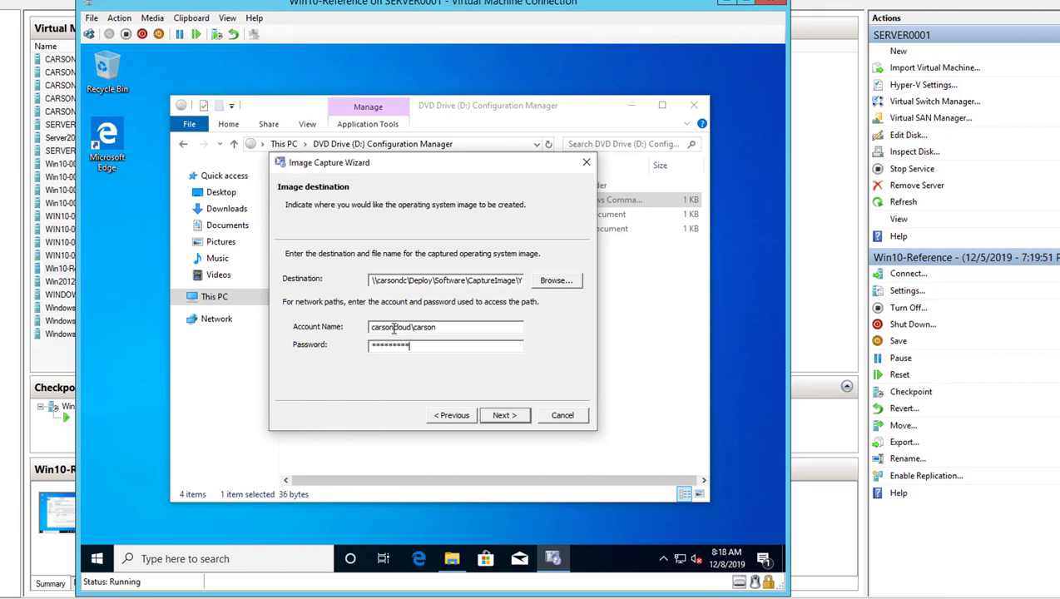
double_click(387, 327)
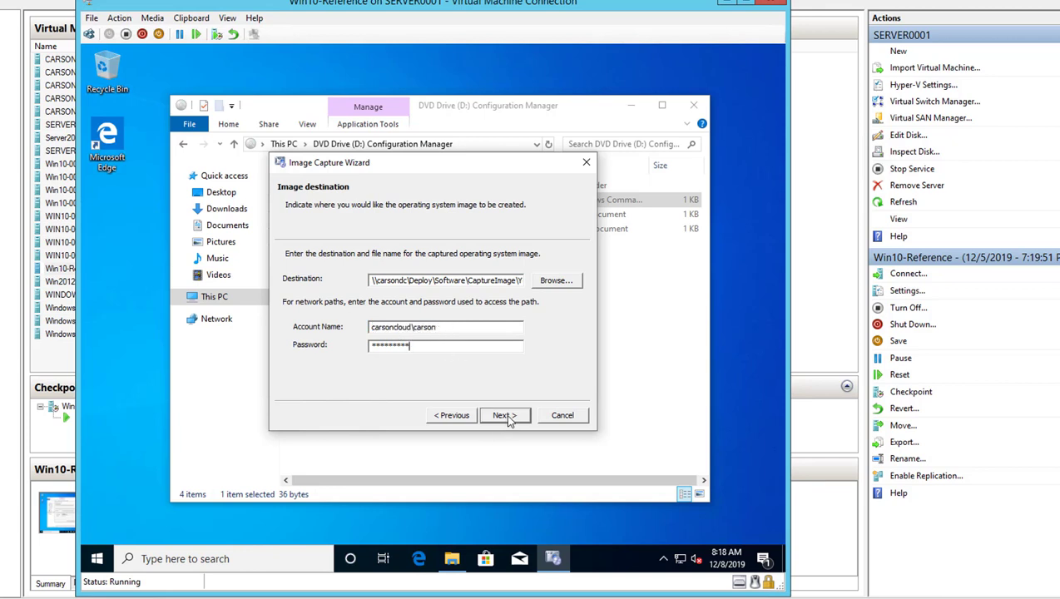
click(504, 415)
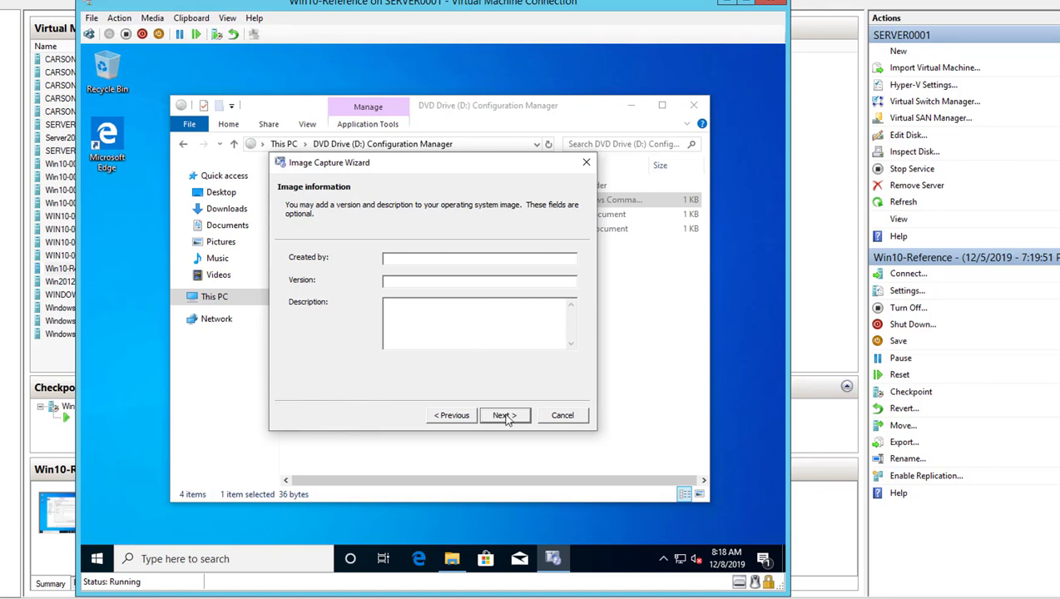
Step: Skip the image details, then Finish from the summary to begin capturing youtubedemowin10.wim
click(505, 415)
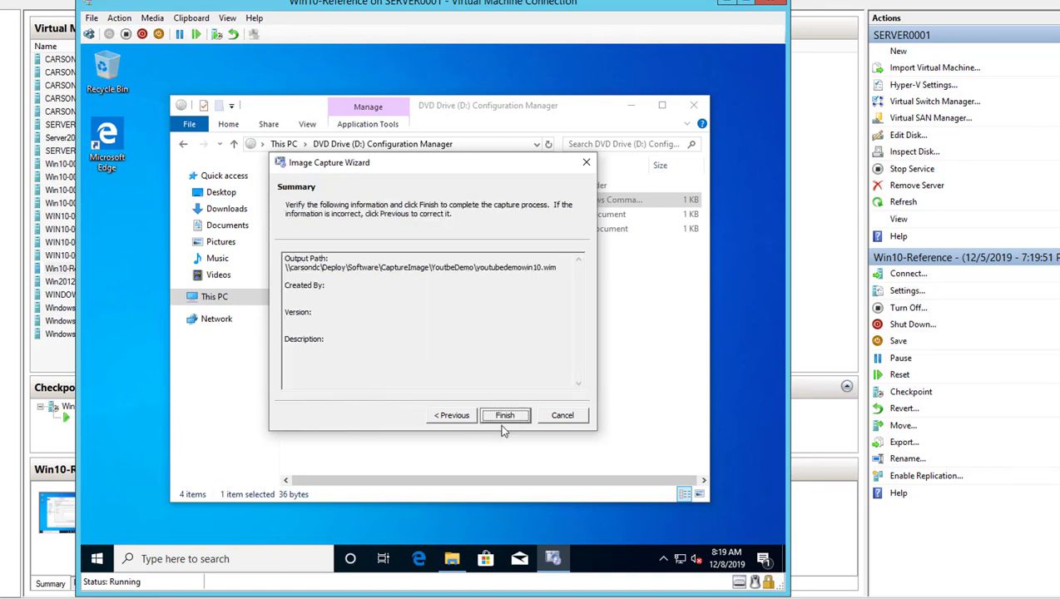
click(505, 415)
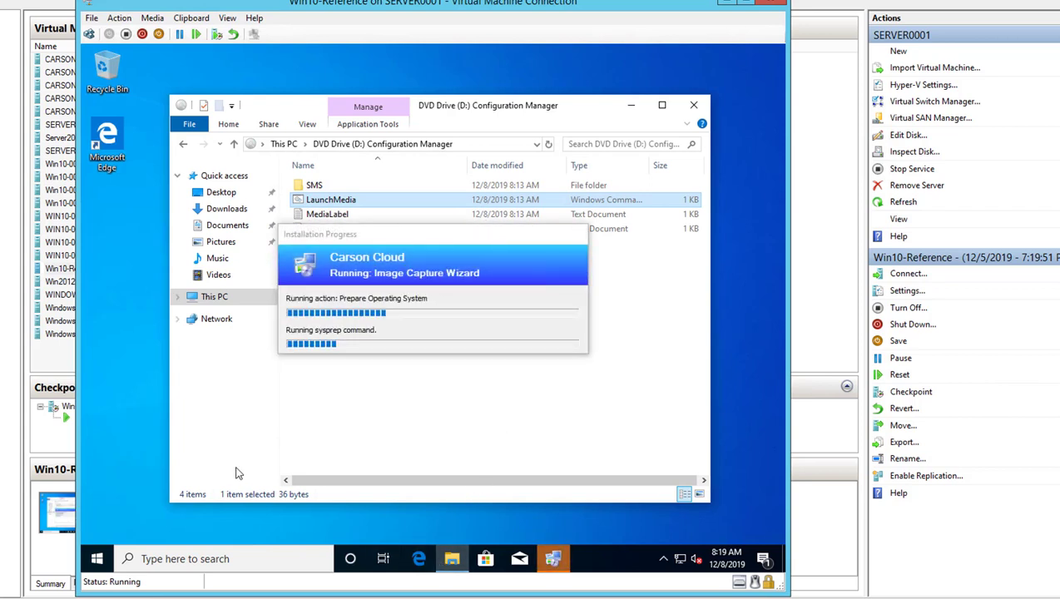
mouse_move(736, 395)
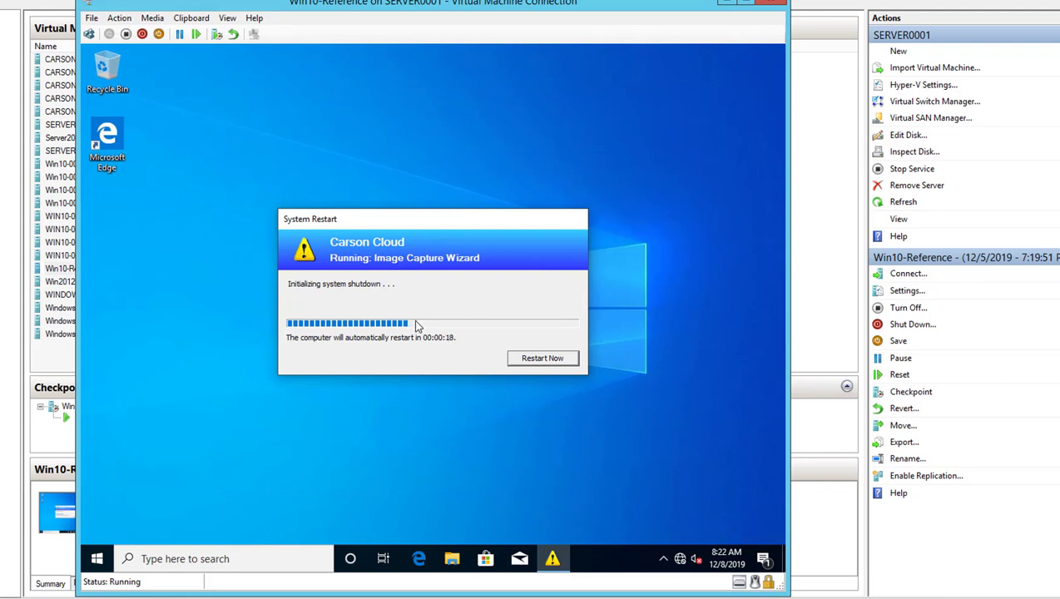
mouse_move(437, 336)
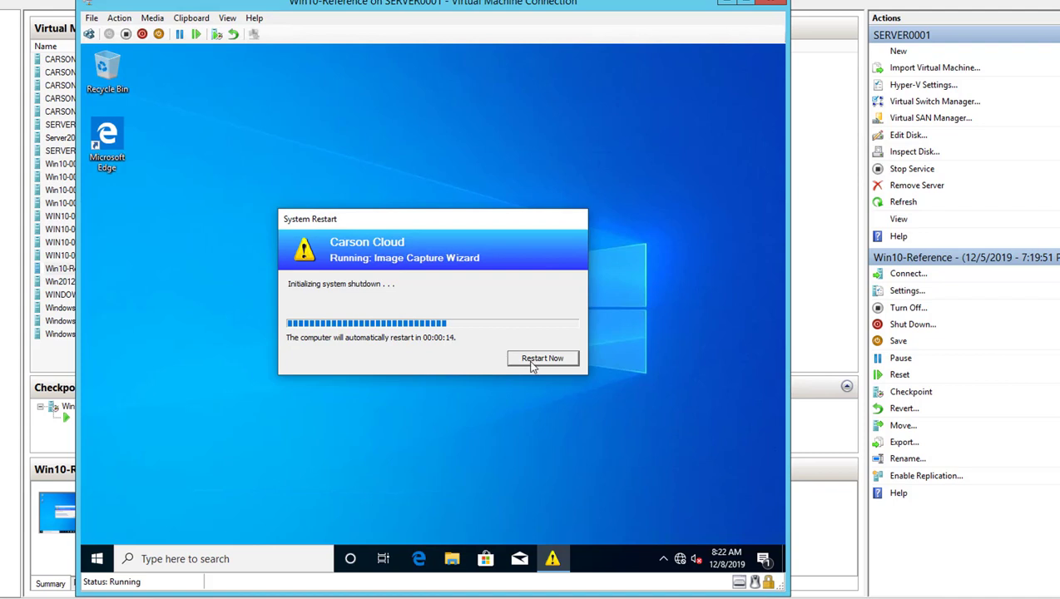
Step: Choose Restart Now in the System Restart dialog, skipping the countdown
click(543, 358)
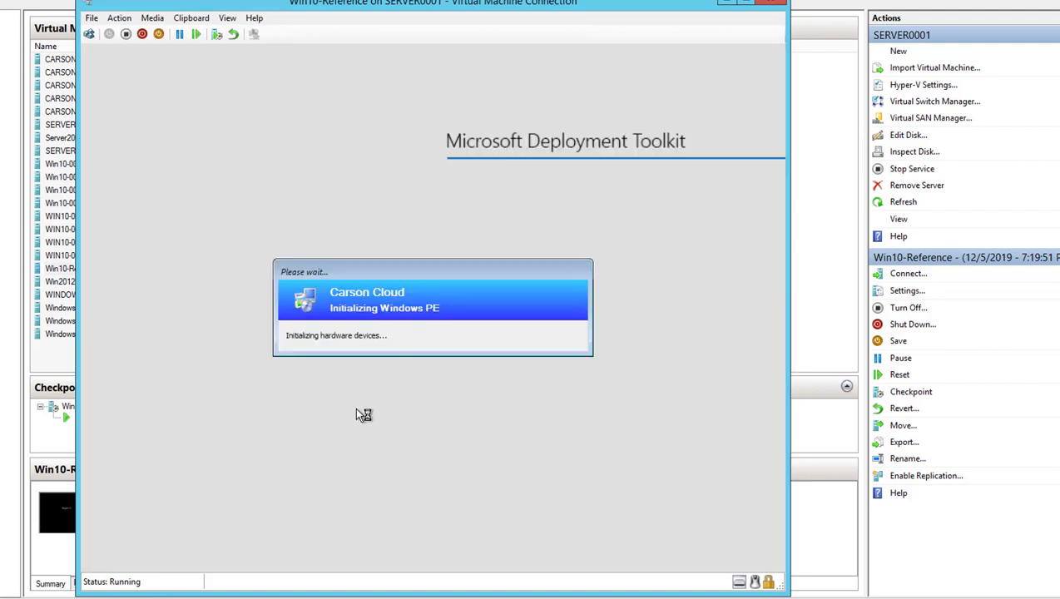
mouse_move(385, 432)
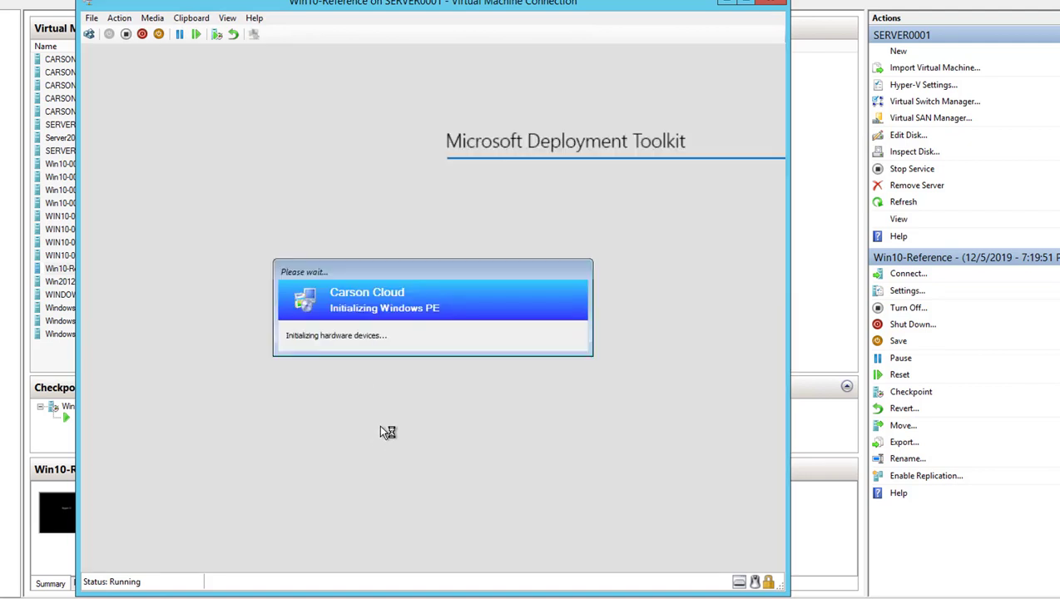
mouse_move(407, 348)
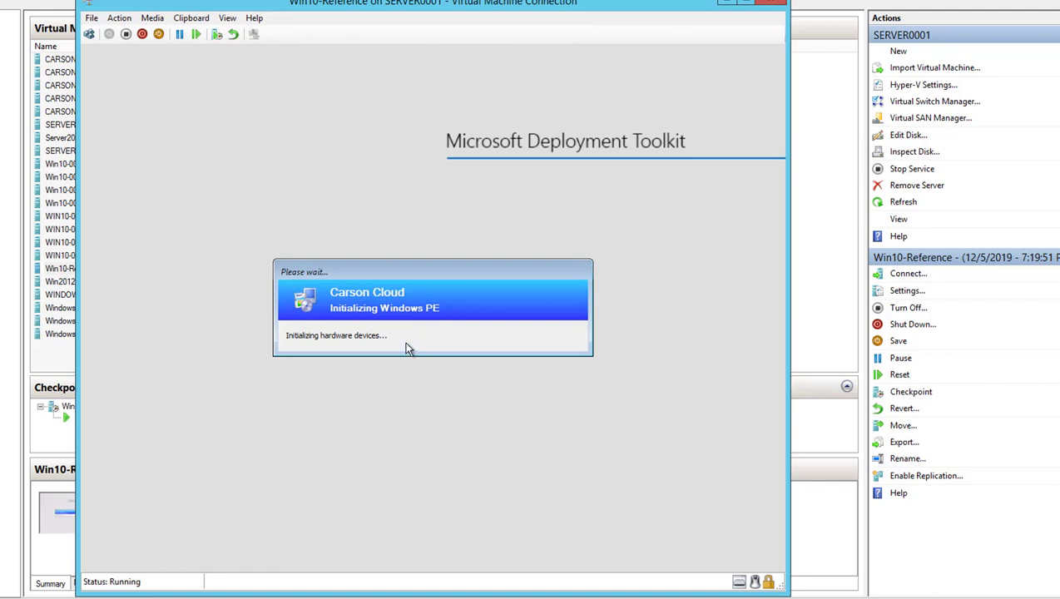
mouse_move(433, 316)
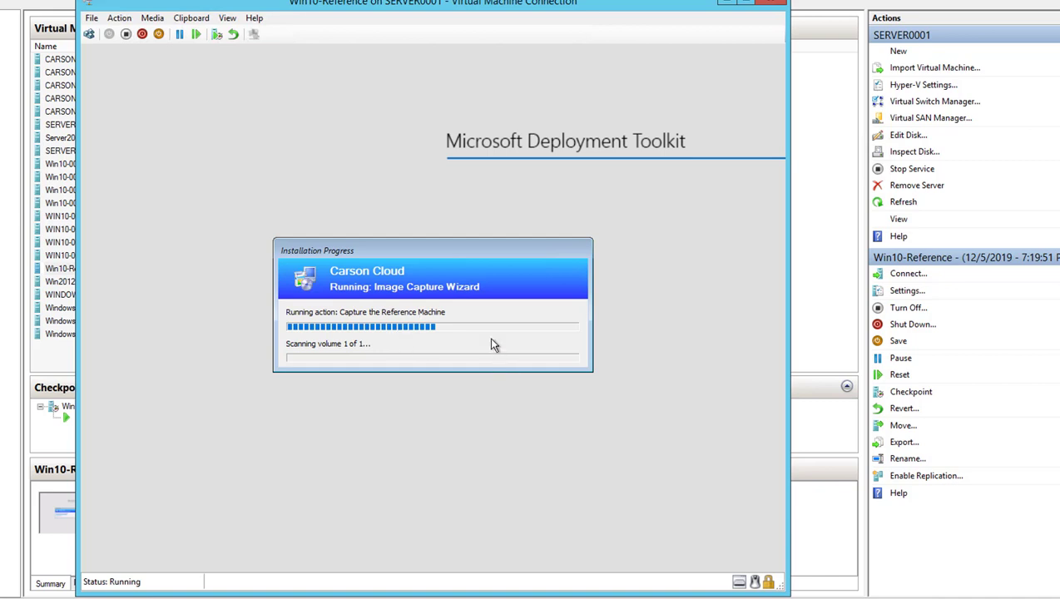
mouse_move(488, 336)
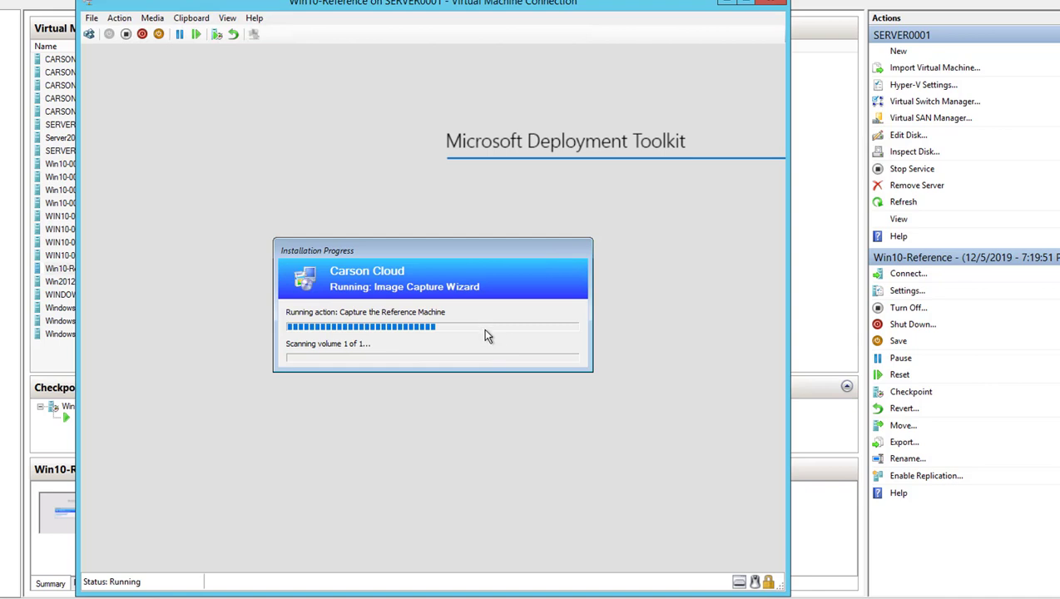
mouse_move(493, 343)
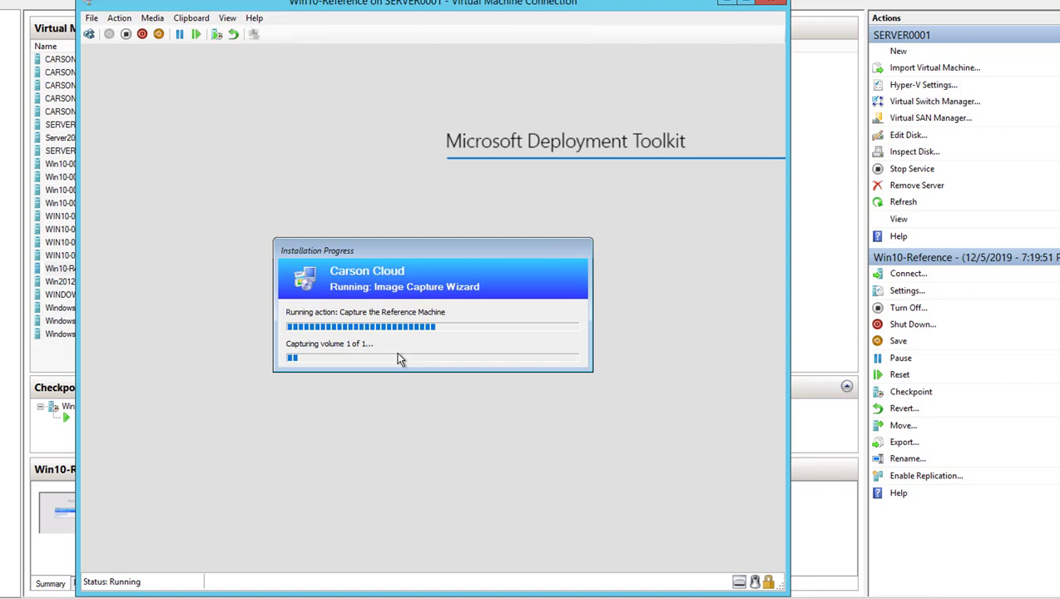
mouse_move(316, 354)
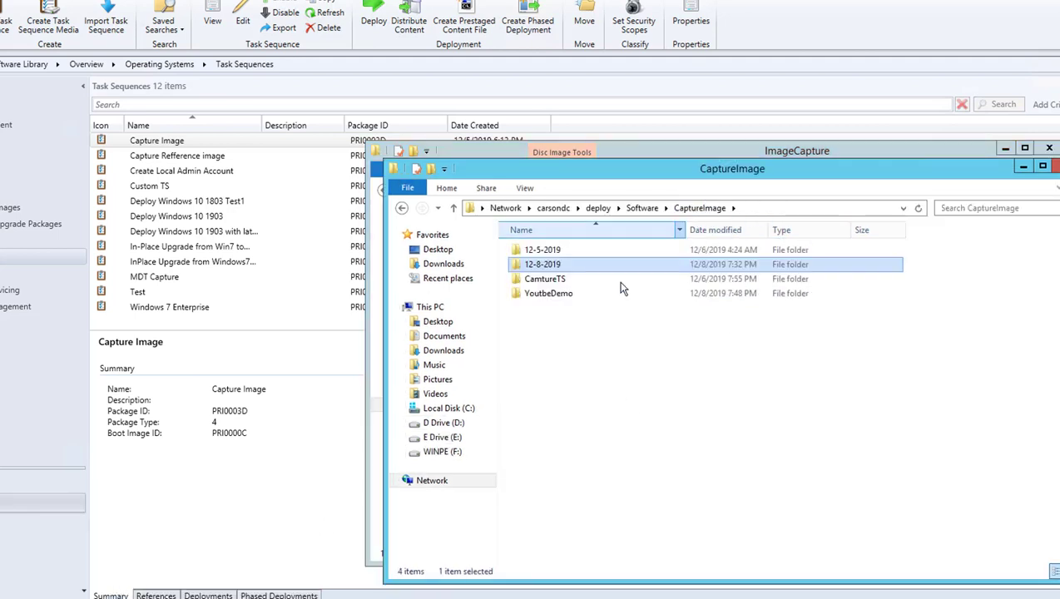
Step: Open the YoutbeDemo folder and select youtubedemowin10.wim to view its growing size
double_click(549, 292)
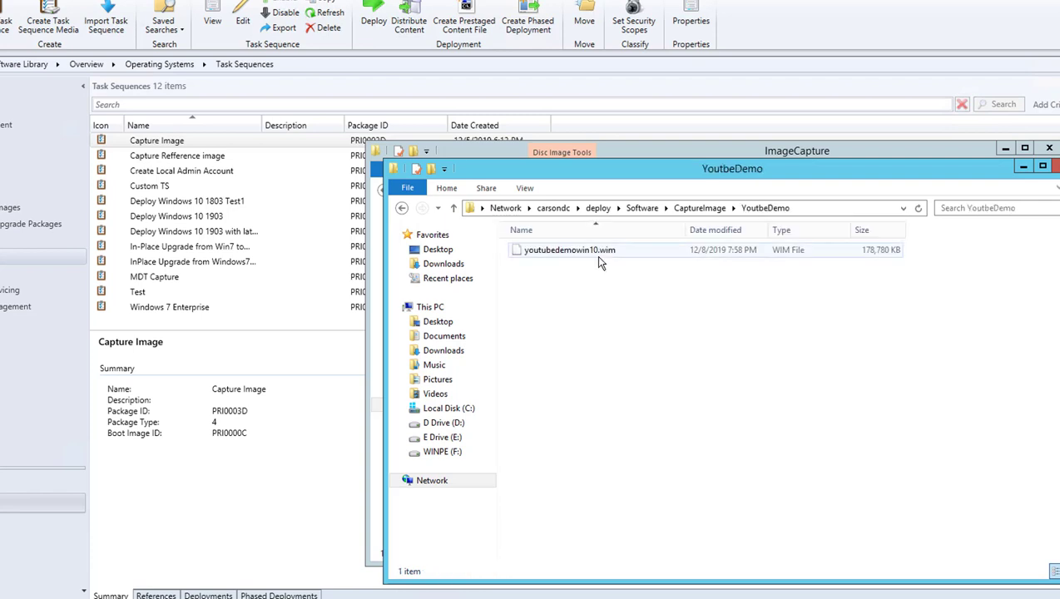
click(568, 250)
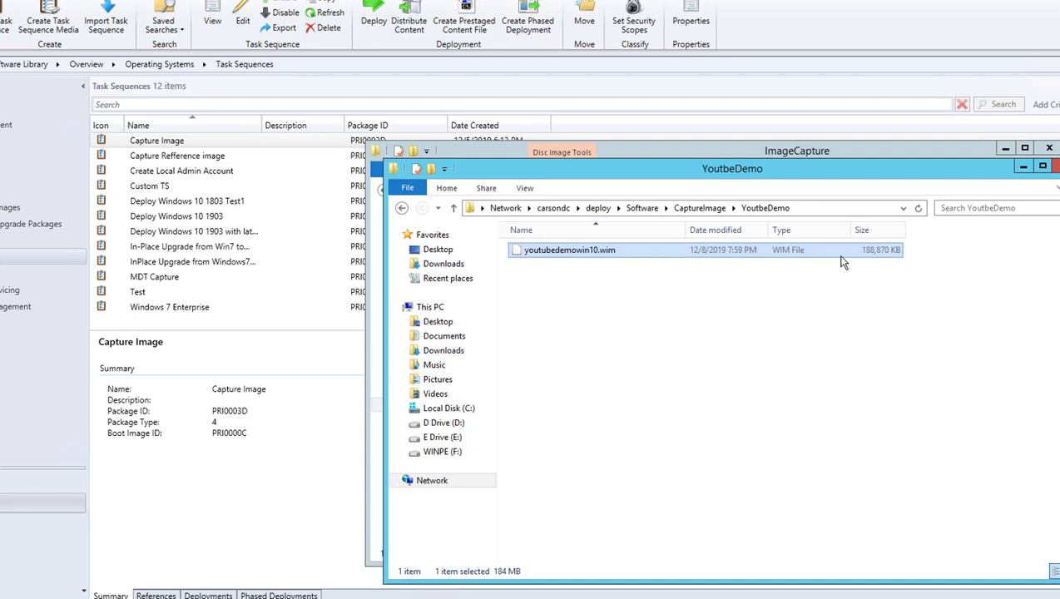
mouse_move(868, 254)
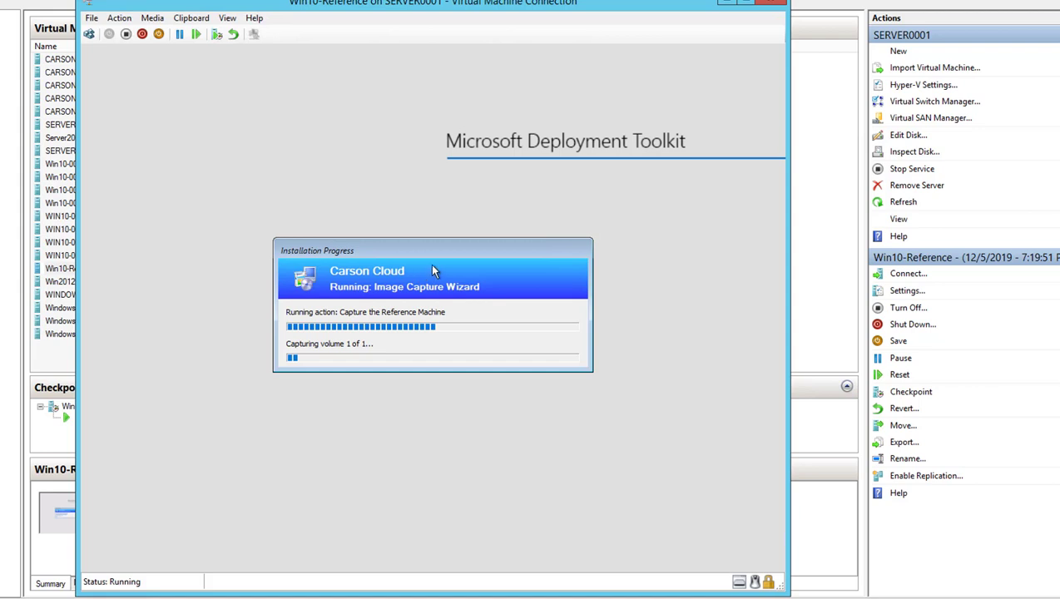
mouse_move(442, 259)
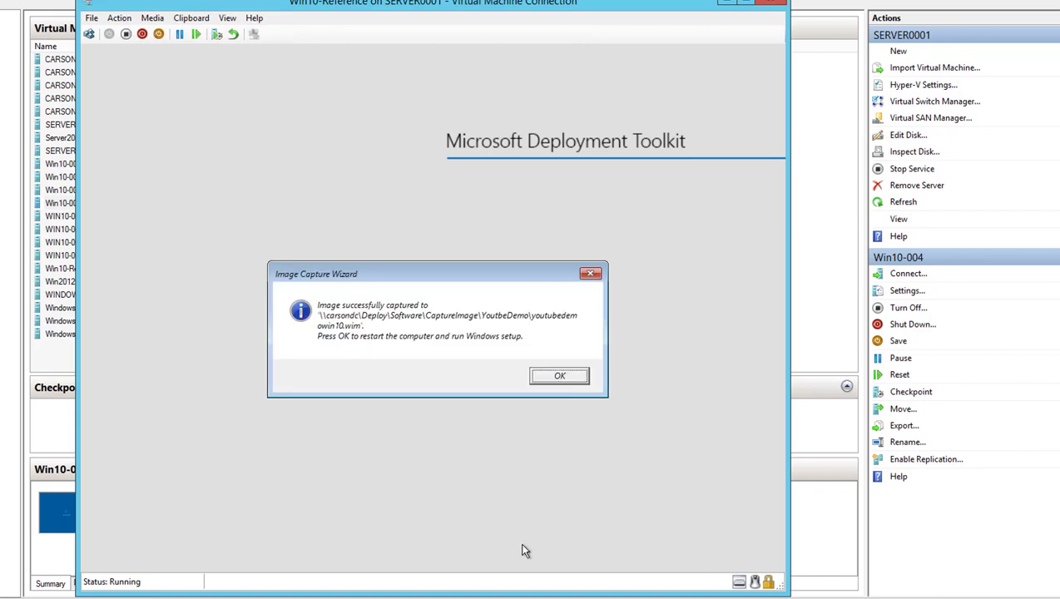
mouse_move(395, 372)
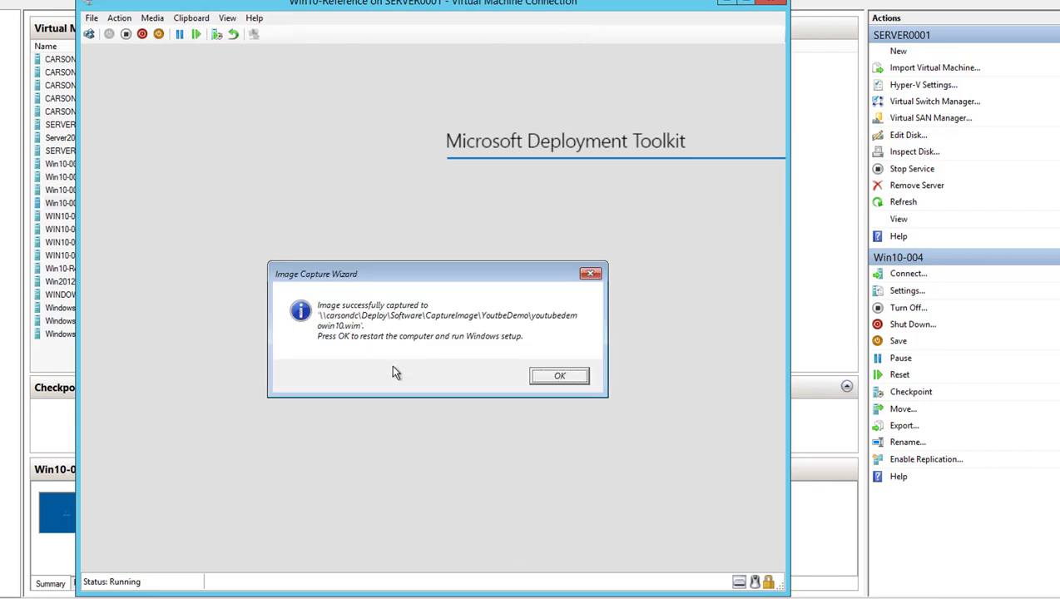
mouse_move(362, 339)
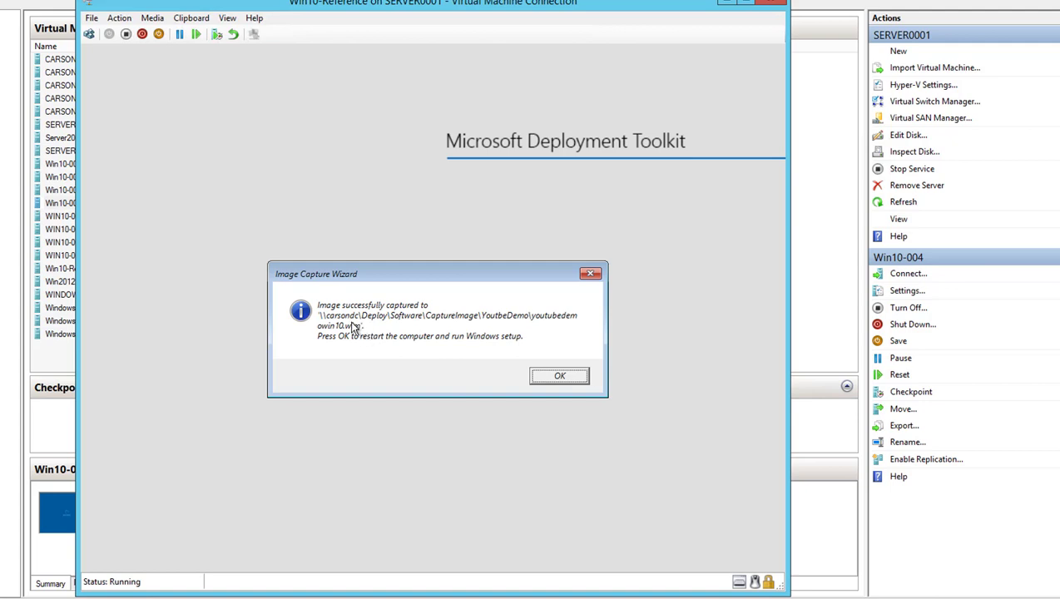
mouse_move(366, 320)
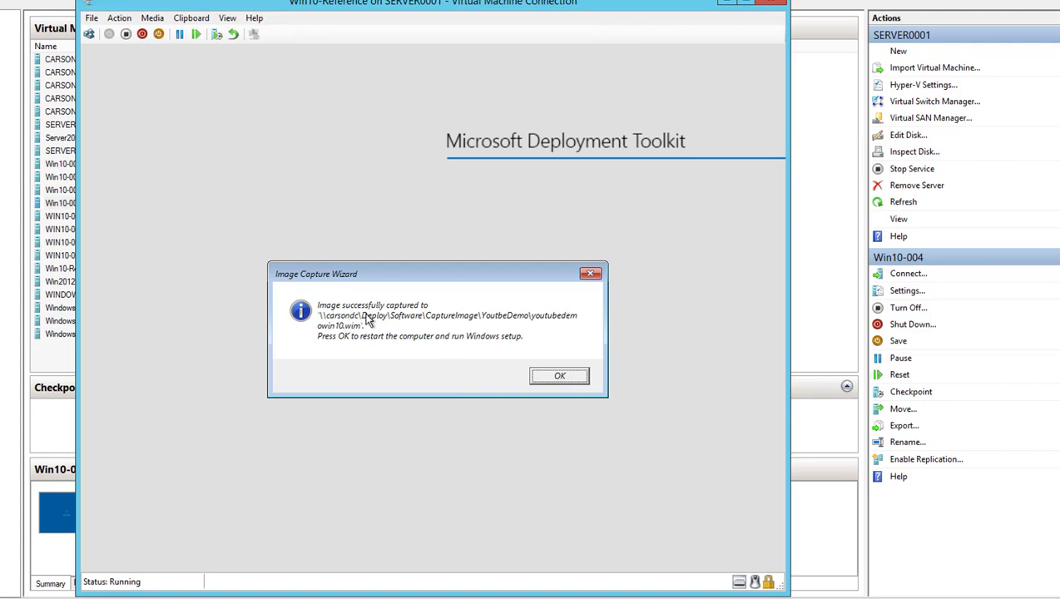
mouse_move(353, 333)
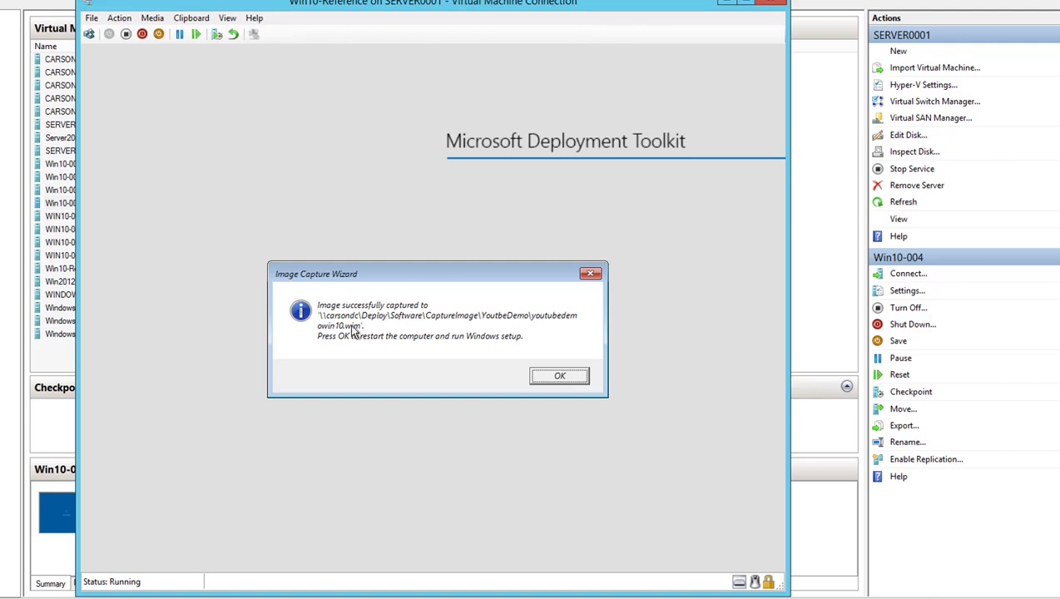
mouse_move(379, 341)
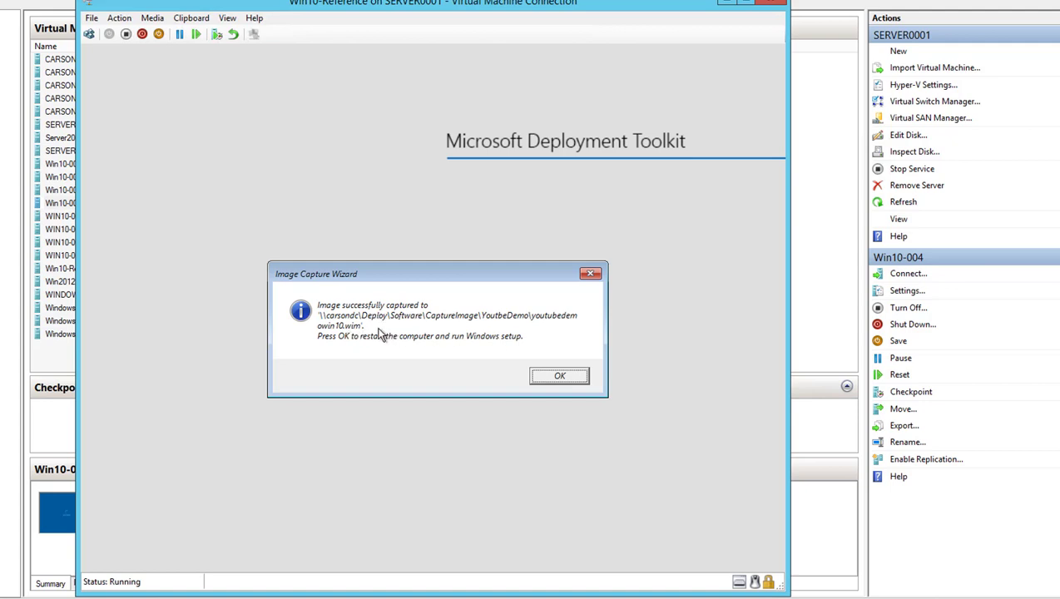
mouse_move(477, 366)
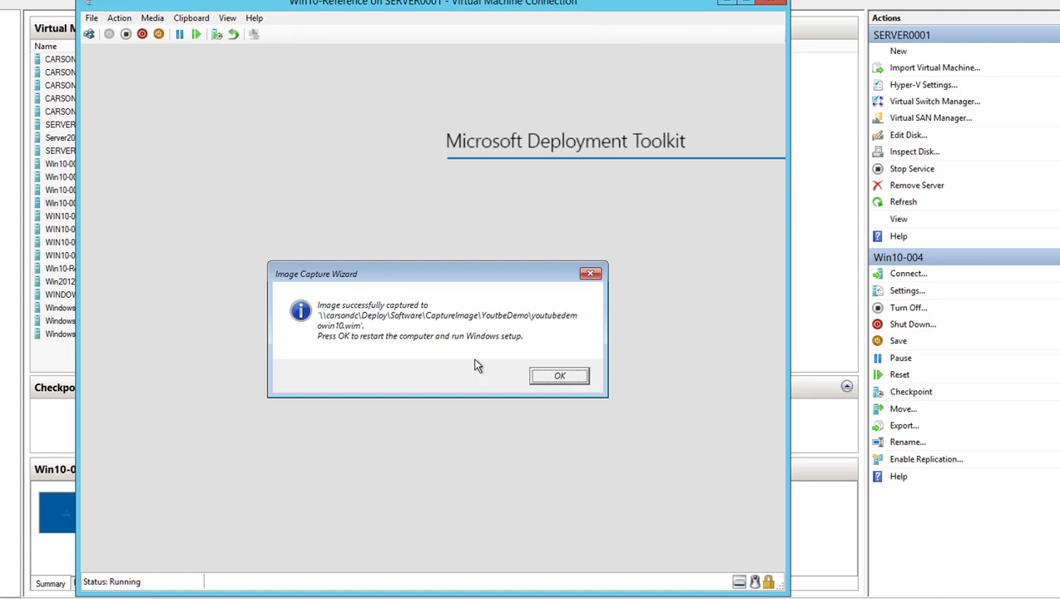
mouse_move(474, 367)
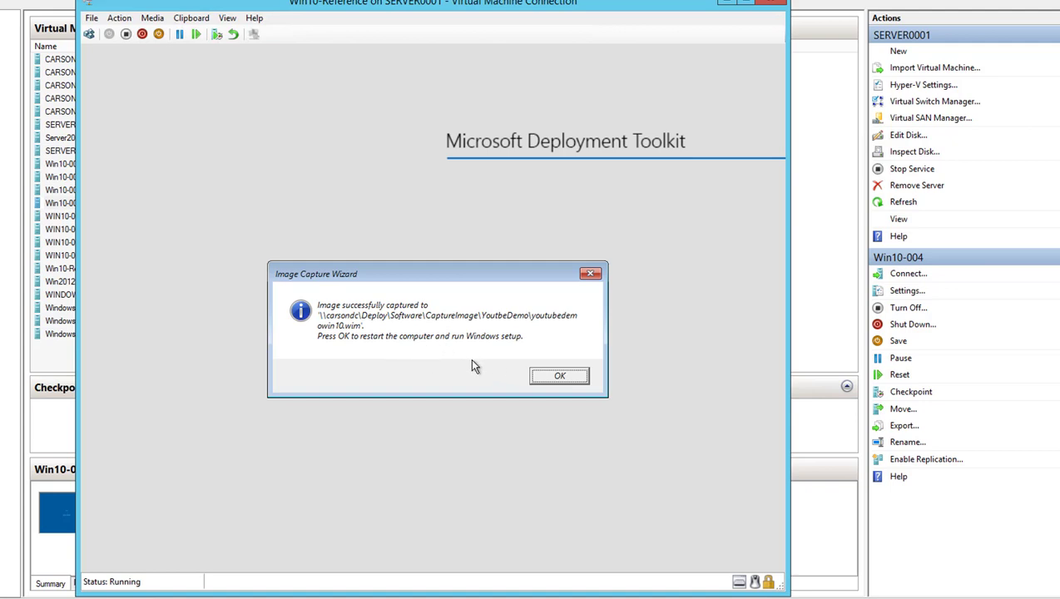
mouse_move(184, 216)
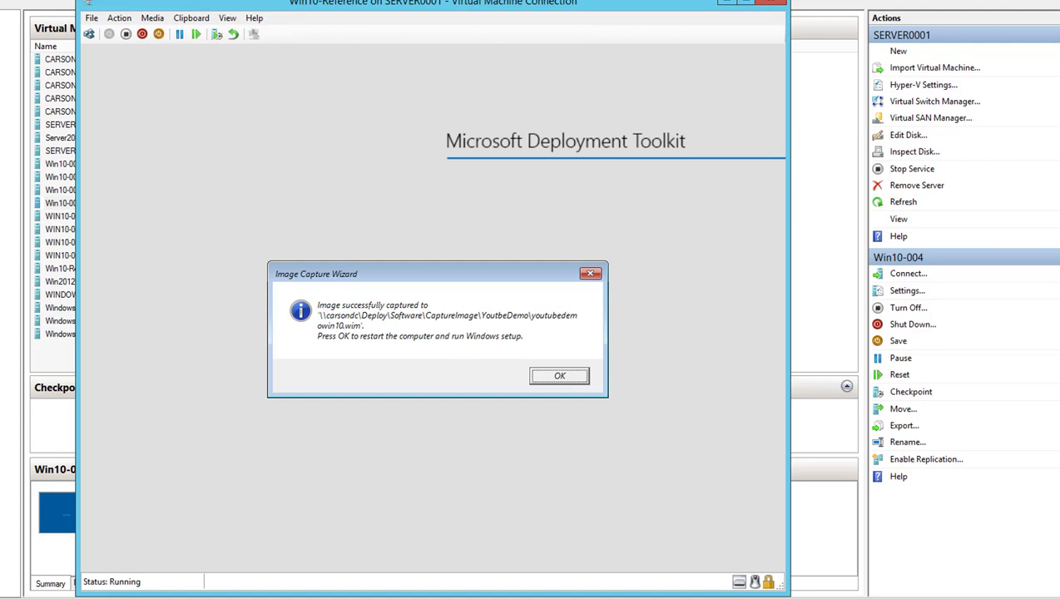
mouse_move(475, 322)
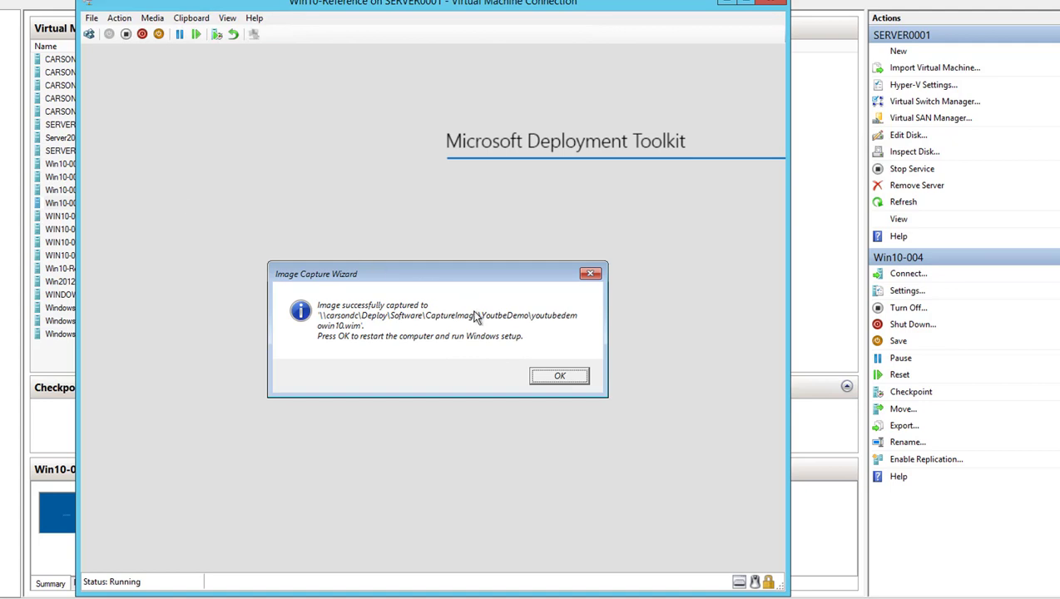
mouse_move(463, 327)
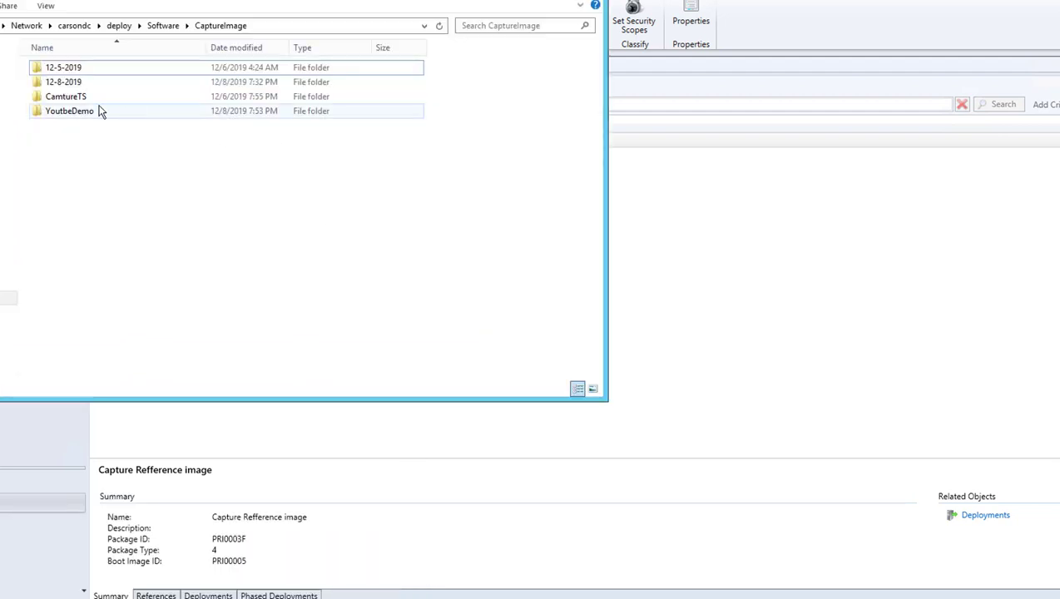
Step: Verify youtubedemowin10.wim in YoutbeDemo is 3.82 GB, then return to the Task Sequences list
double_click(69, 109)
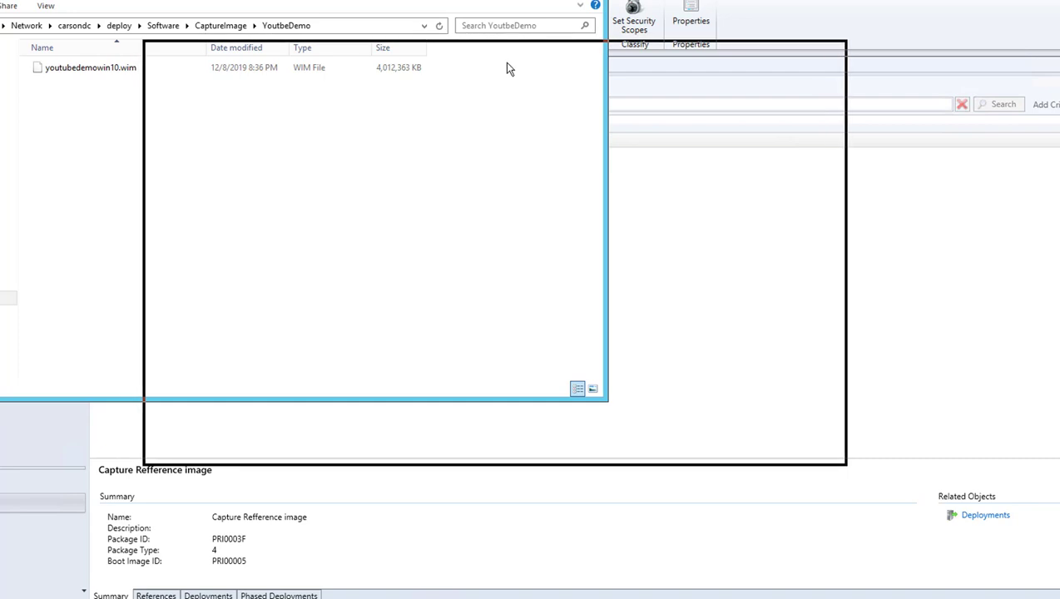
right_click(330, 132)
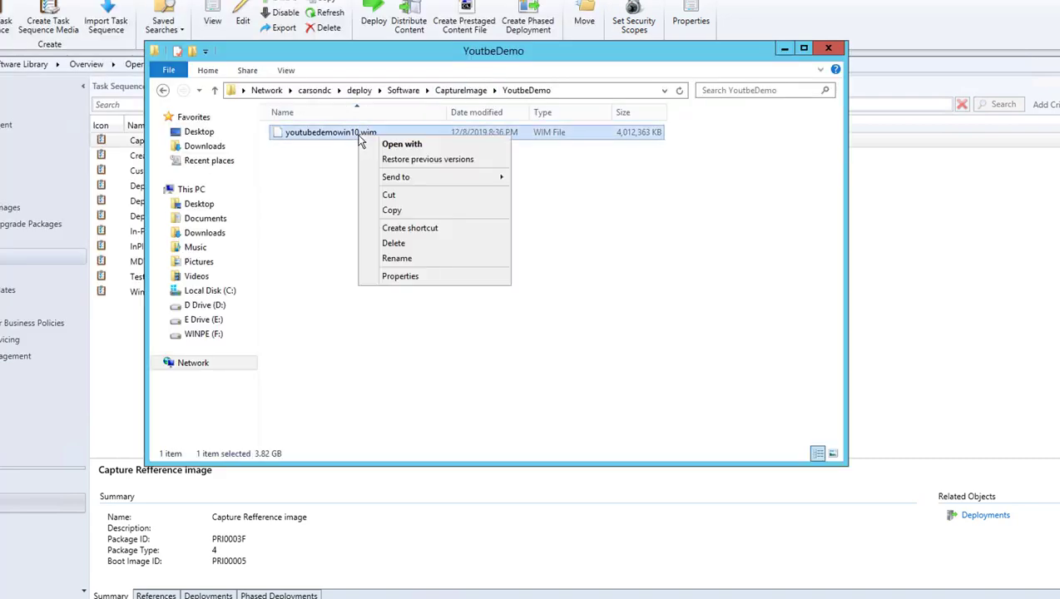
mouse_move(400, 275)
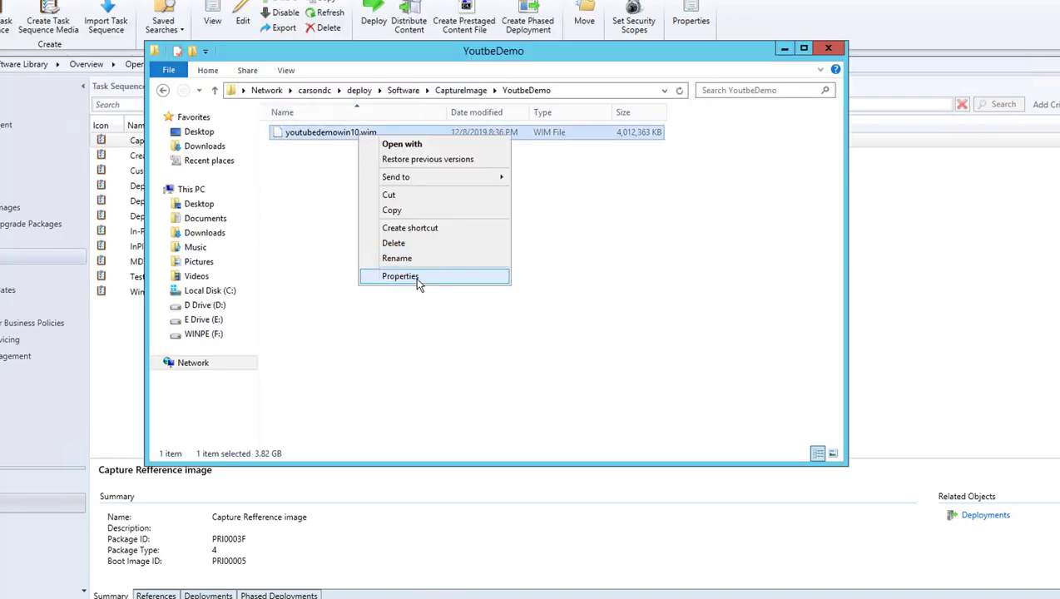
click(400, 276)
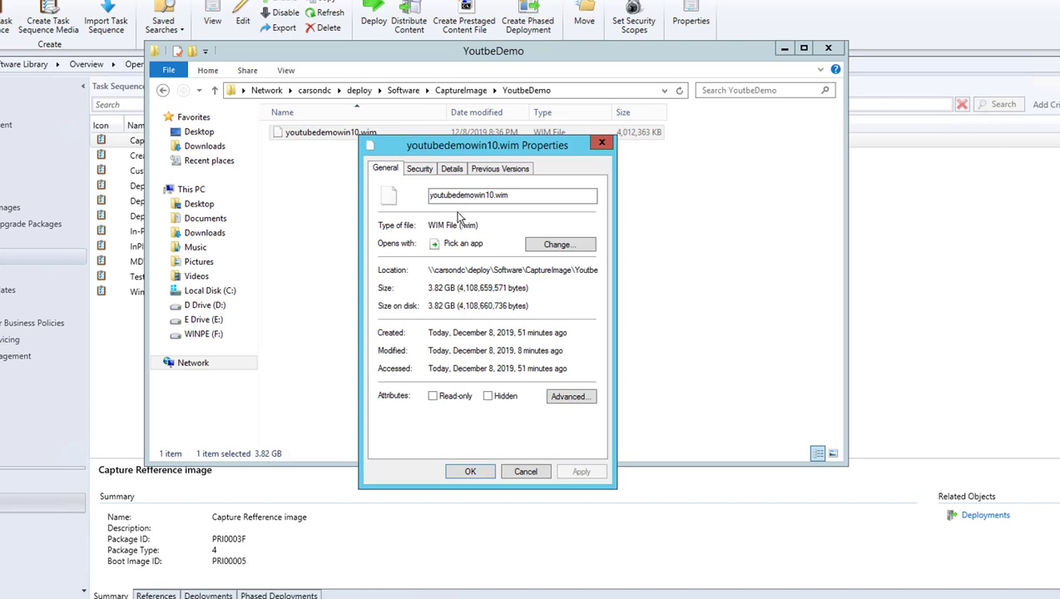
mouse_move(526, 471)
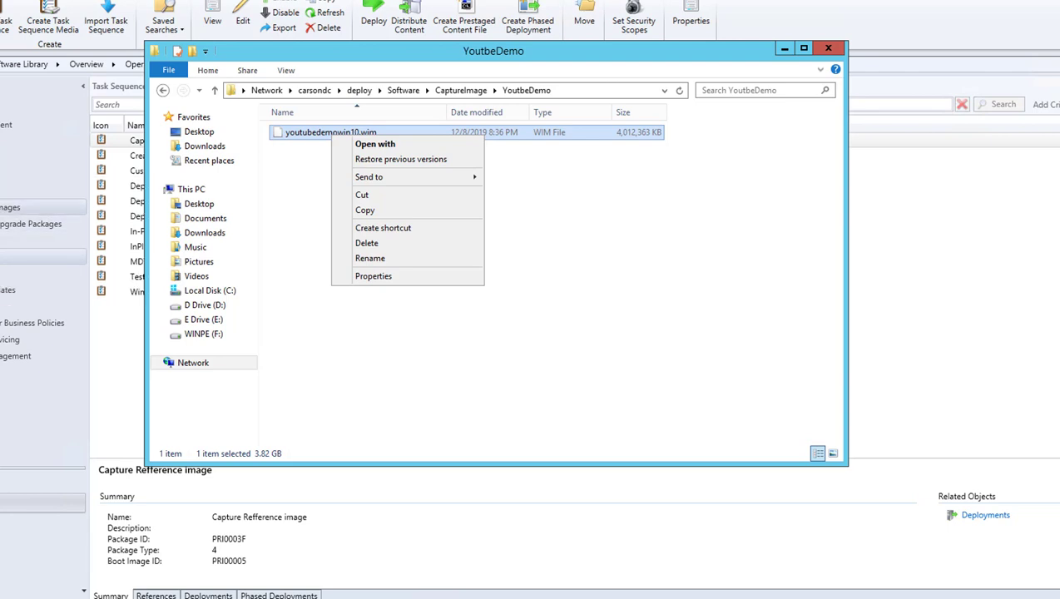
mouse_move(25, 223)
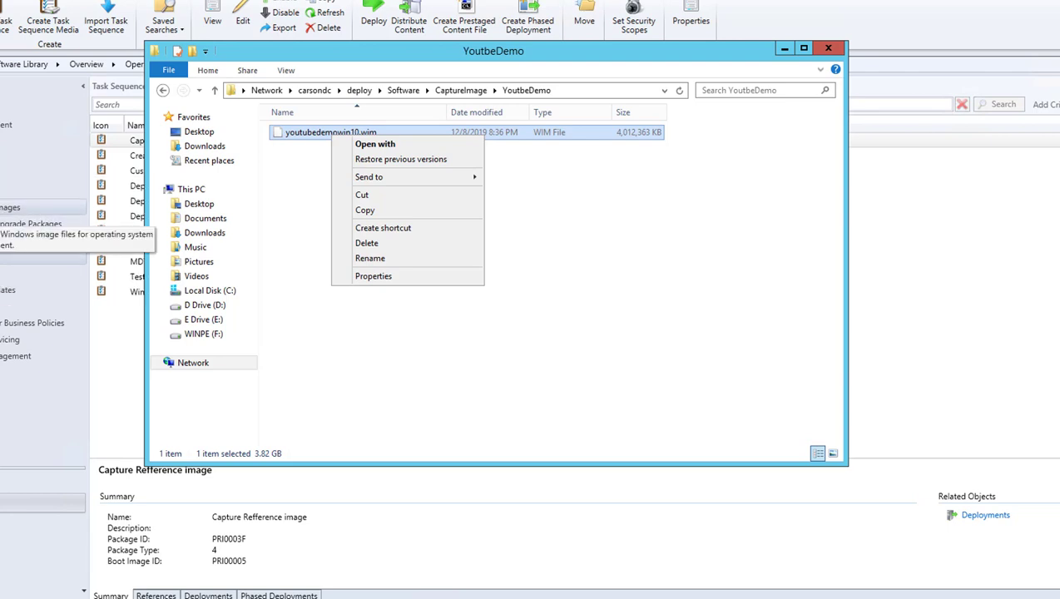
click(827, 47)
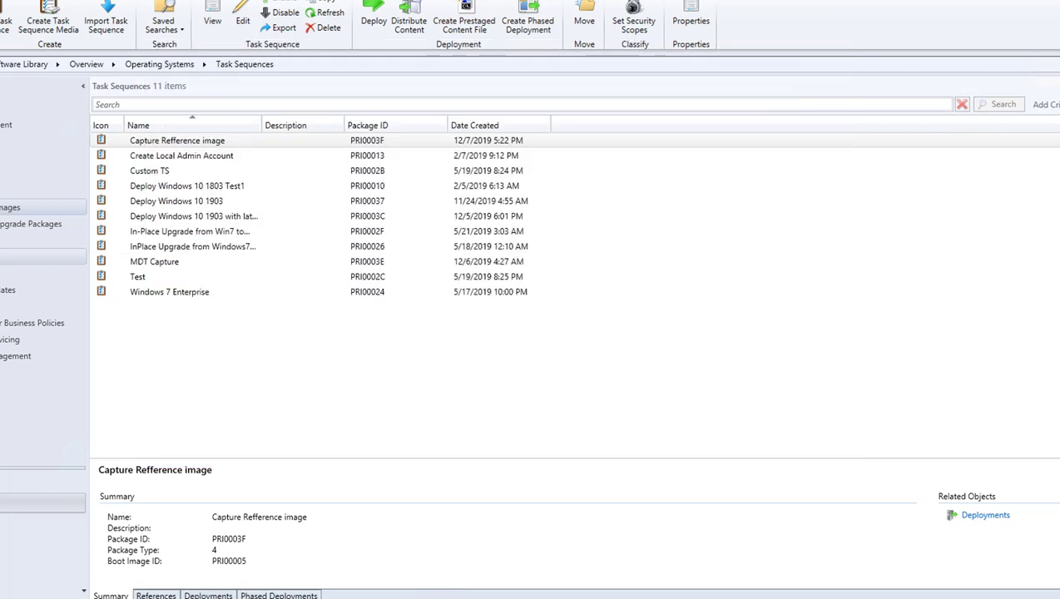